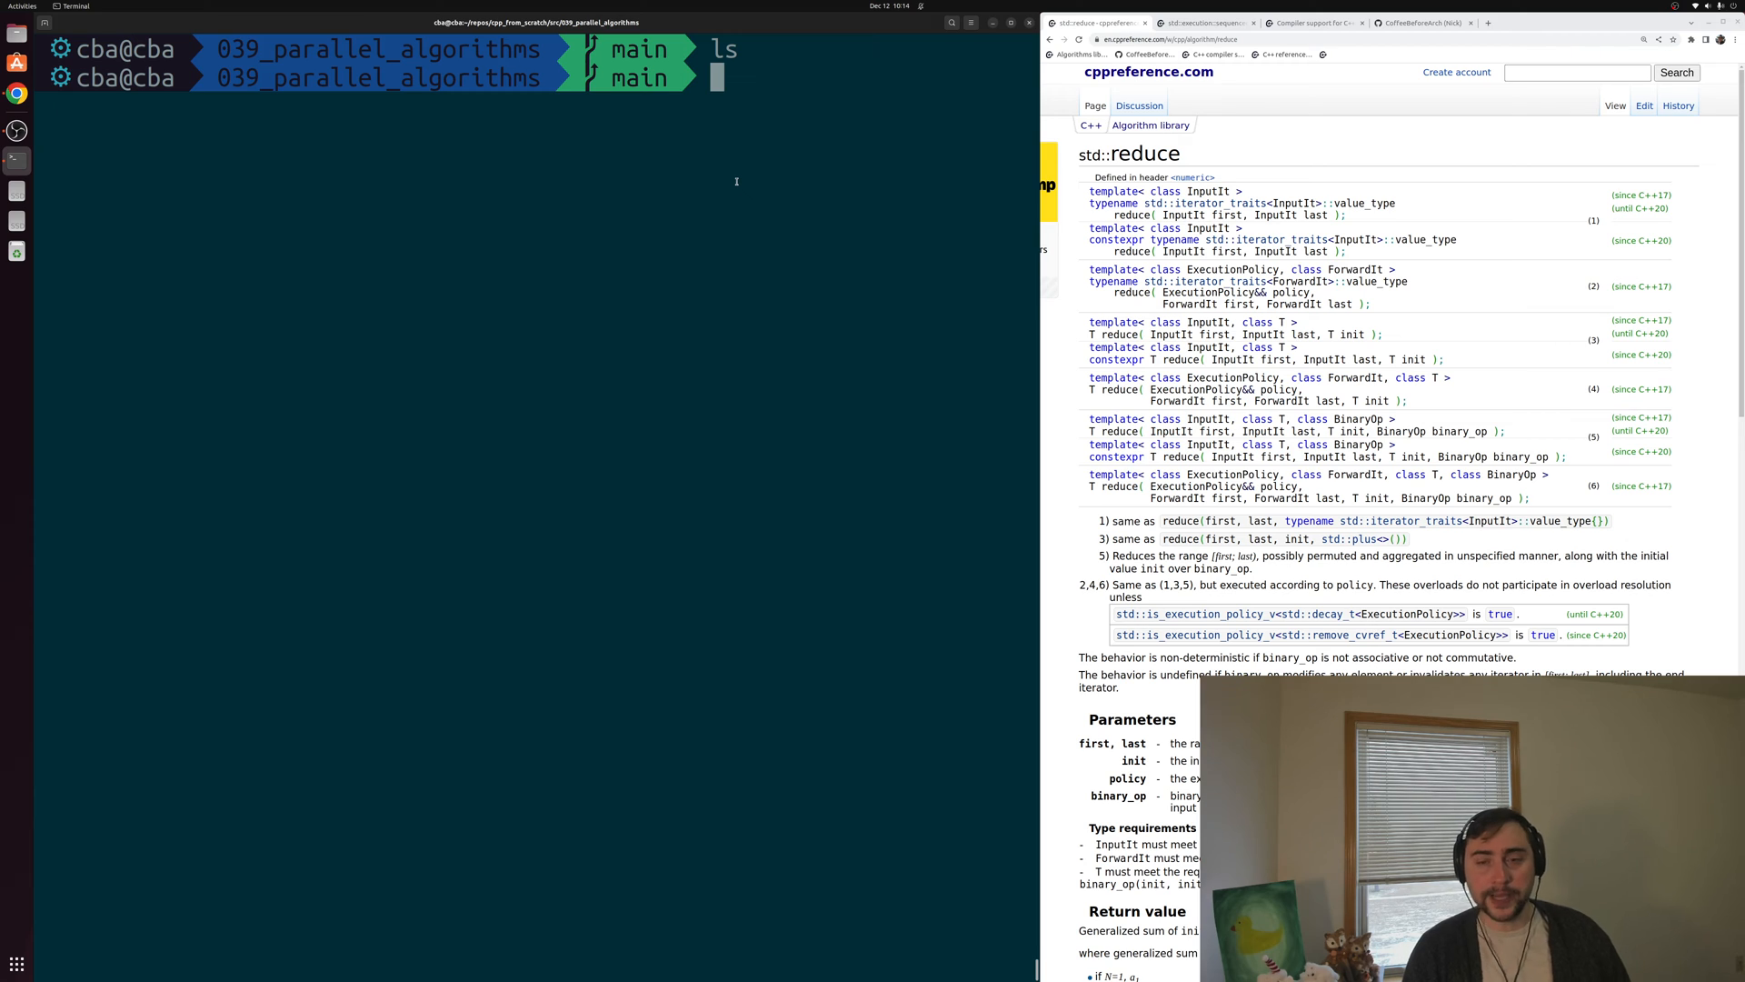
# Launch Vim on a new file named parallel_algo.cpp from the shell
pyautogui.write('vim')
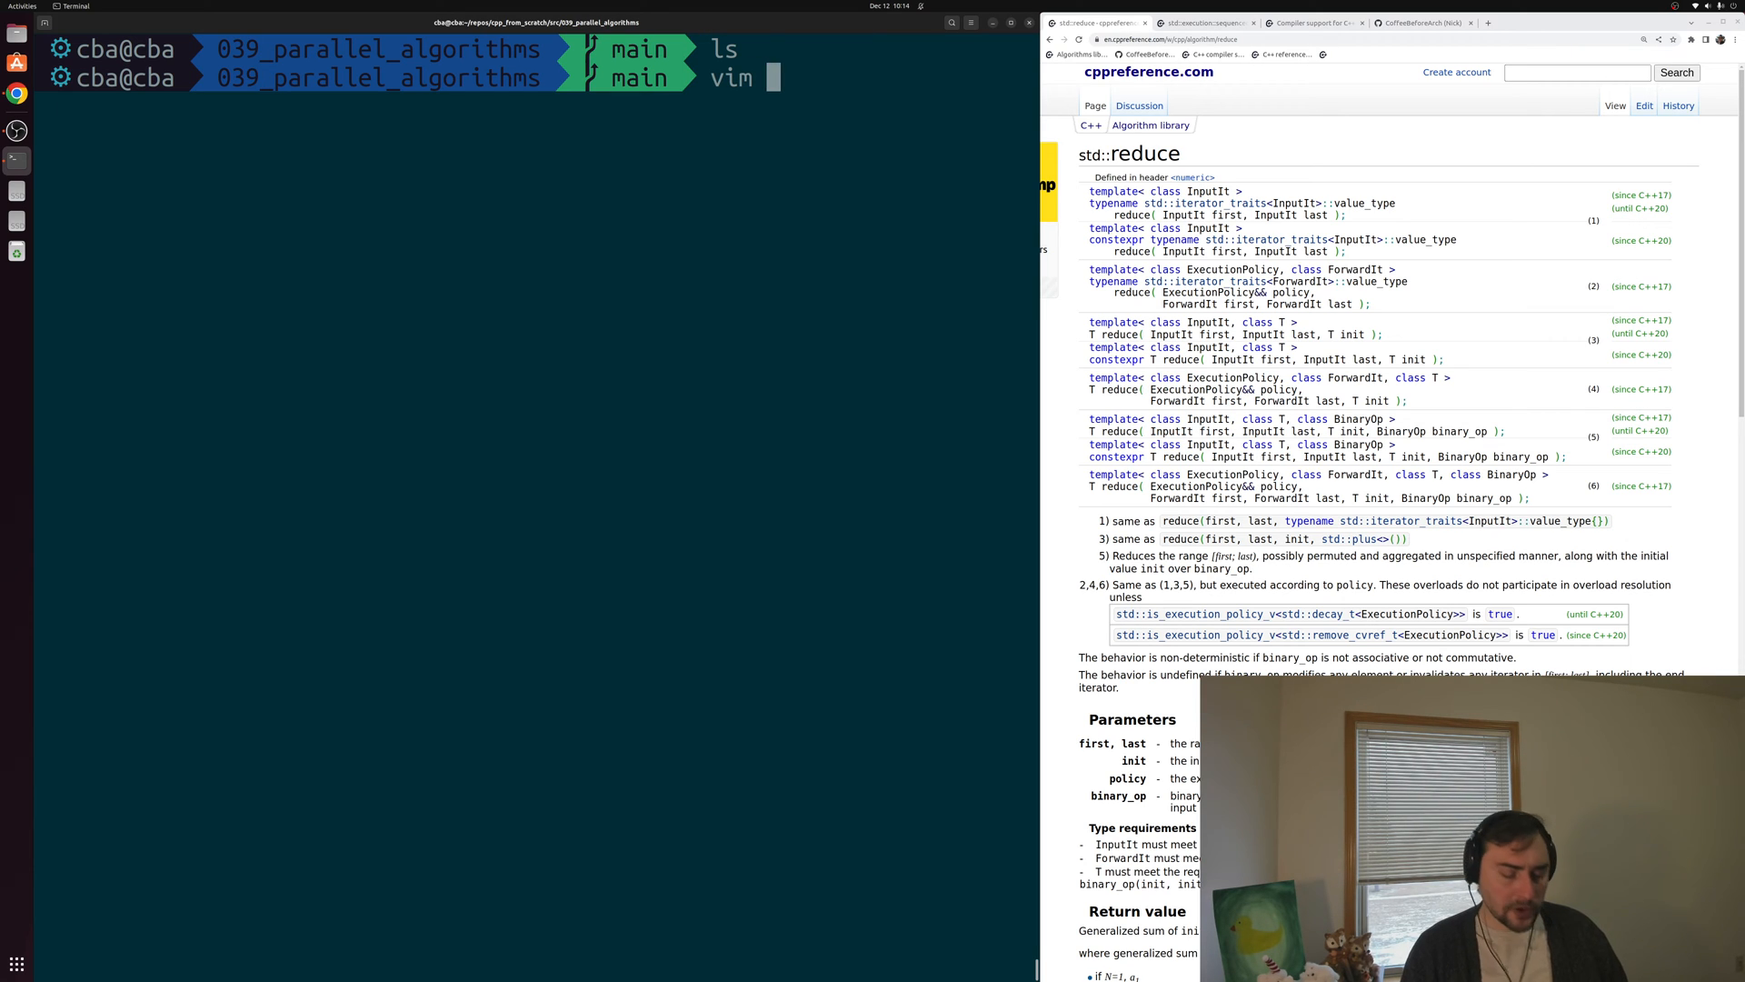
pyautogui.write('parallel')
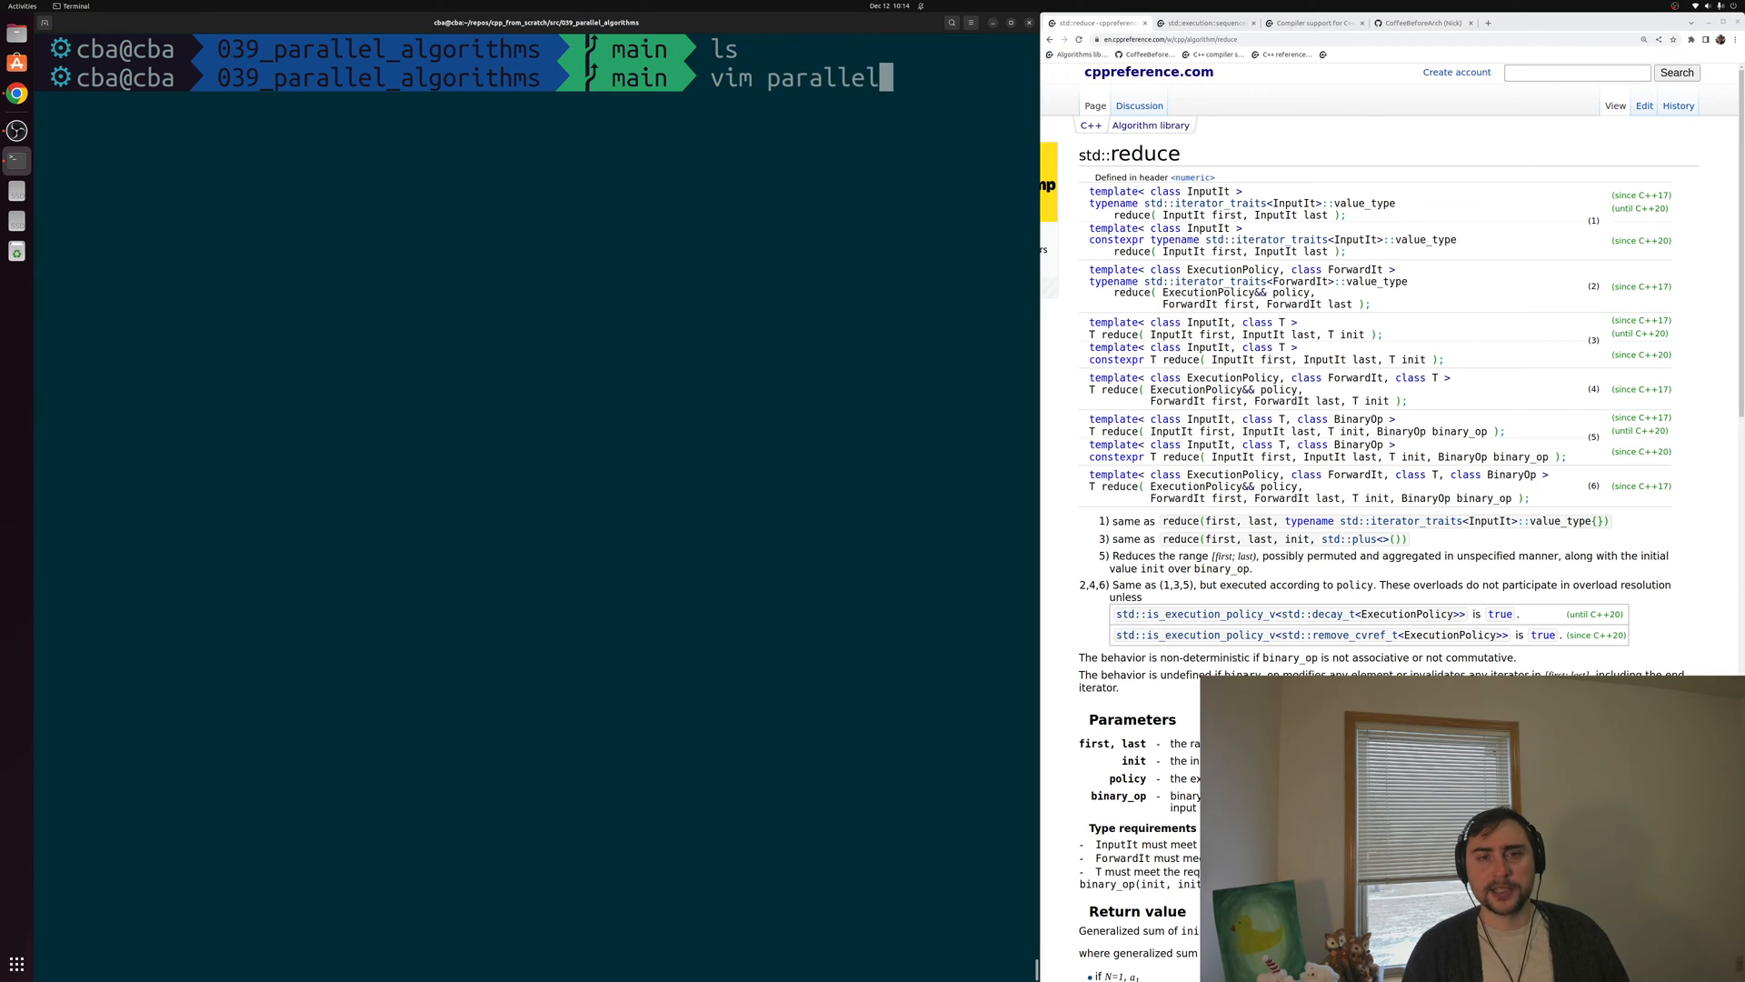
pyautogui.write('_algo.cpp')
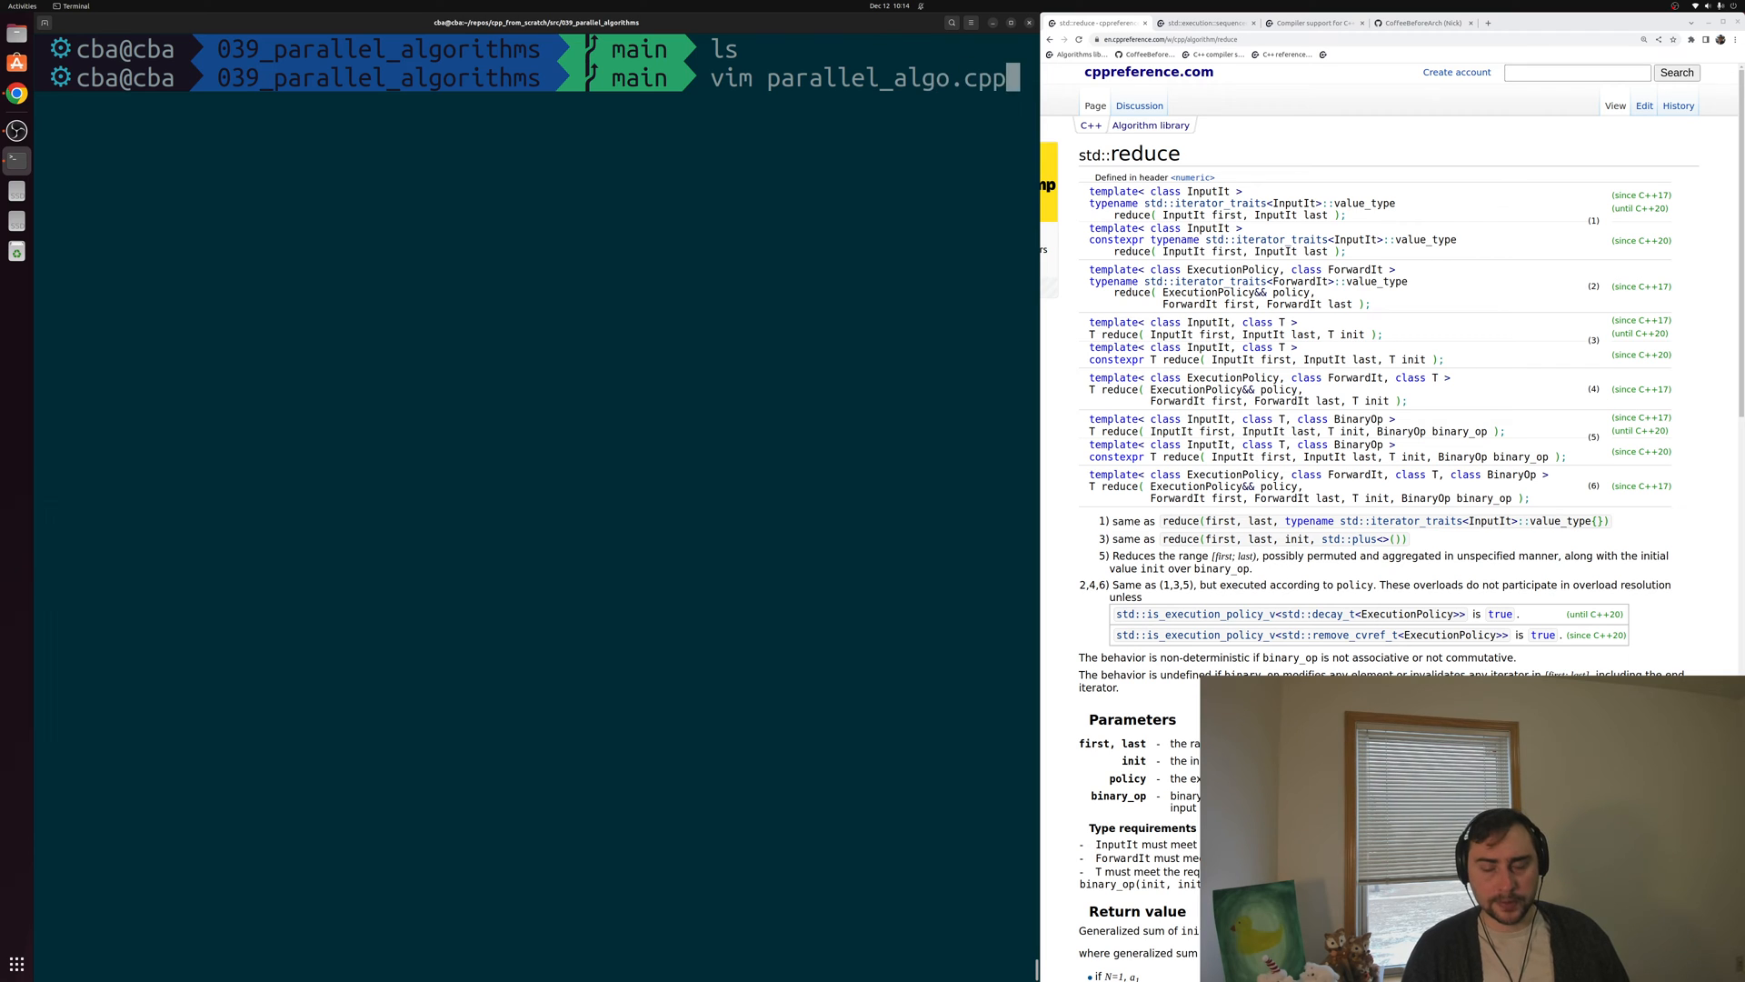
pyautogui.press('Return')
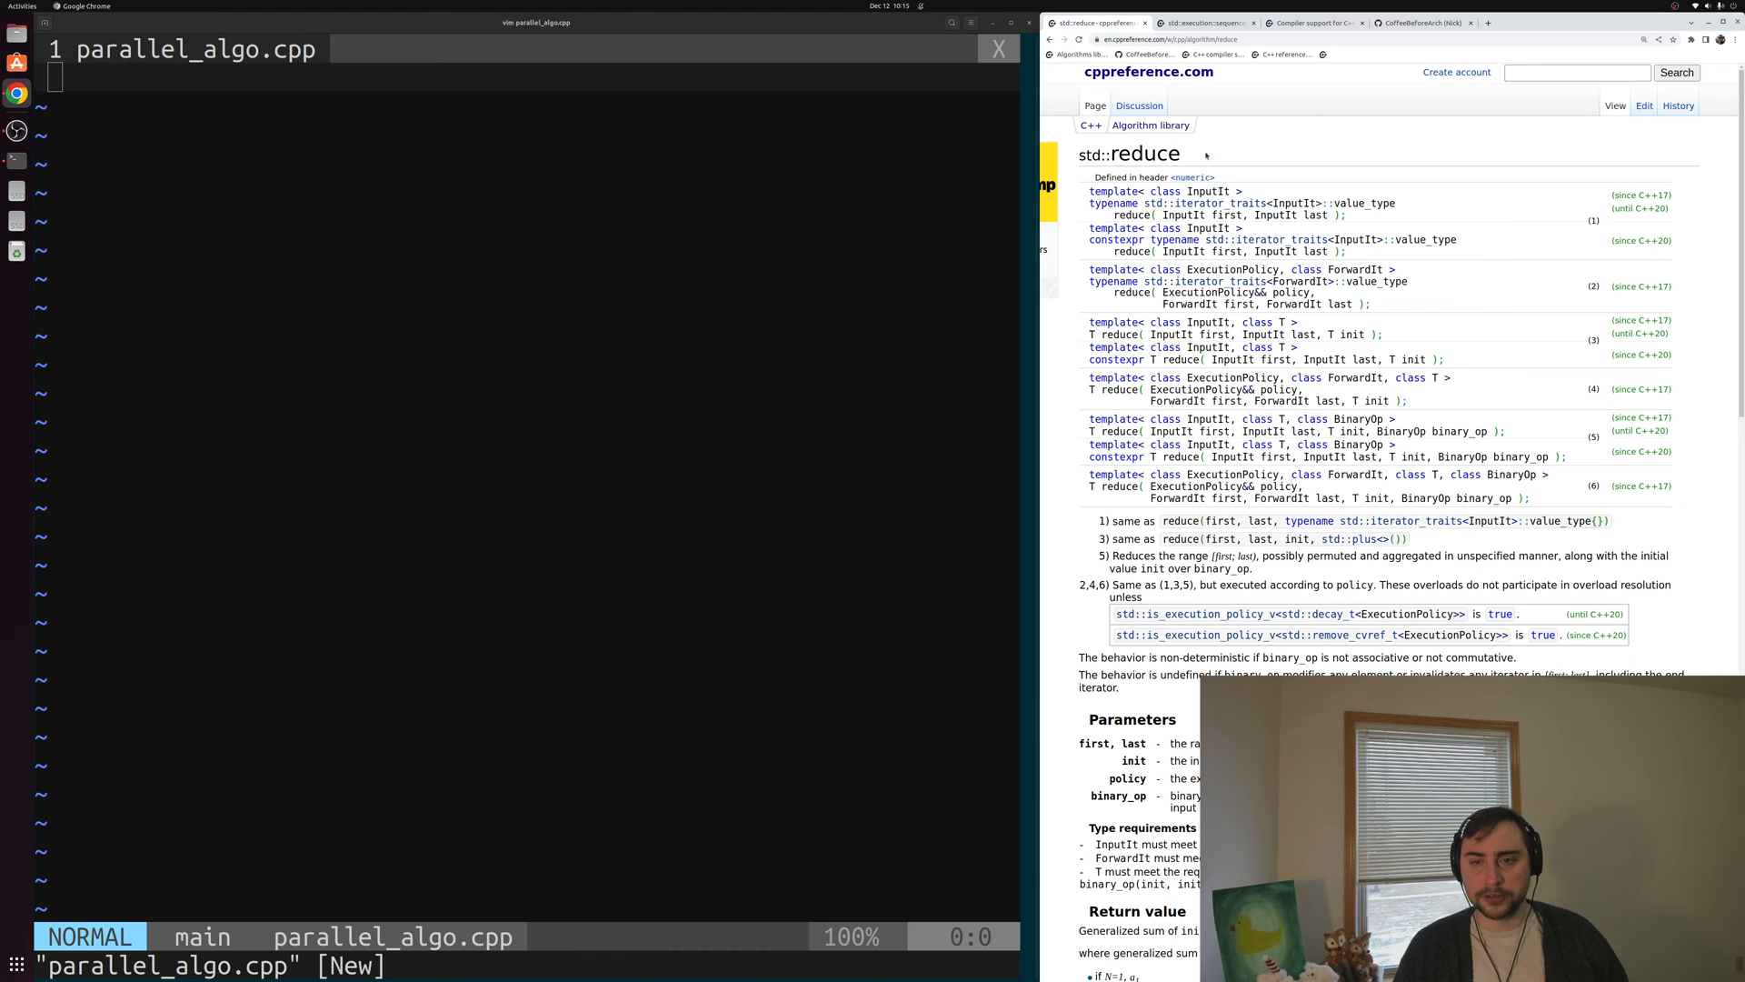
pyautogui.moveTo(1304, 168)
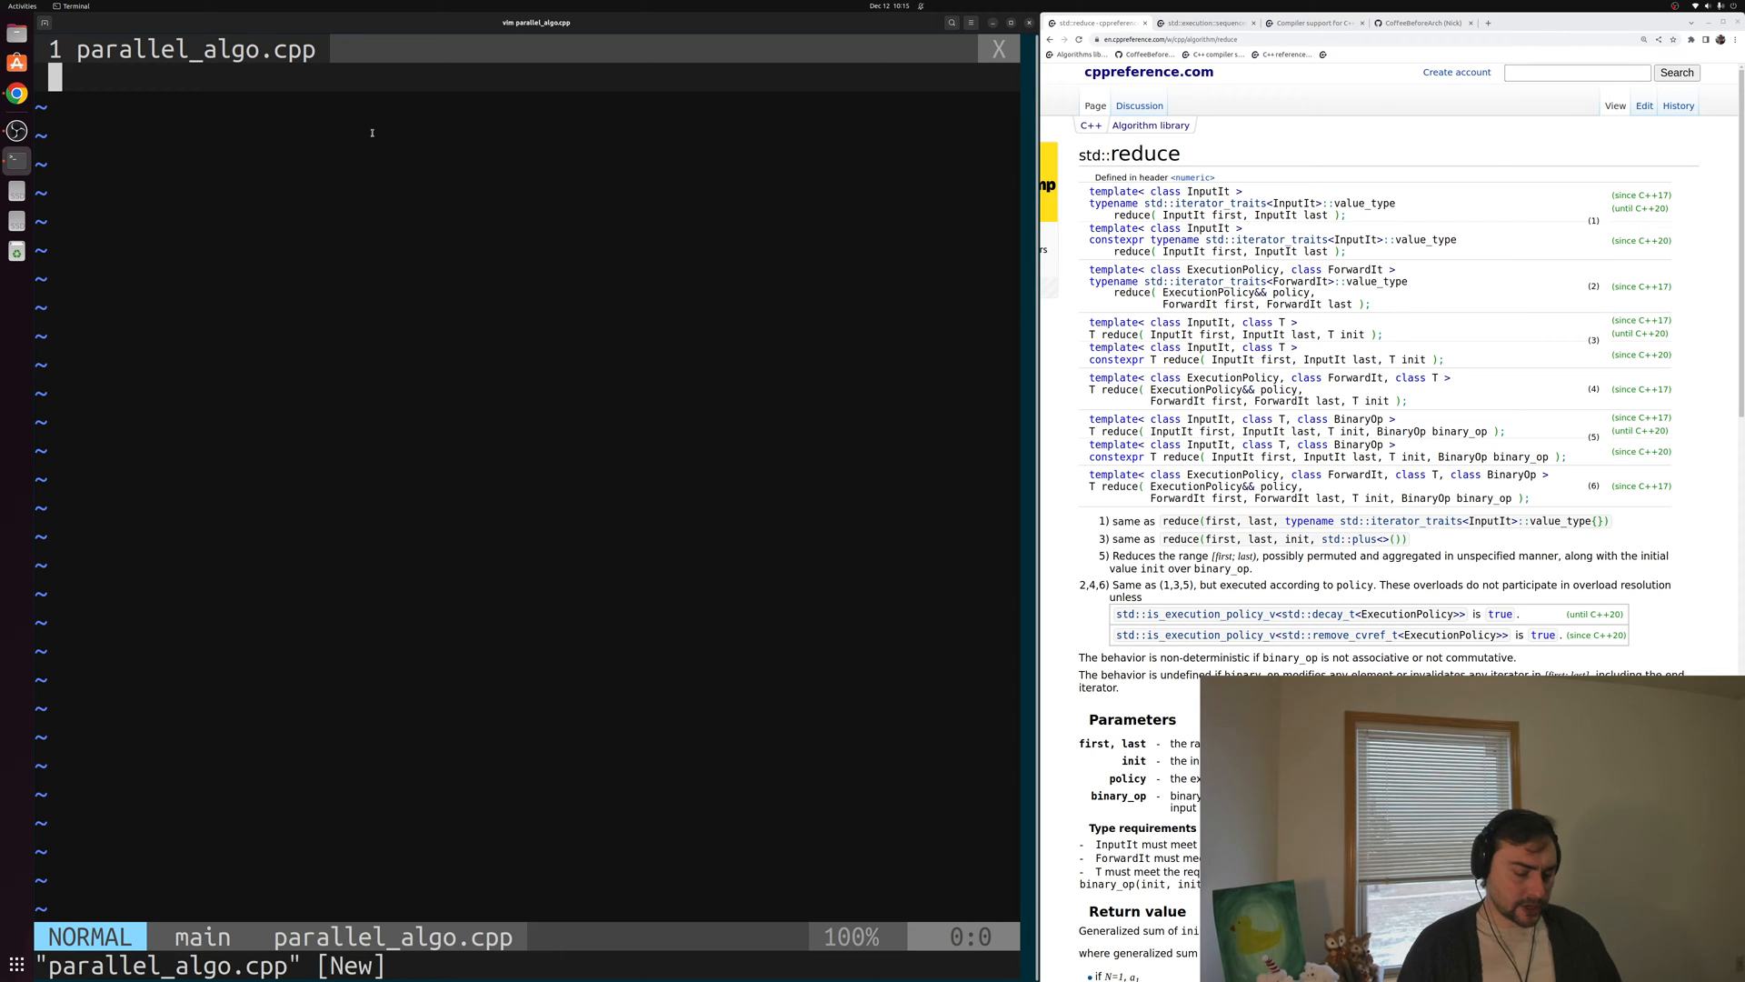
# Add #include <numeric> and <vector>, and declare my_vector with 1 << 30 ints
pyautogui.write('#inc')
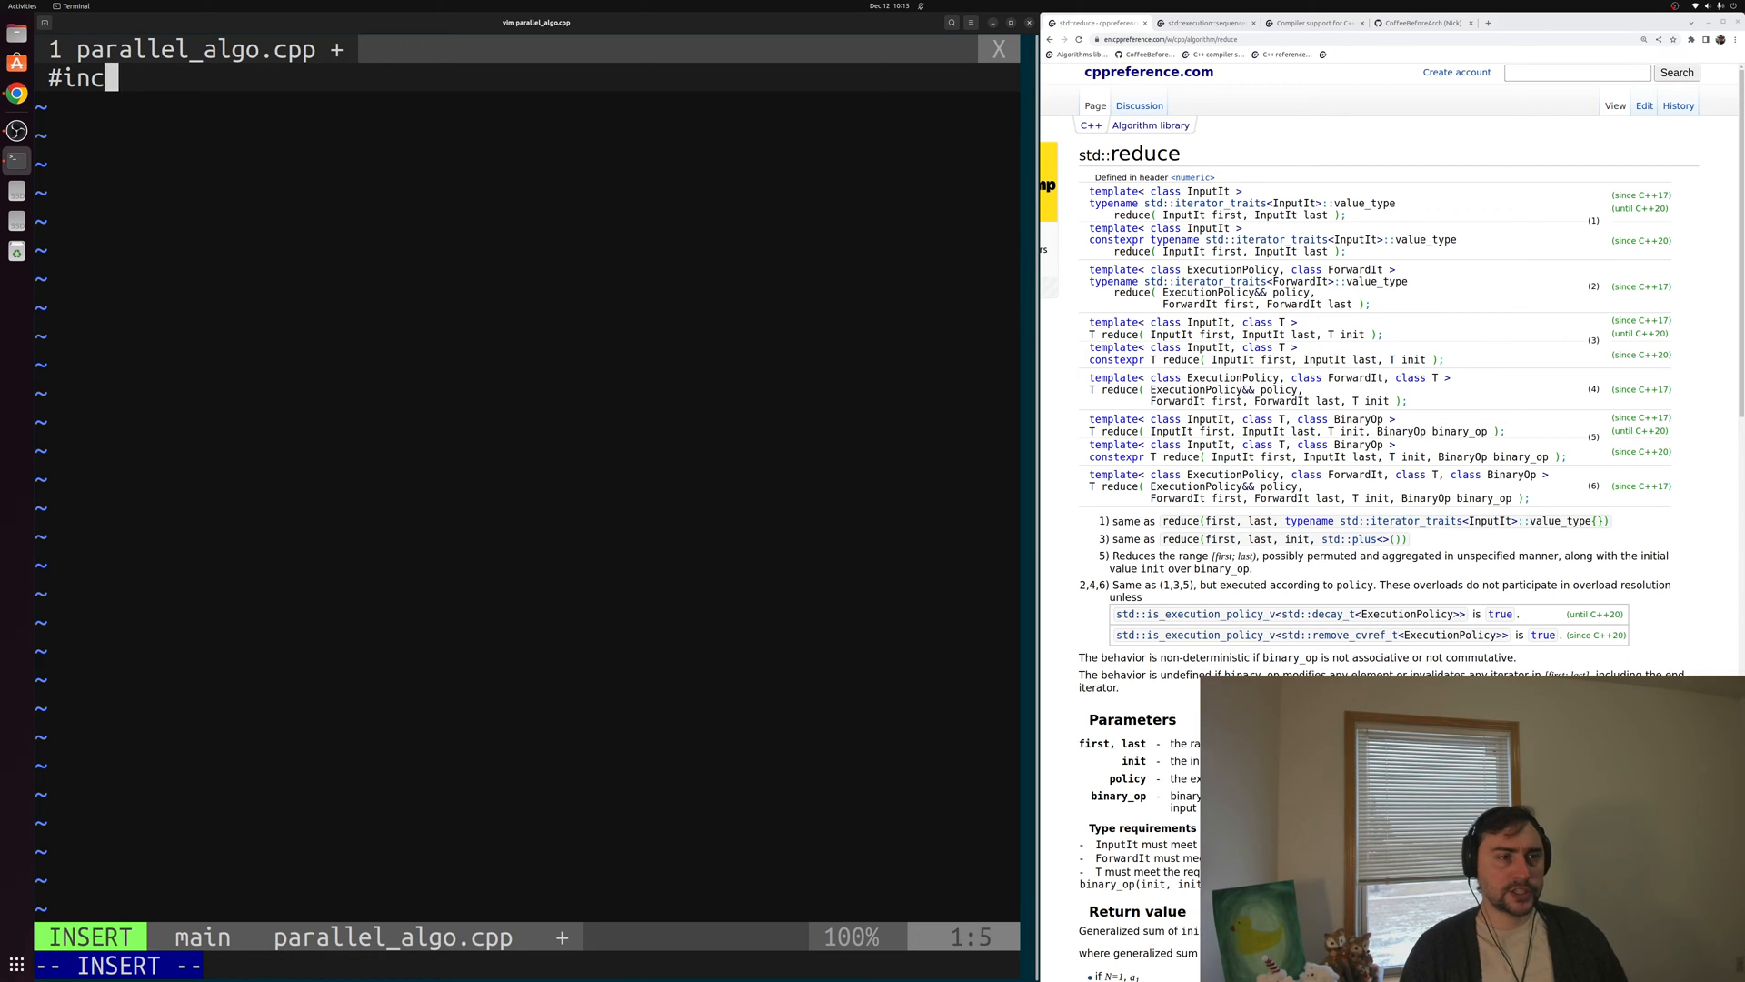
pyautogui.write('lude <numeric>')
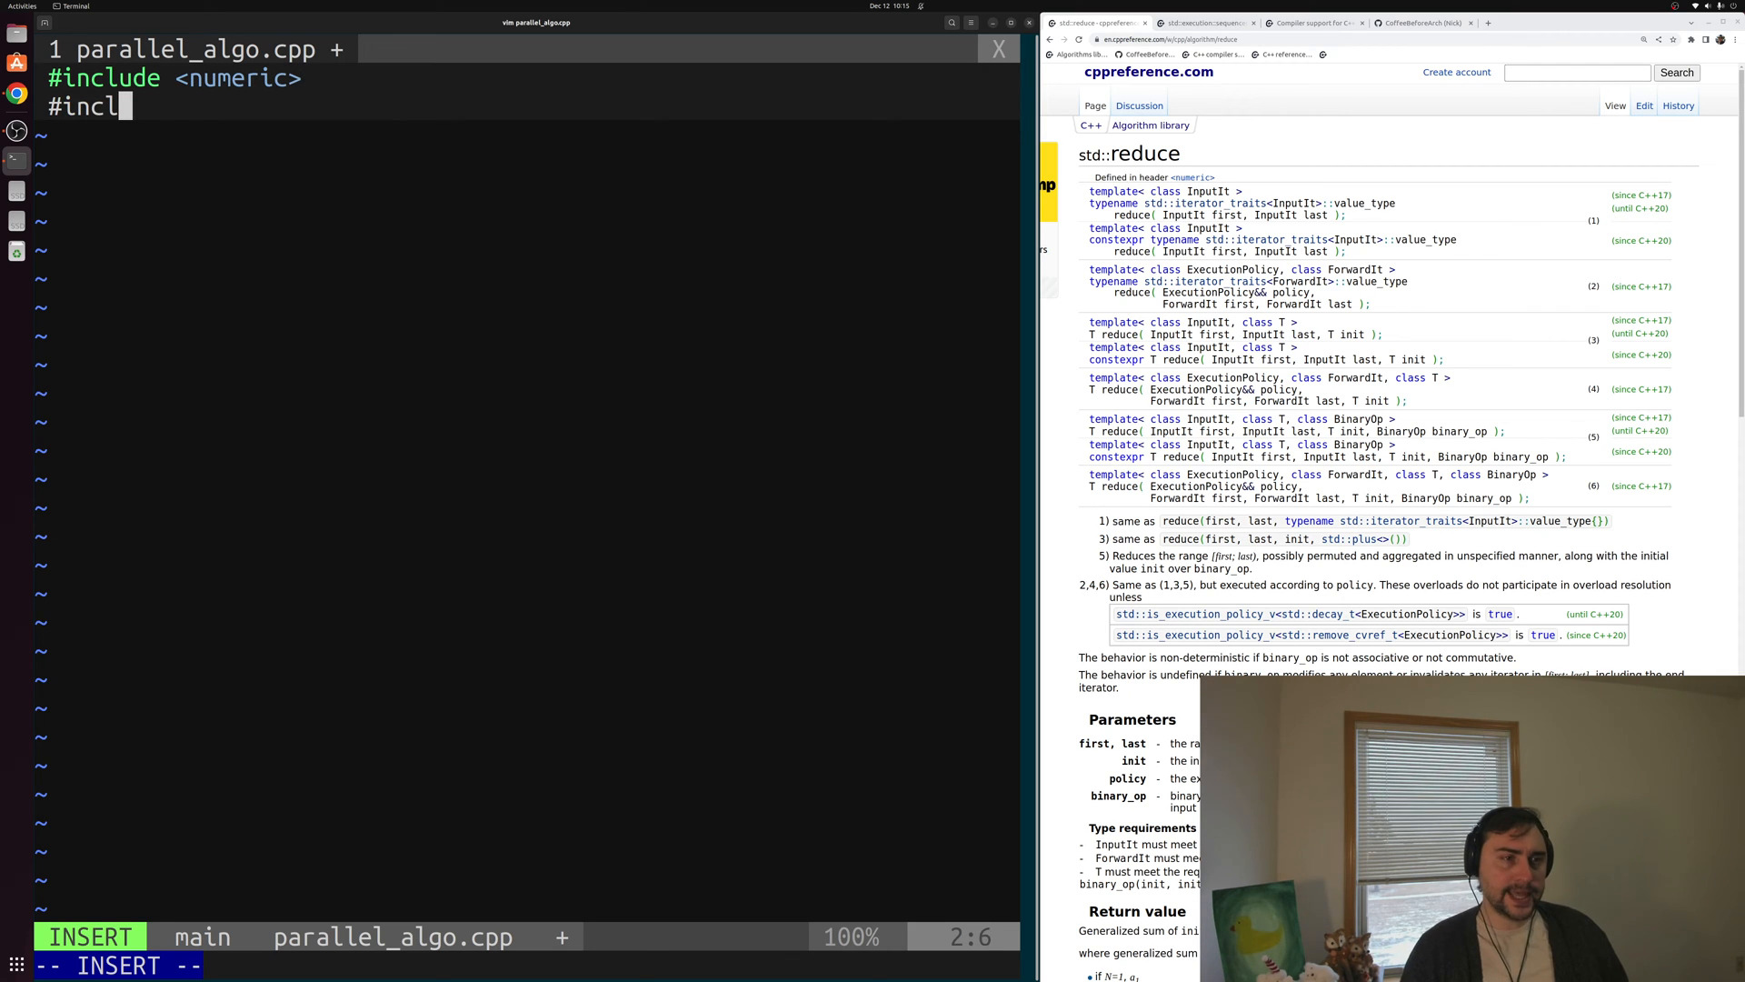
pyautogui.write('ude <vector>')
pyautogui.write('return 0;')
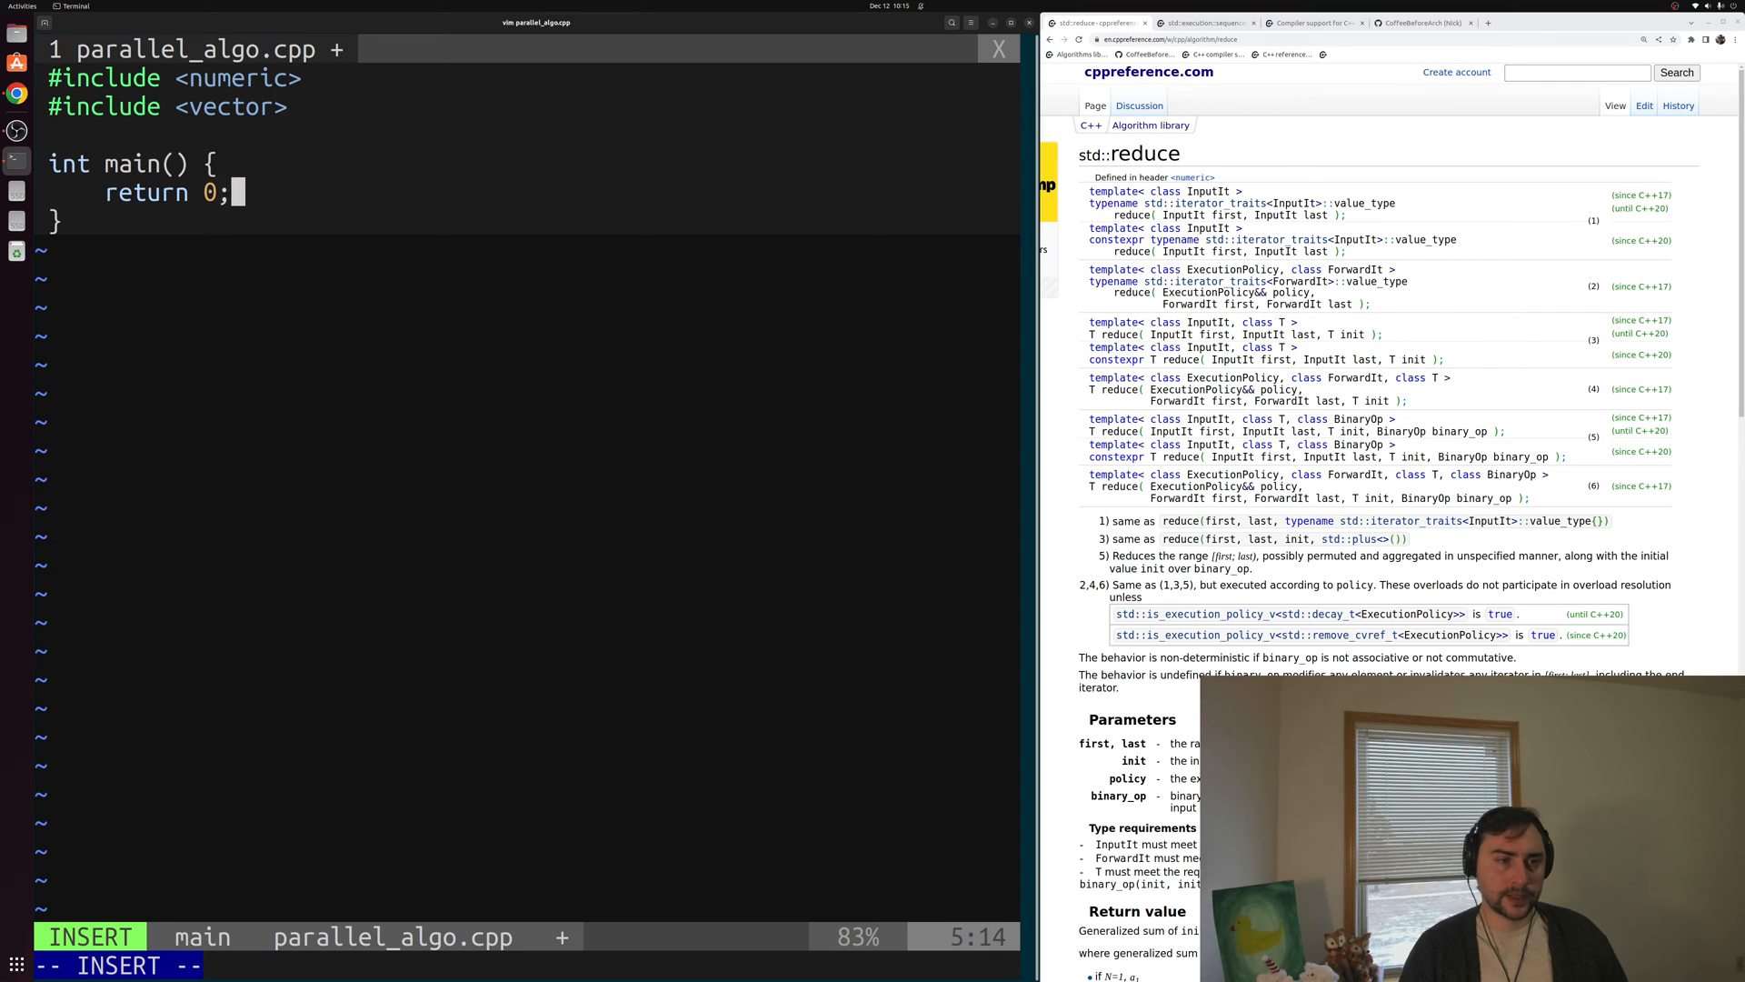
pyautogui.write('std::vector<int>')
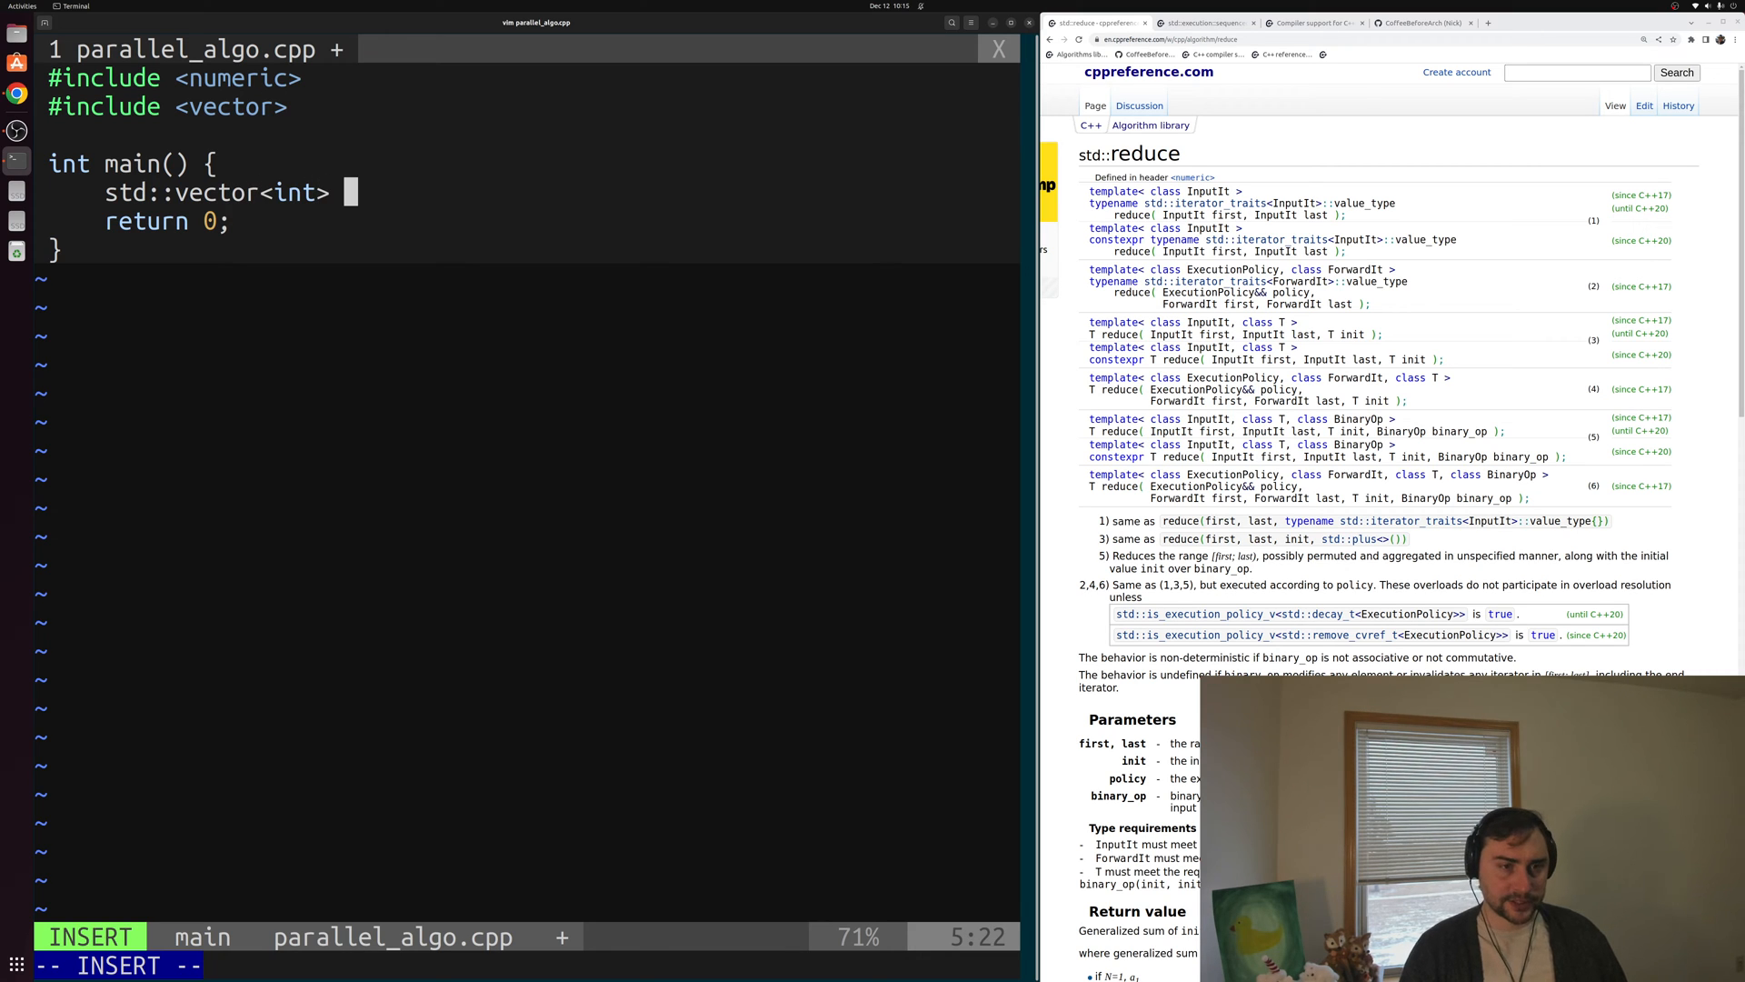
pyautogui.write('my_')
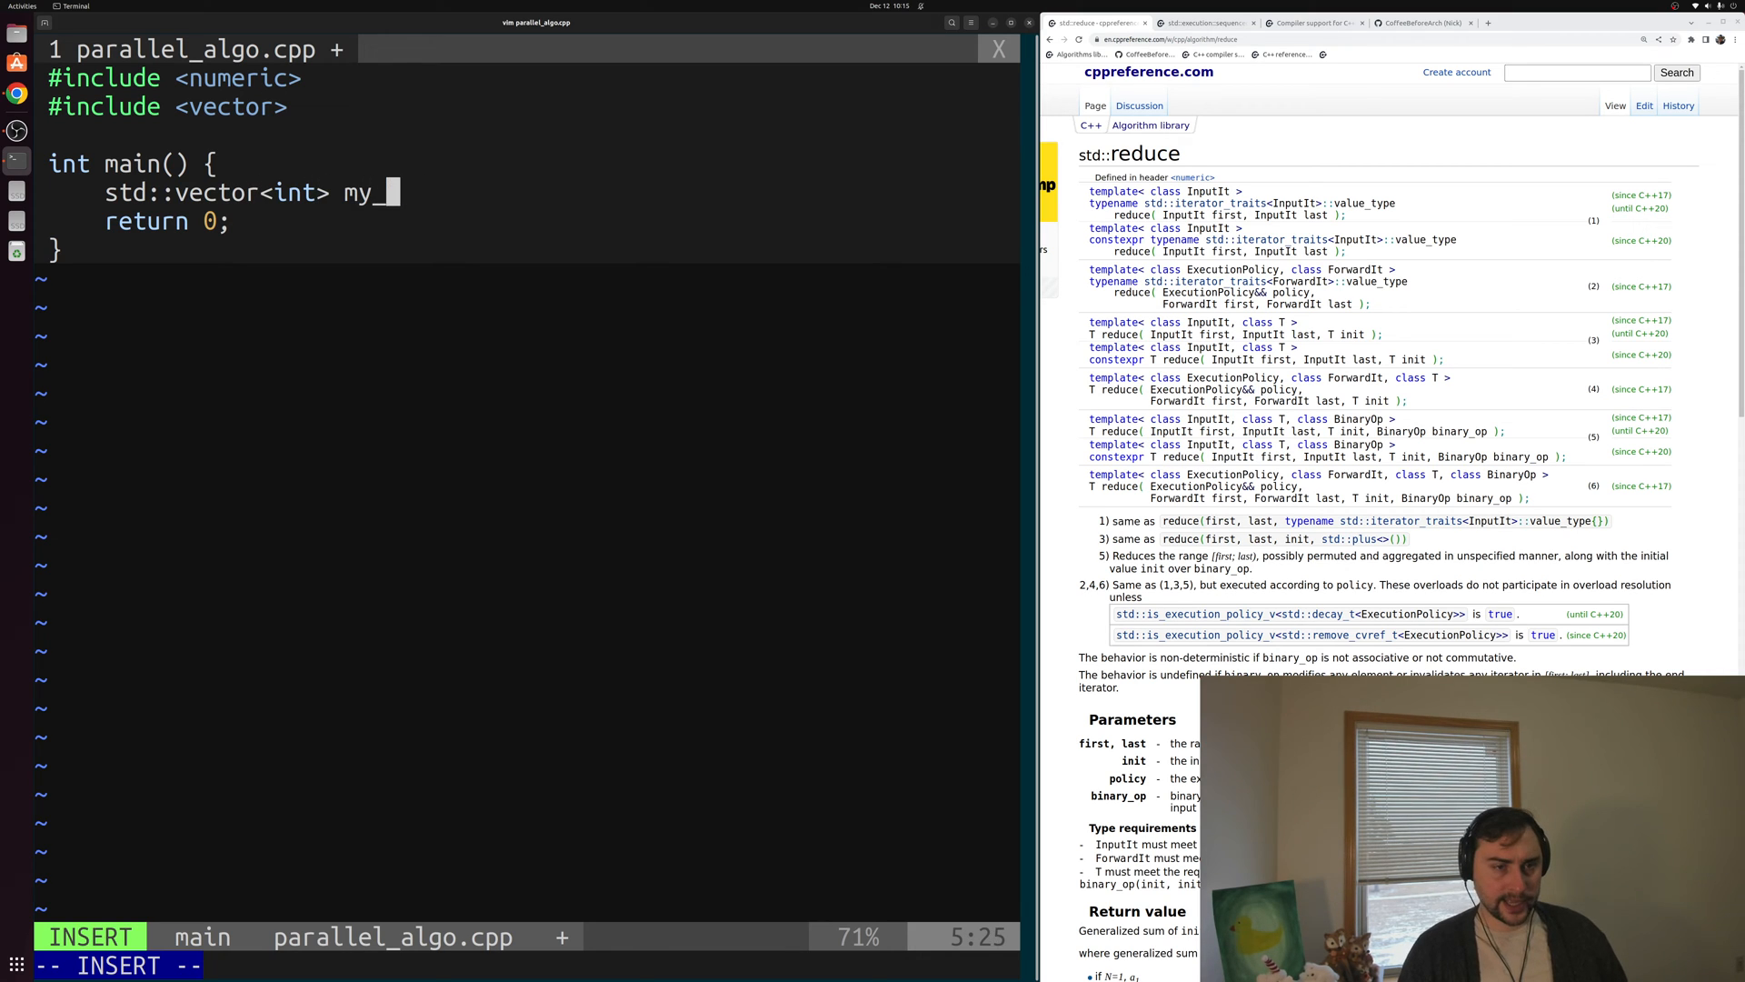
pyautogui.write('vector()')
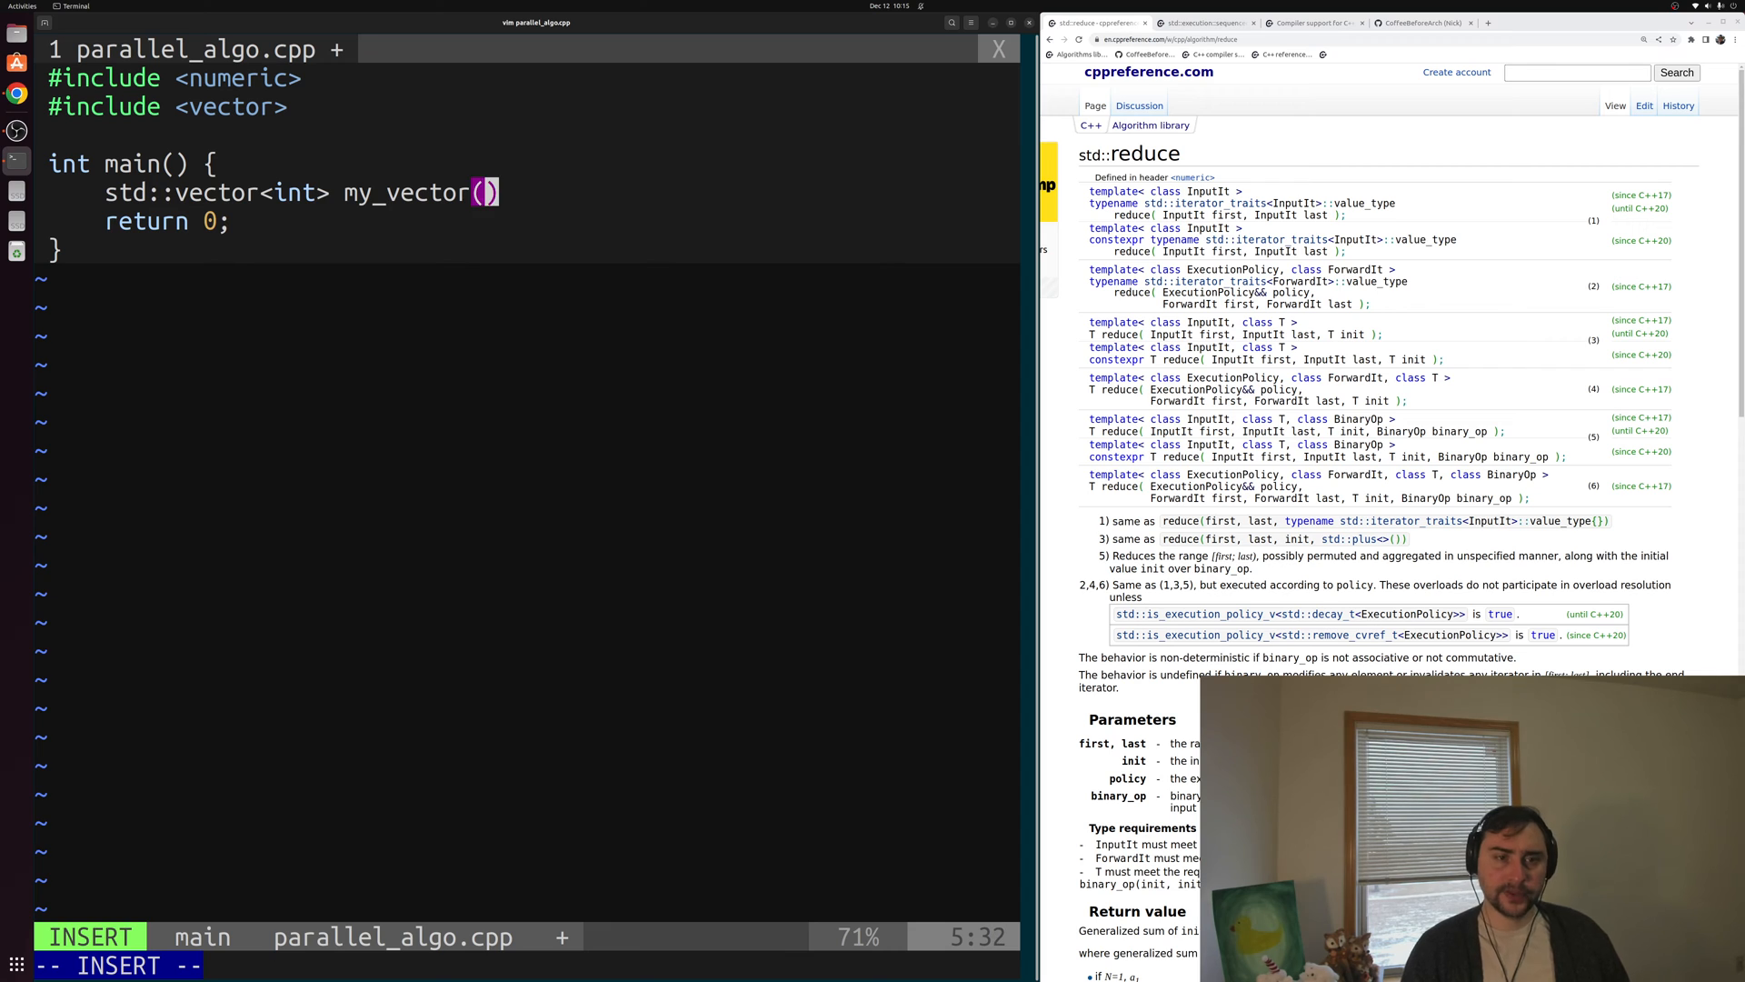
pyautogui.write('11')
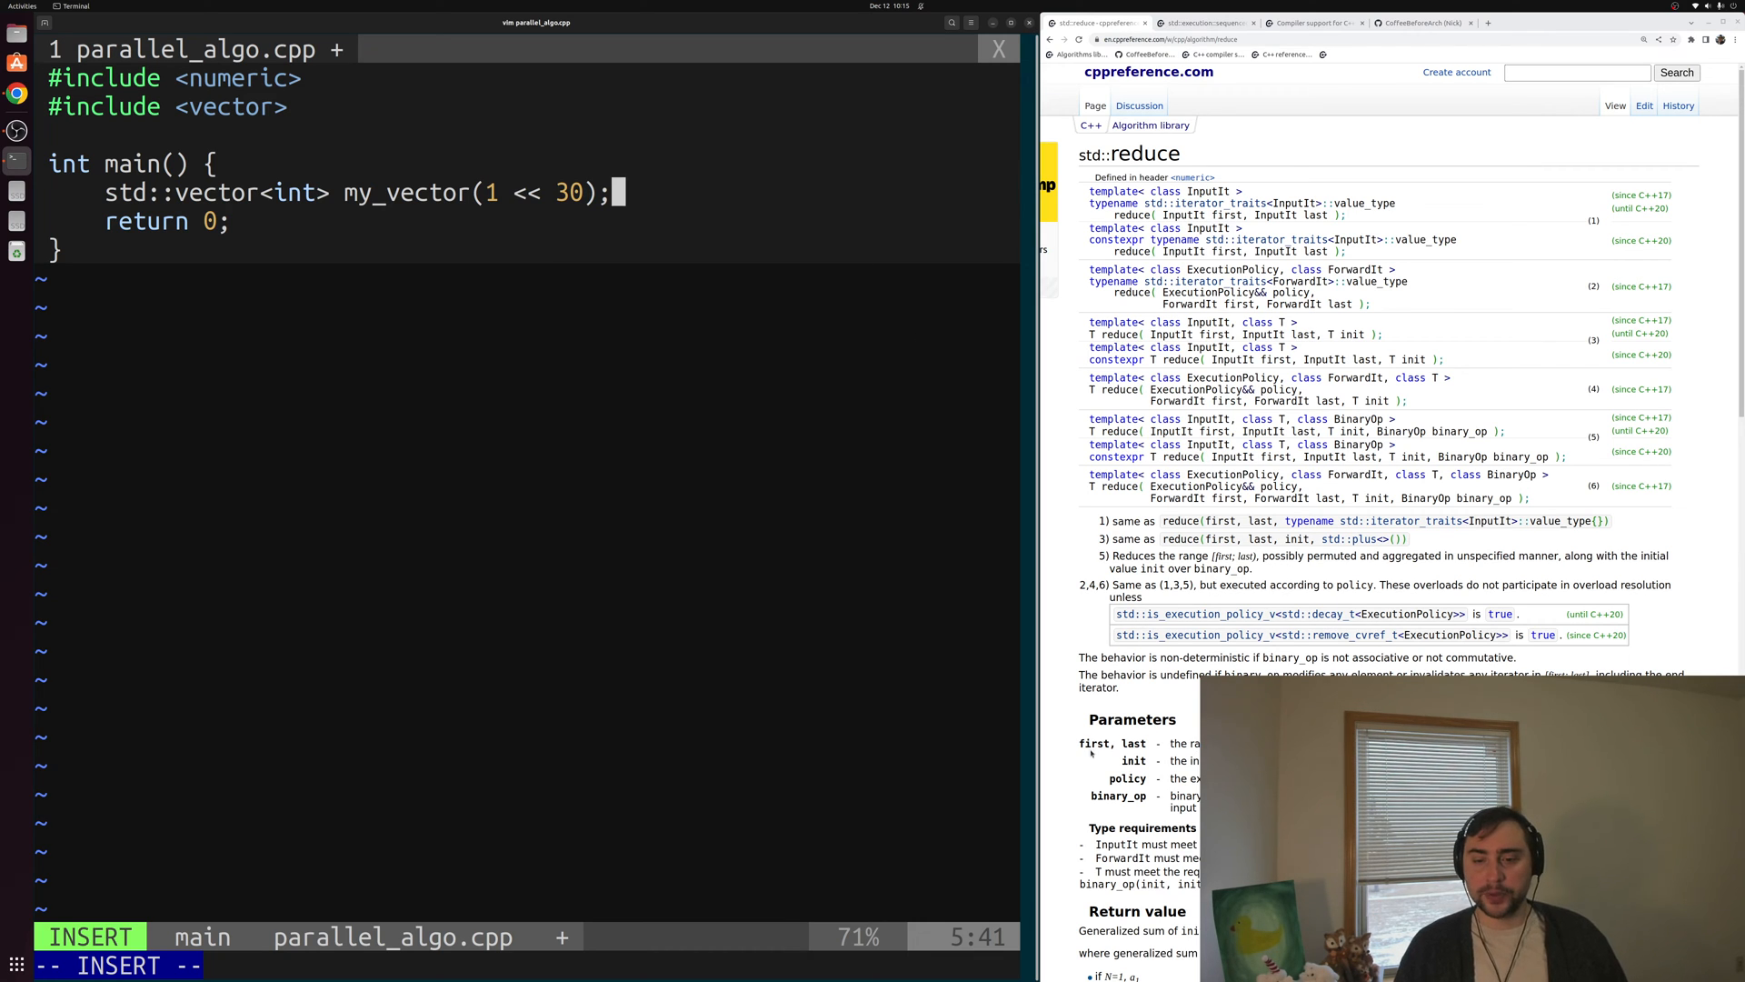
# Compute auto r = std::reduce over my_vector's begin() to end() with init 0, and return r
pyautogui.doubleClick(1111, 744)
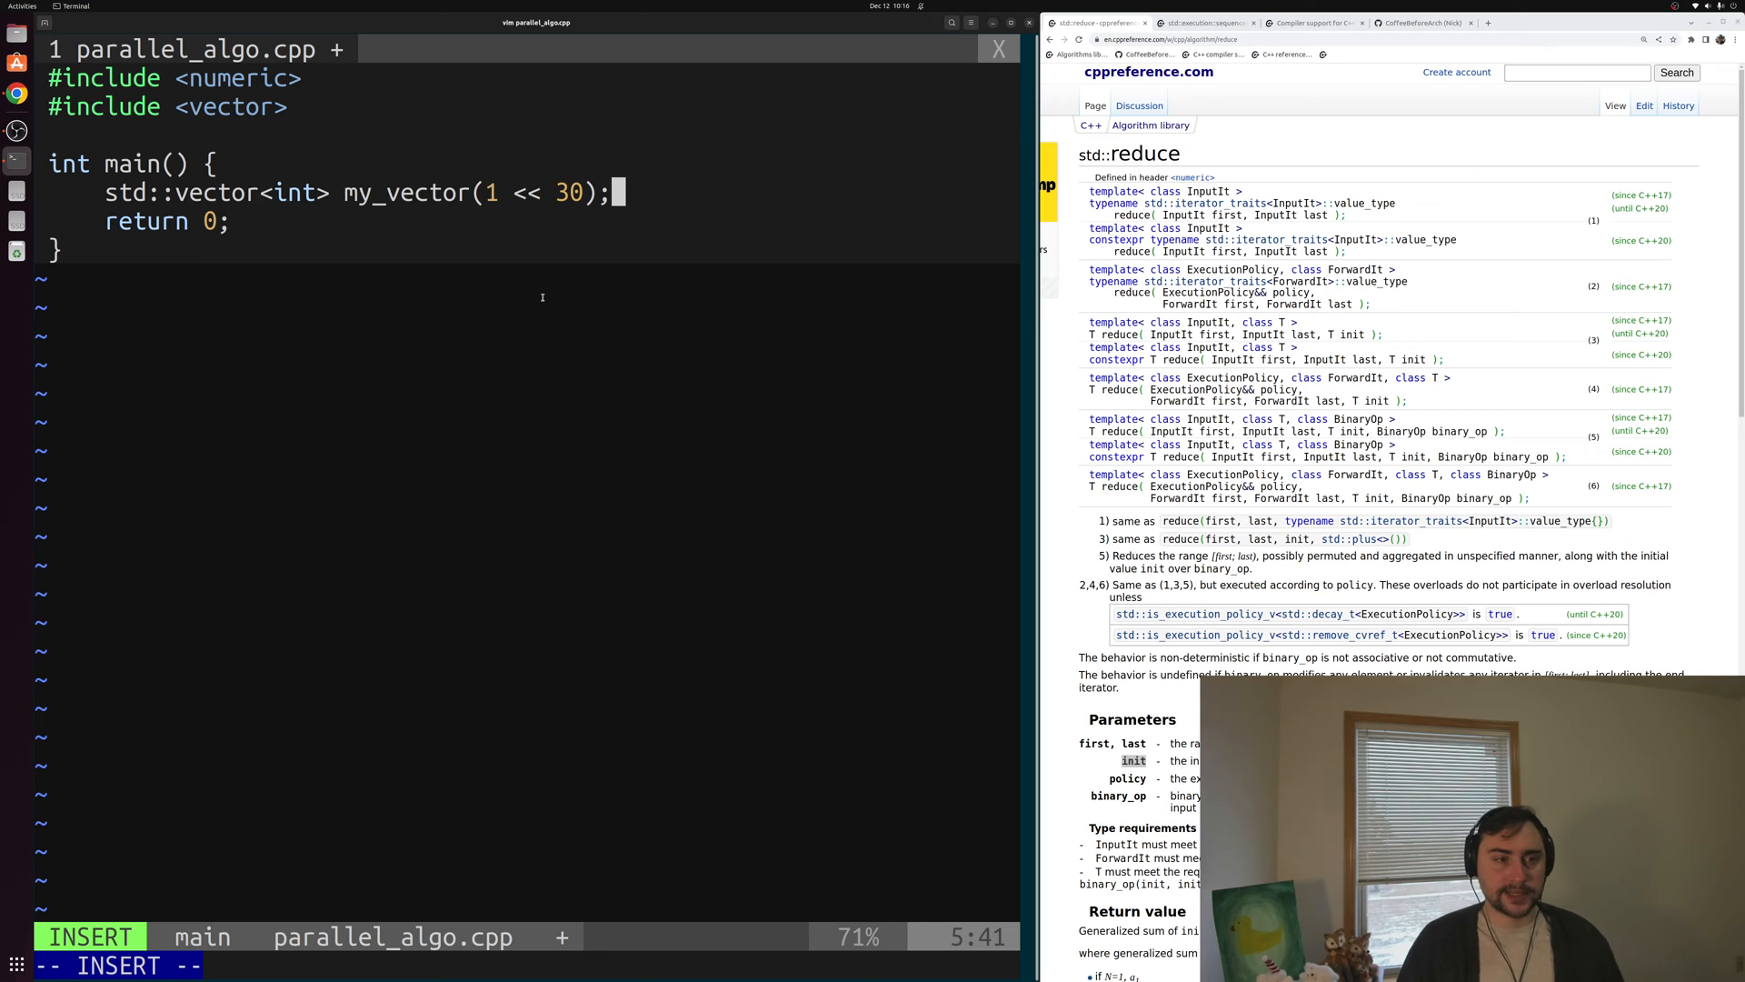
pyautogui.press('Return')
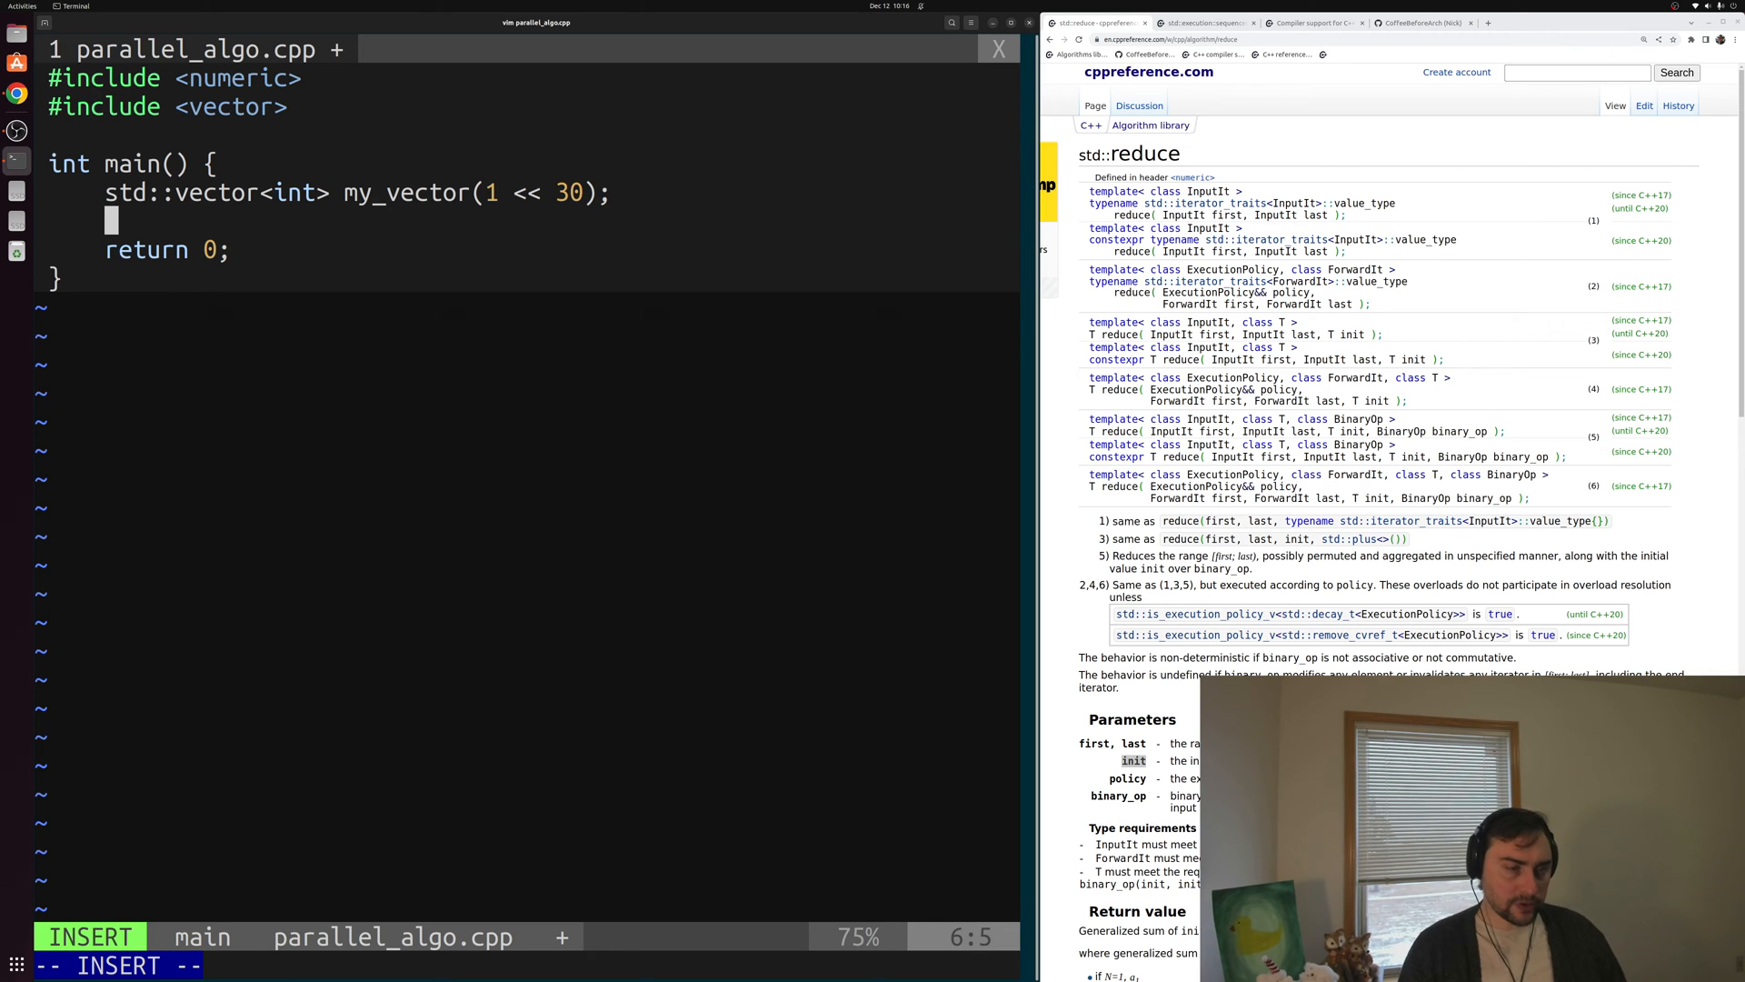
pyautogui.write('std')
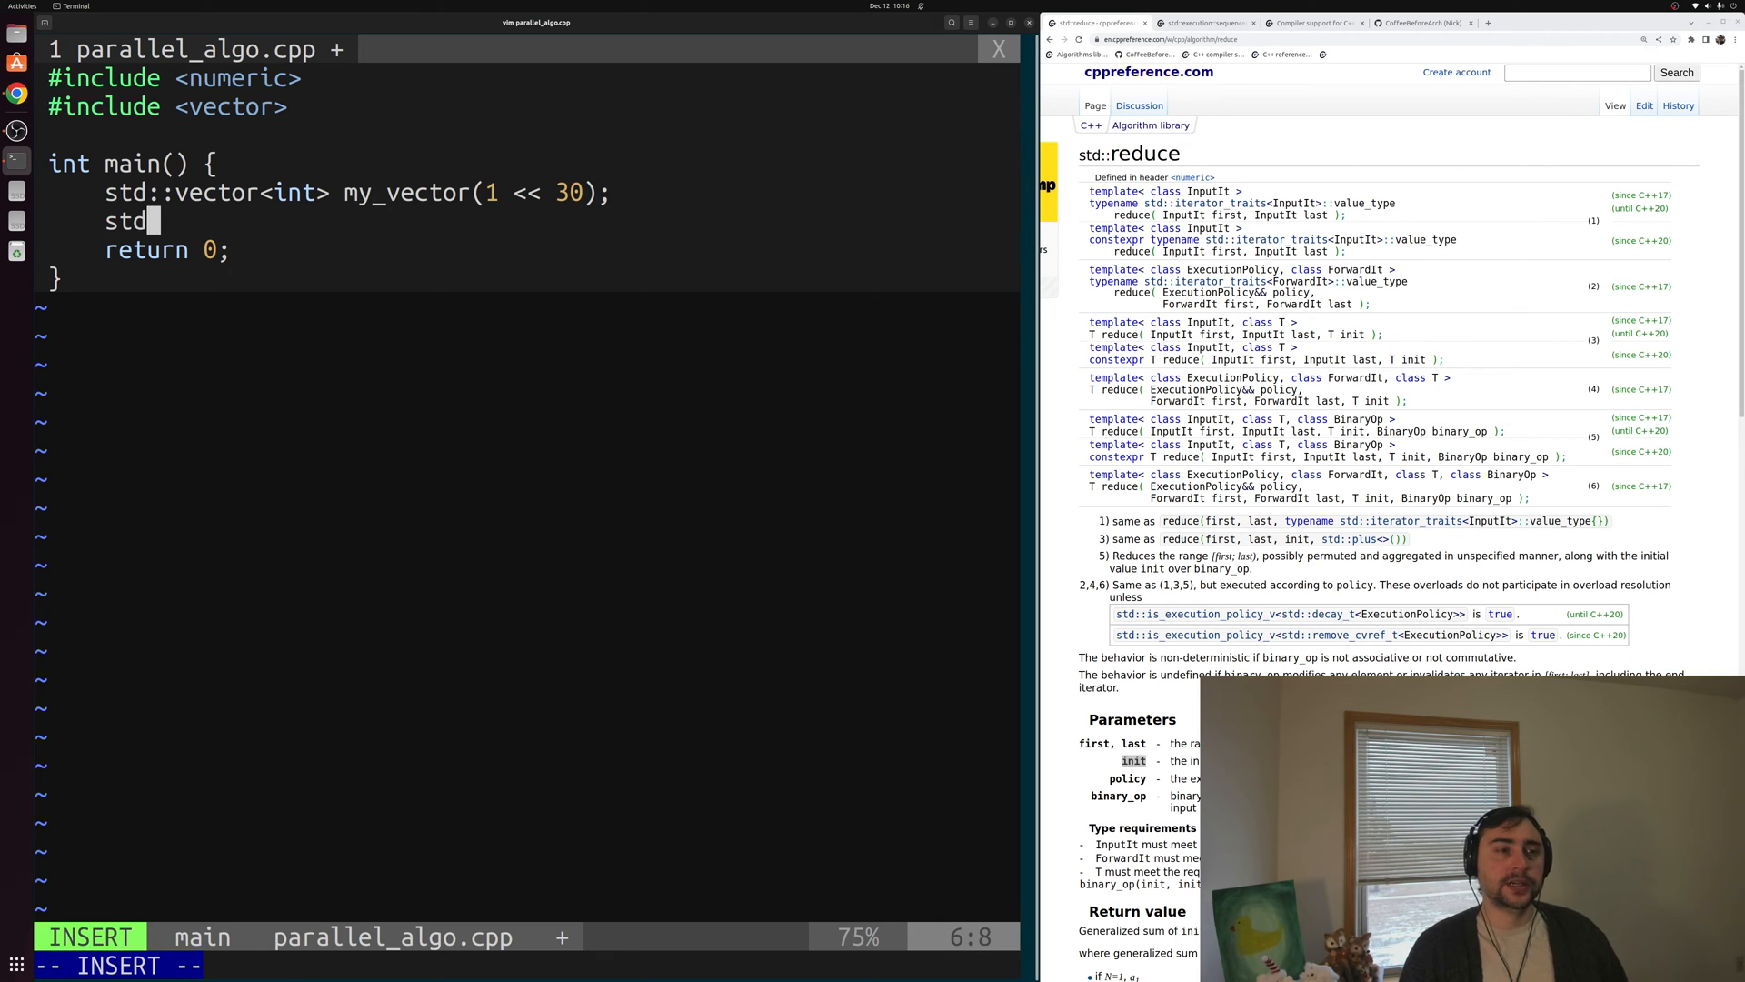
pyautogui.write('auto r')
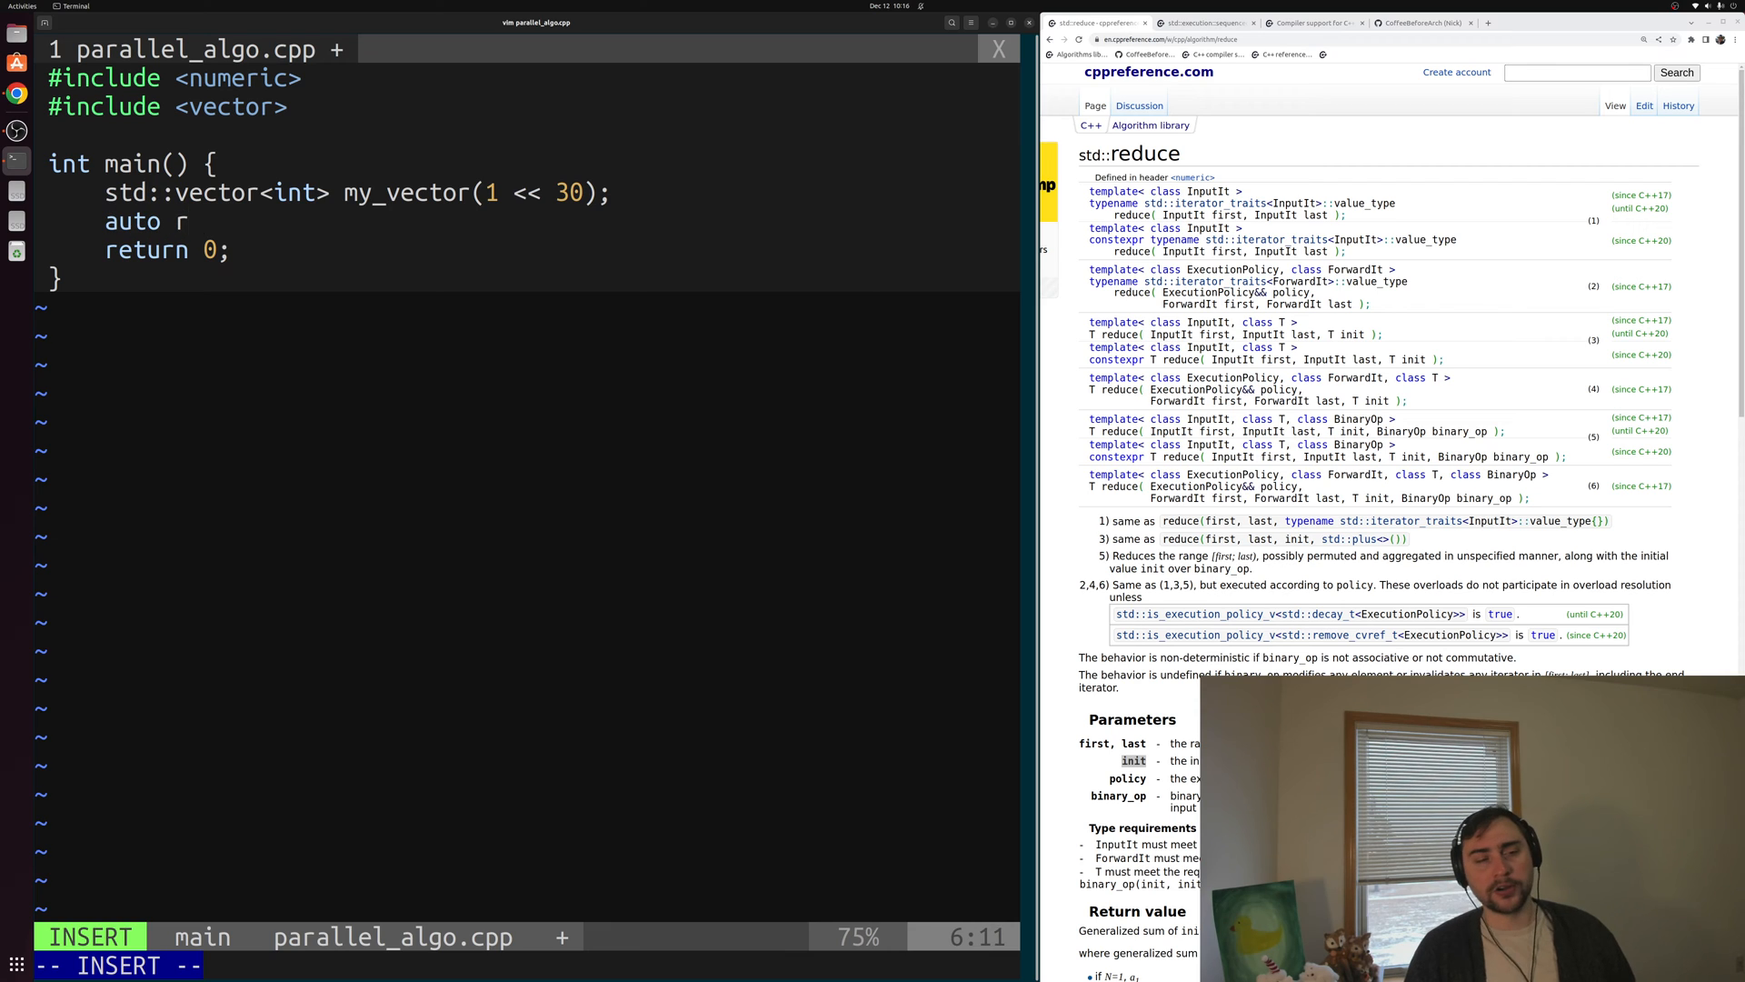
pyautogui.write('= std::')
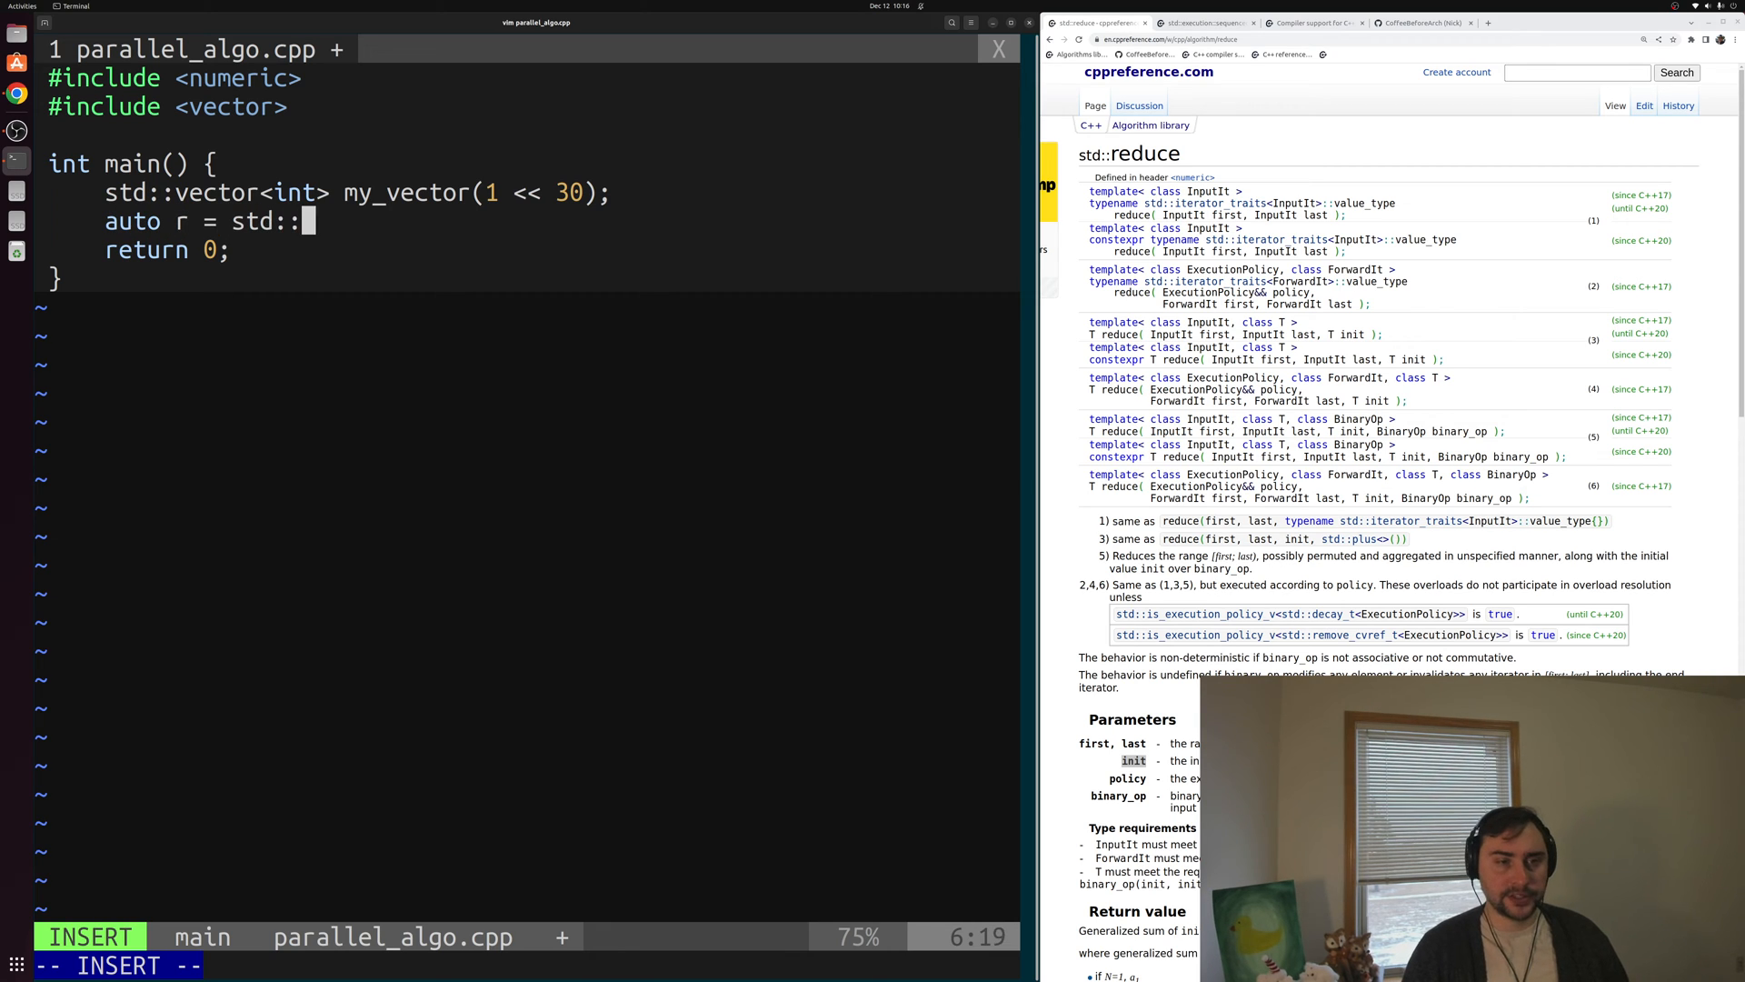
pyautogui.write('reduce()')
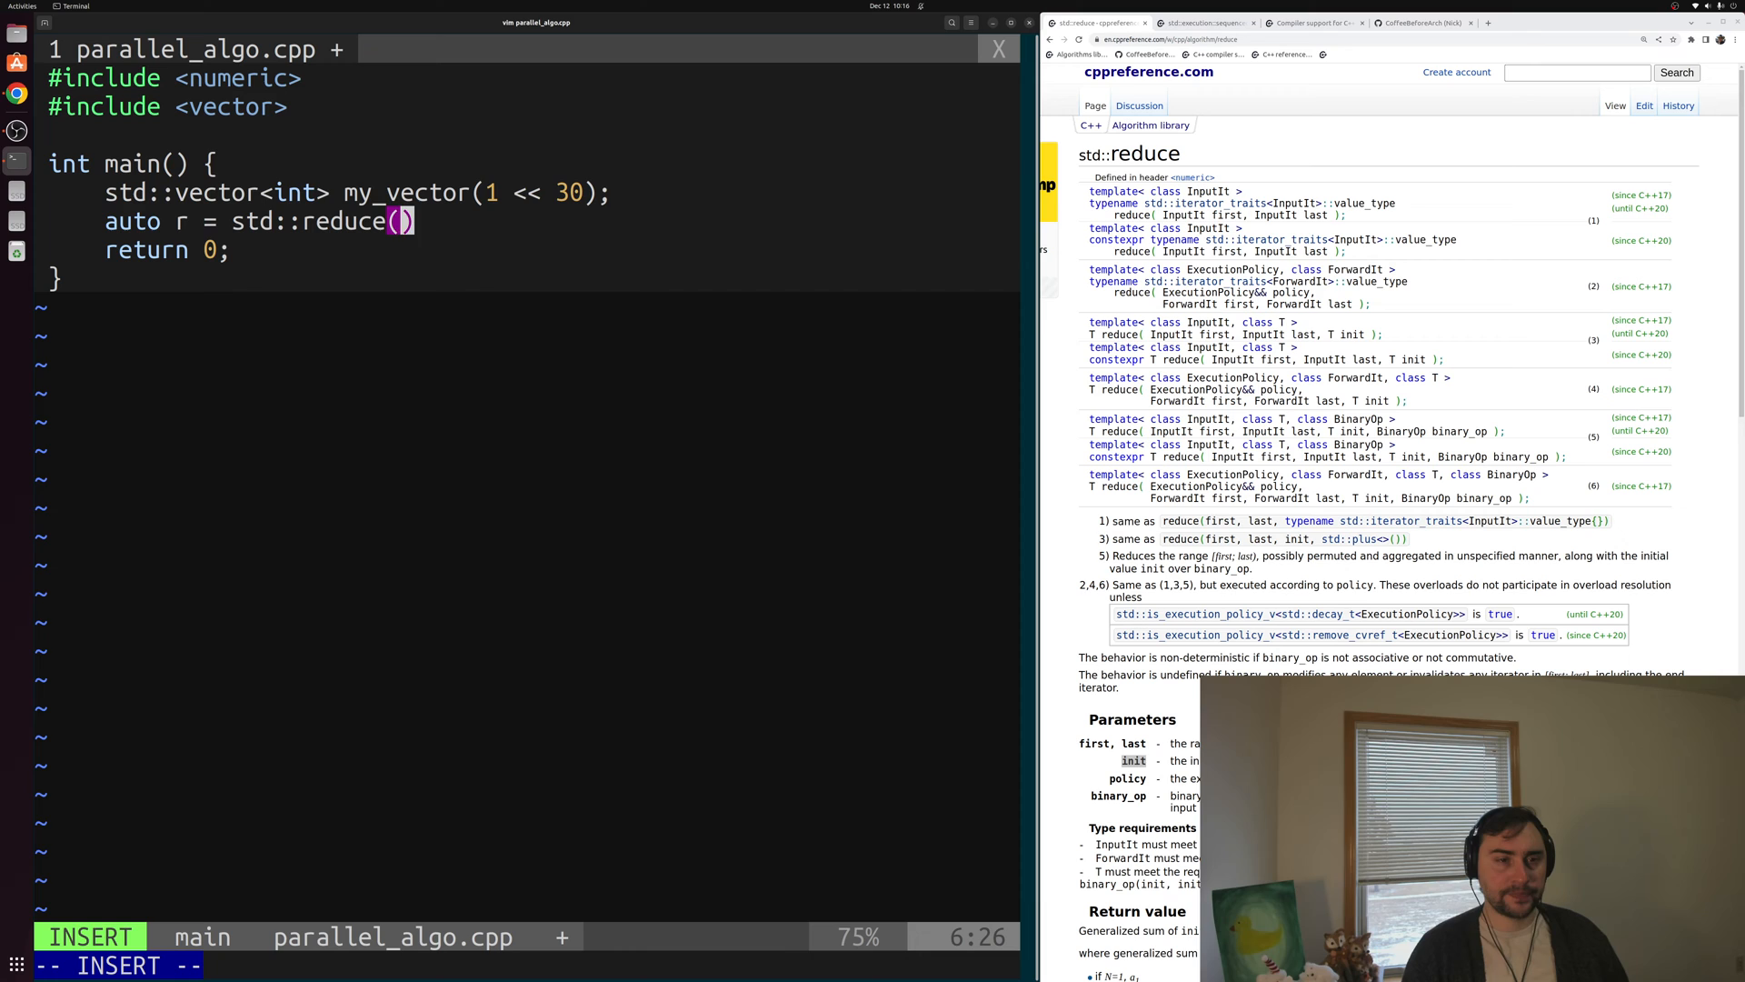
pyautogui.write('my_vector.begin(')
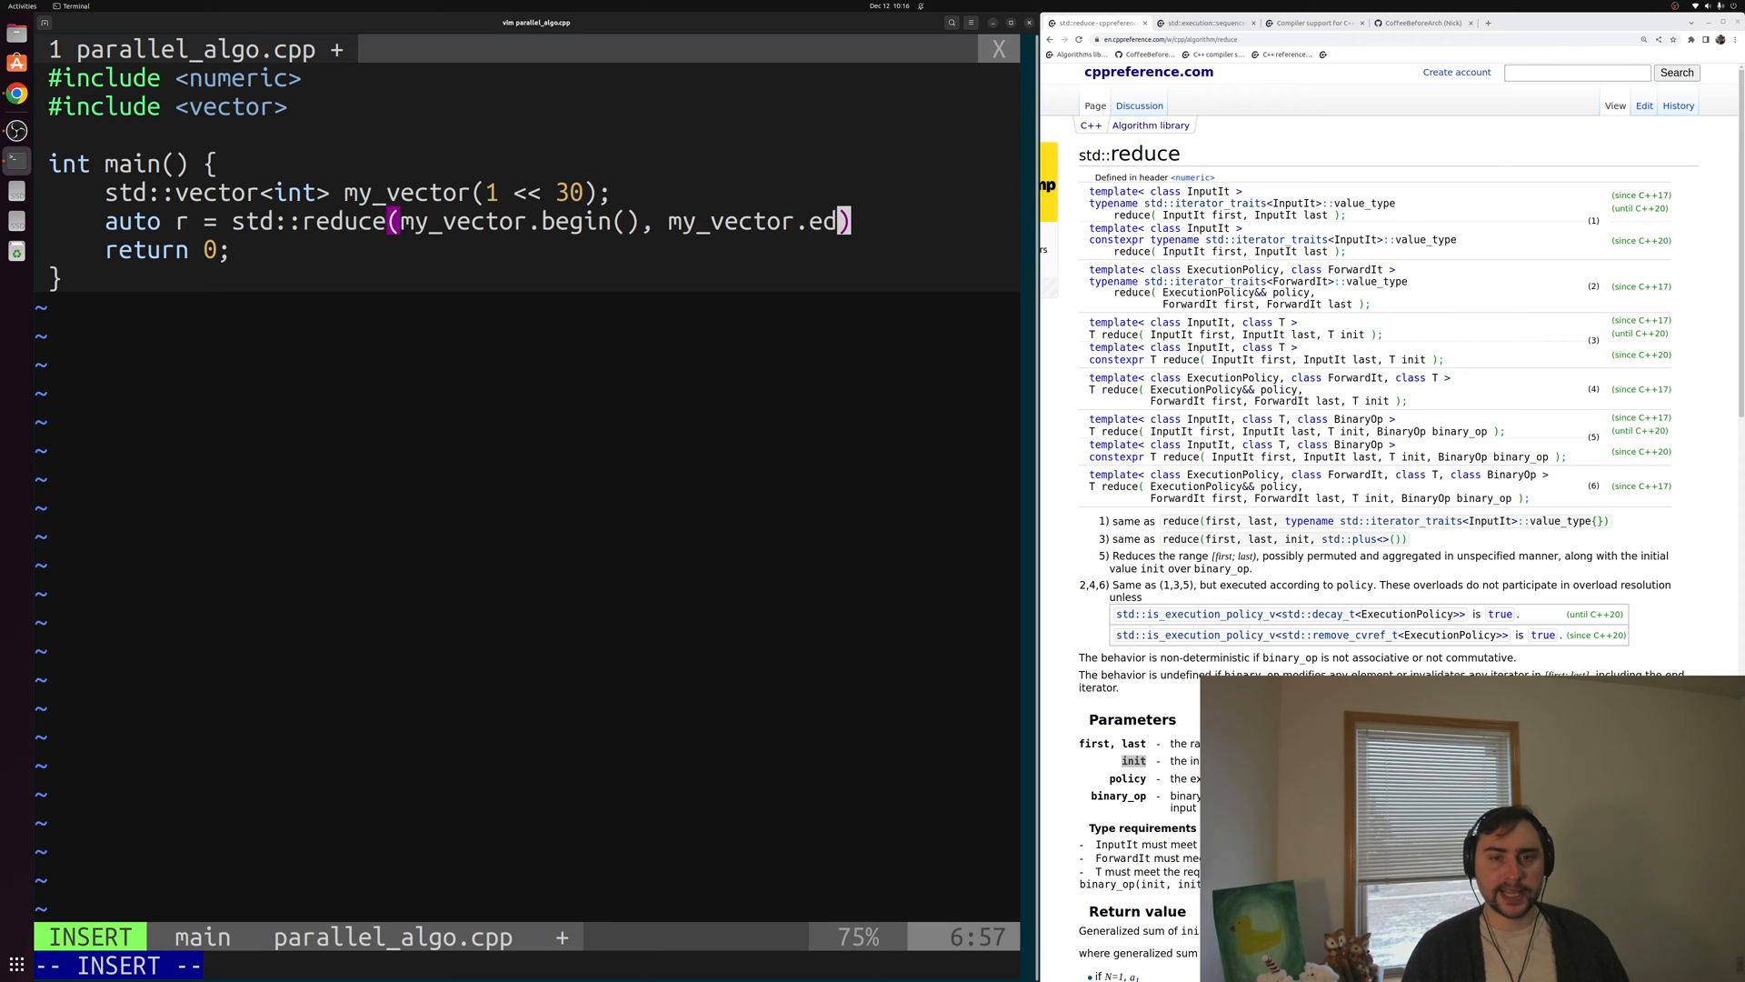
pyautogui.write('nd()')
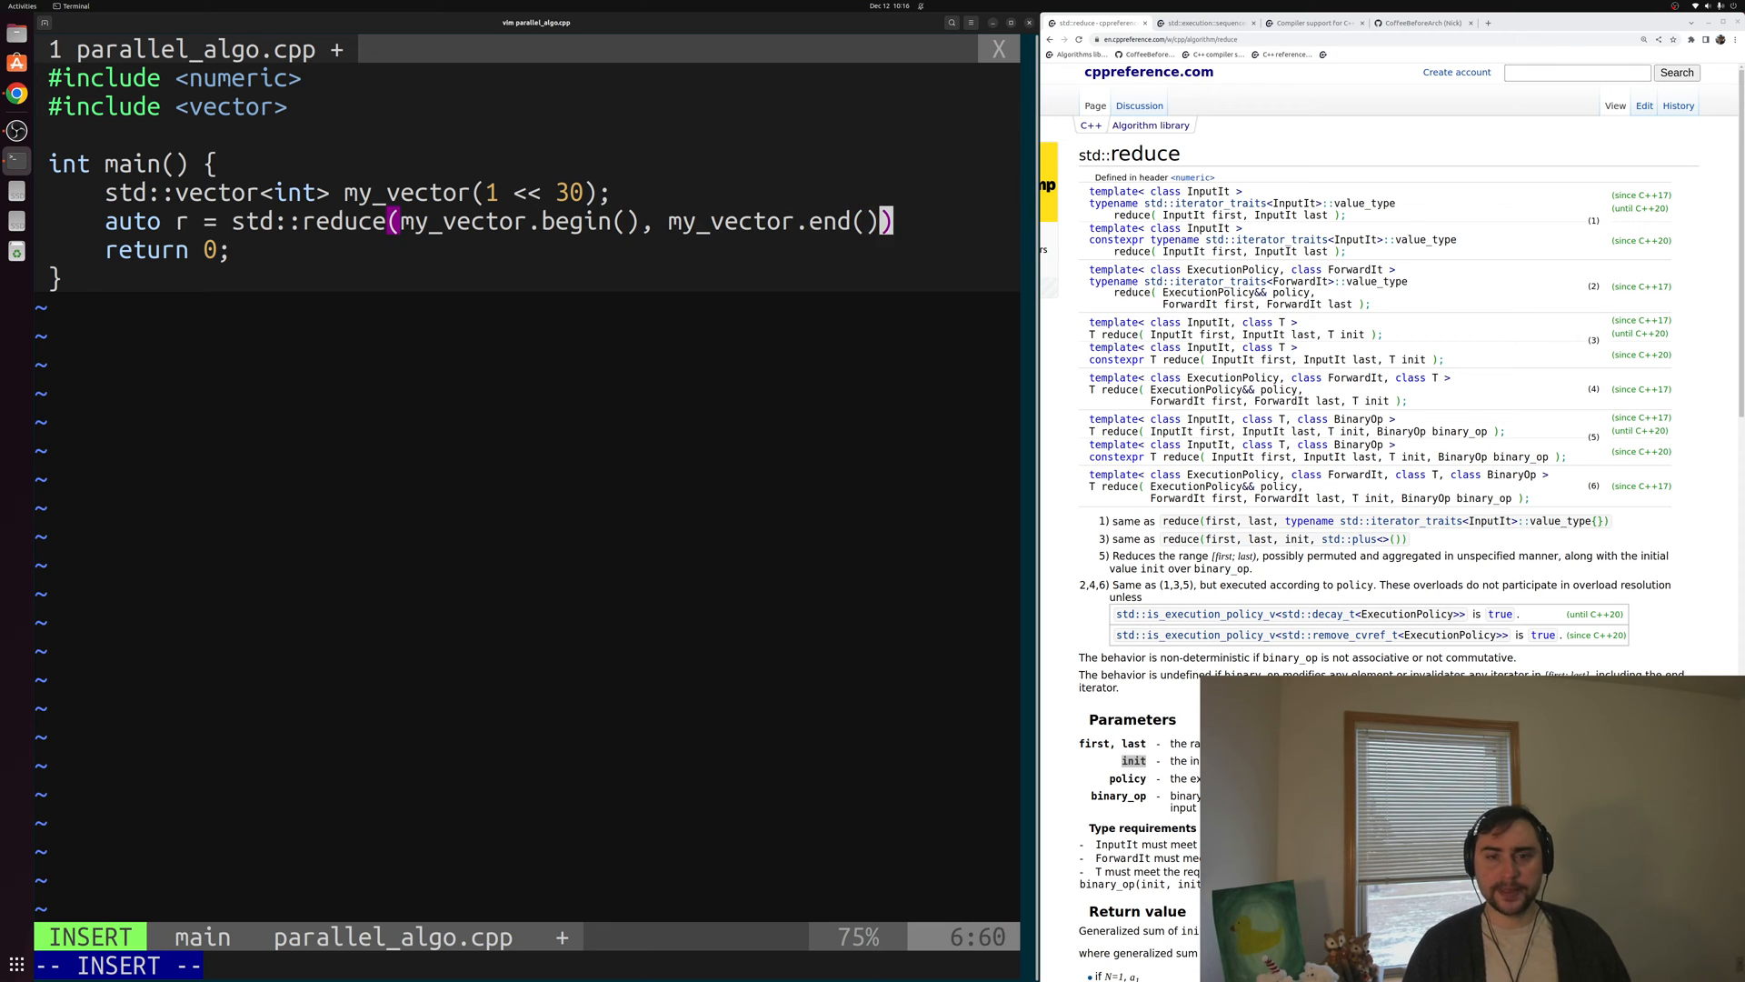
pyautogui.write(', 0')
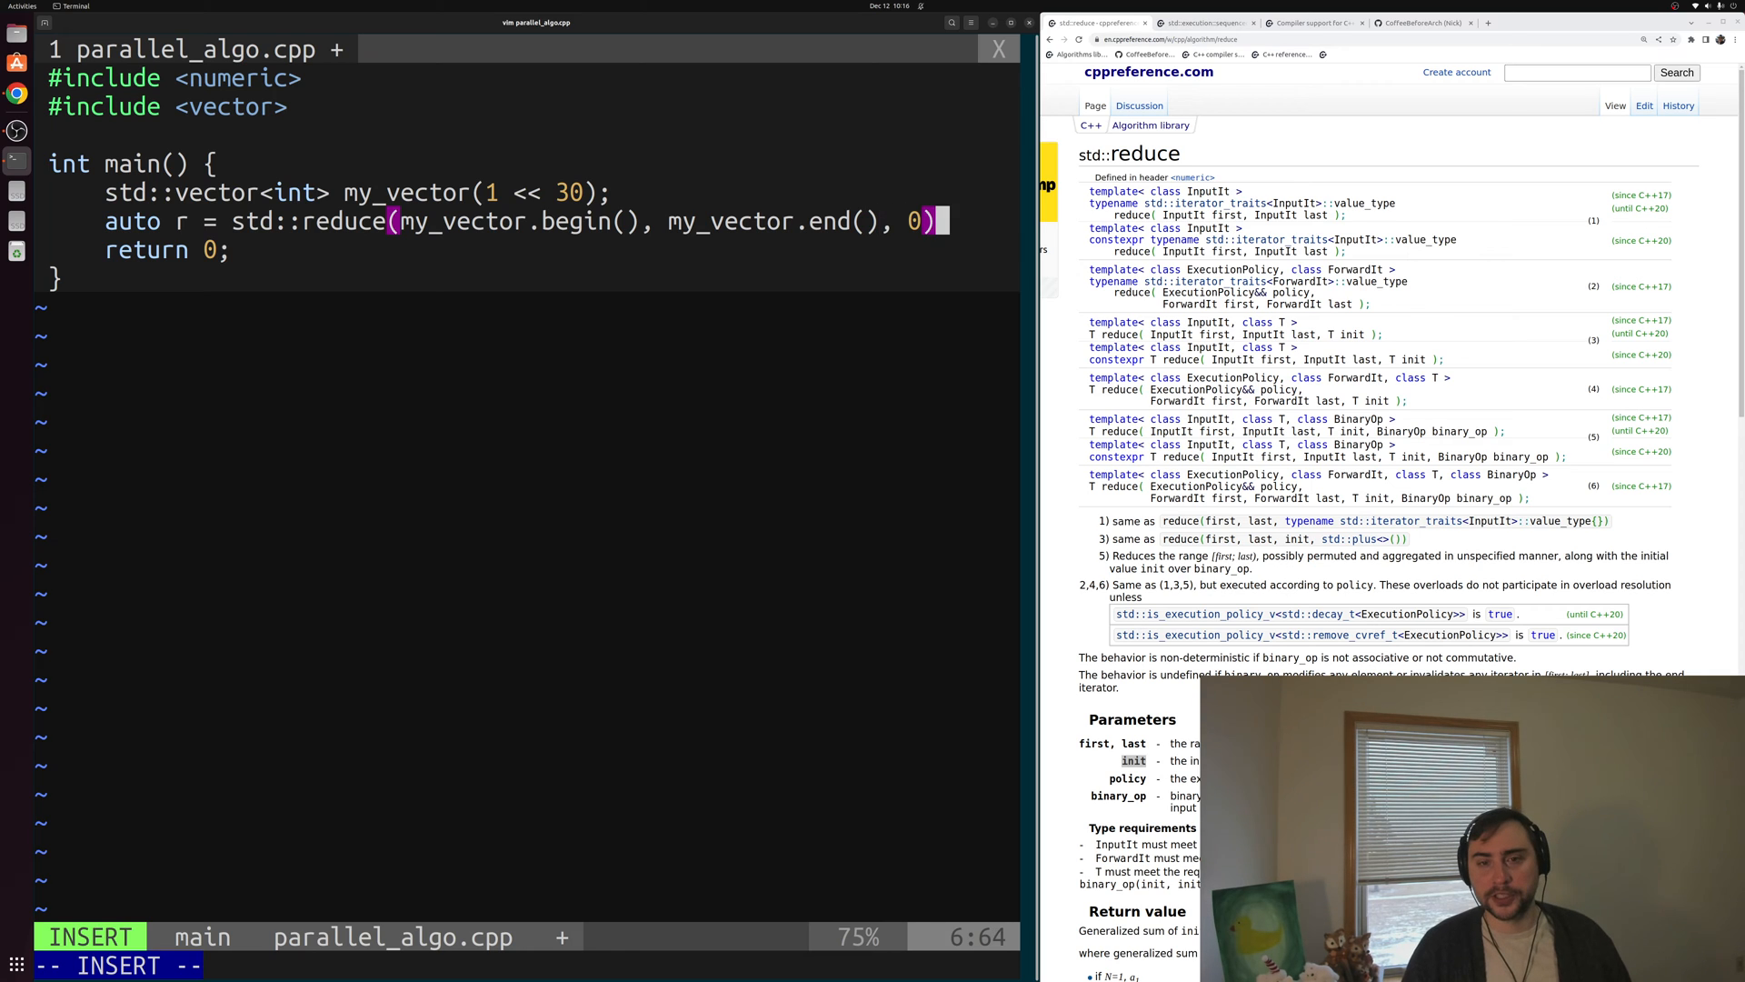
pyautogui.write(';')
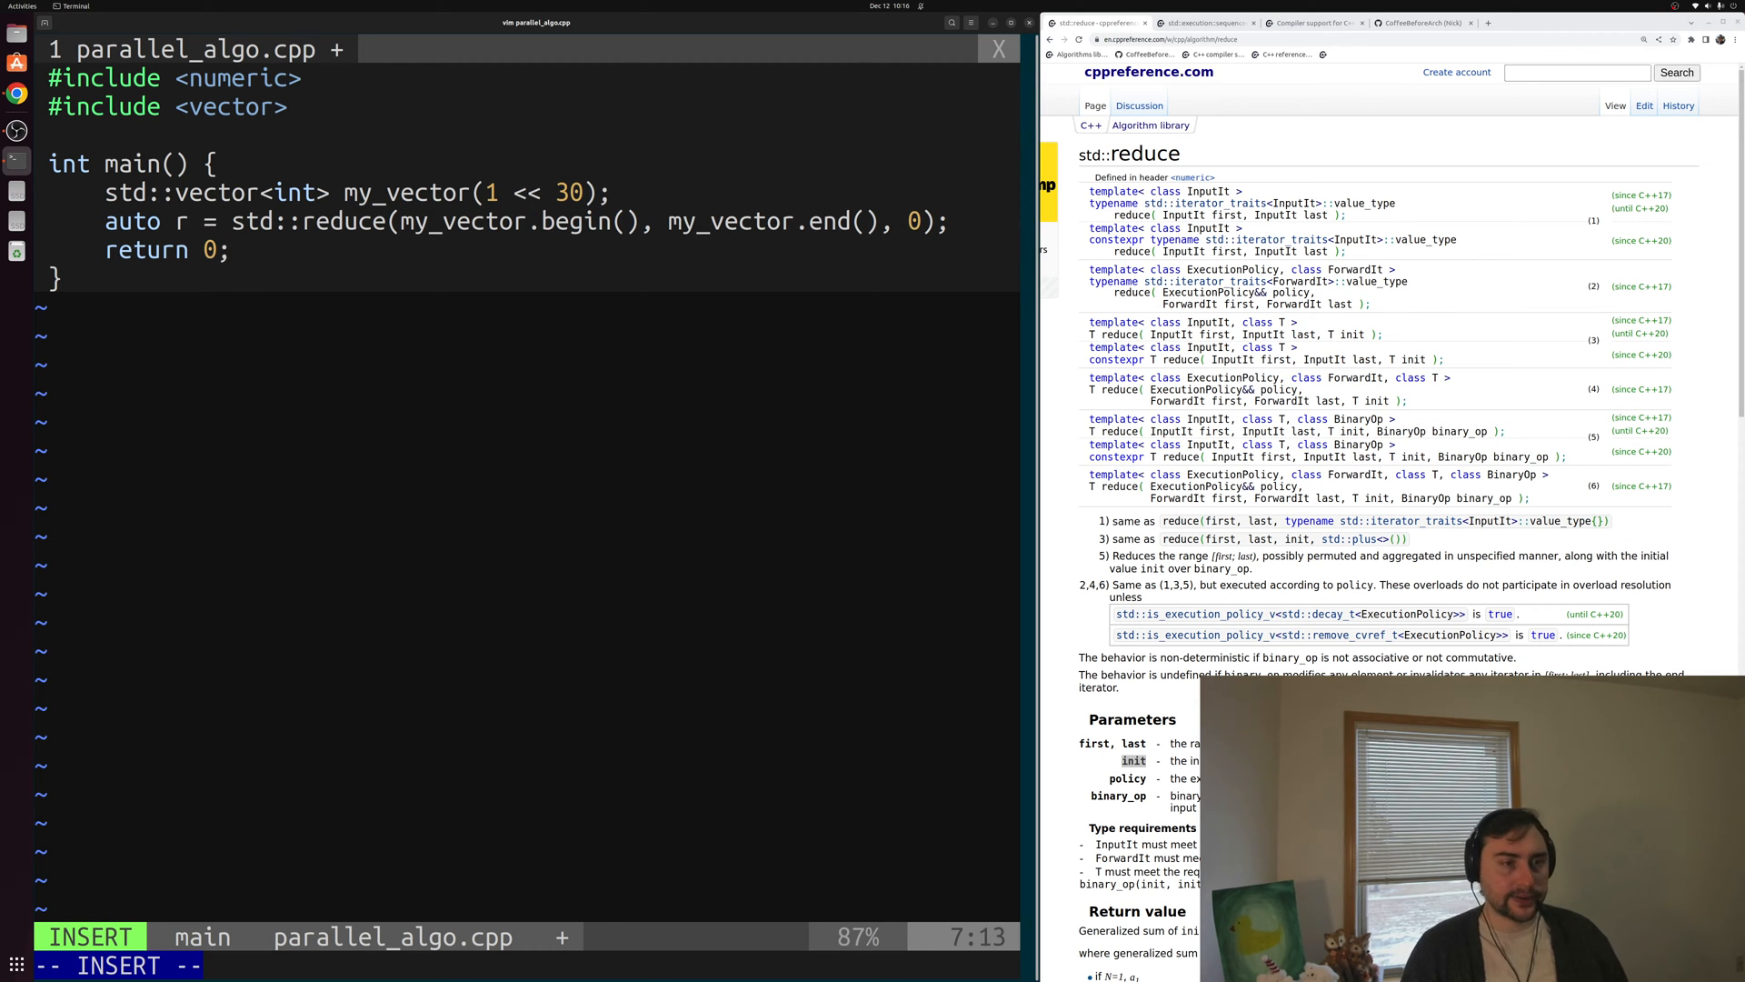
pyautogui.write('r')
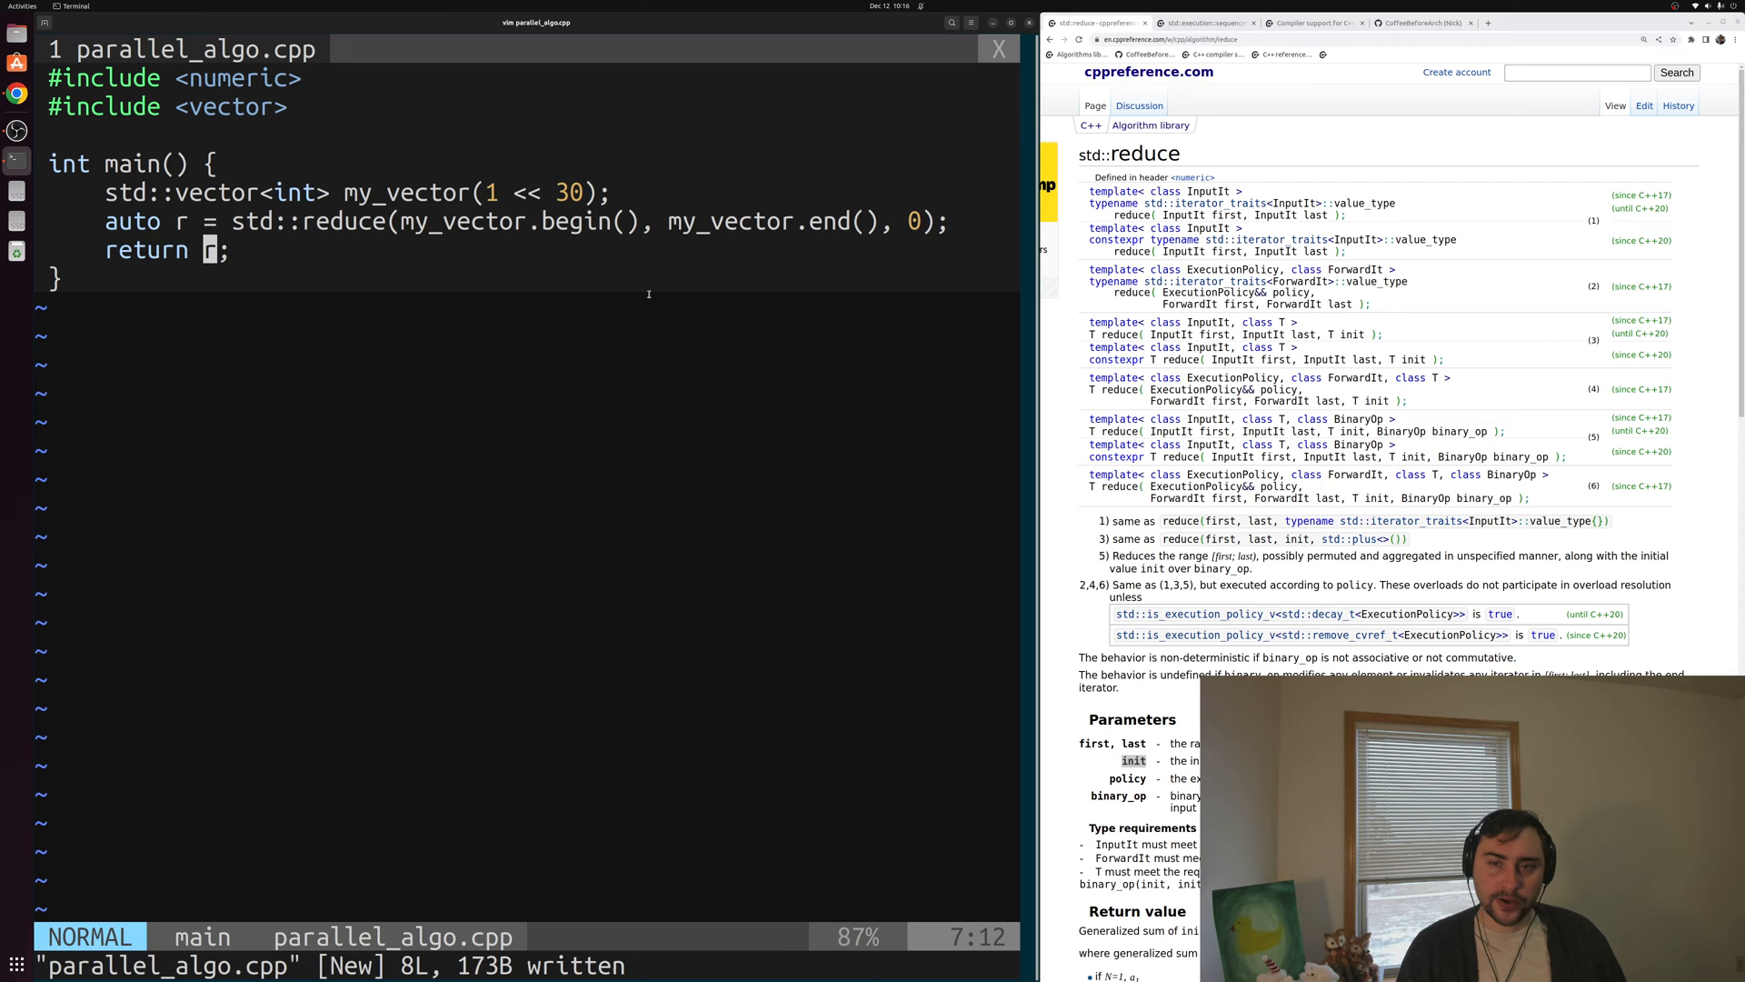
# Compile parallel_algo.cpp with g++ into parallel_algo and time it, about 11 seconds total
pyautogui.write(':wa')
pyautogui.write('g')
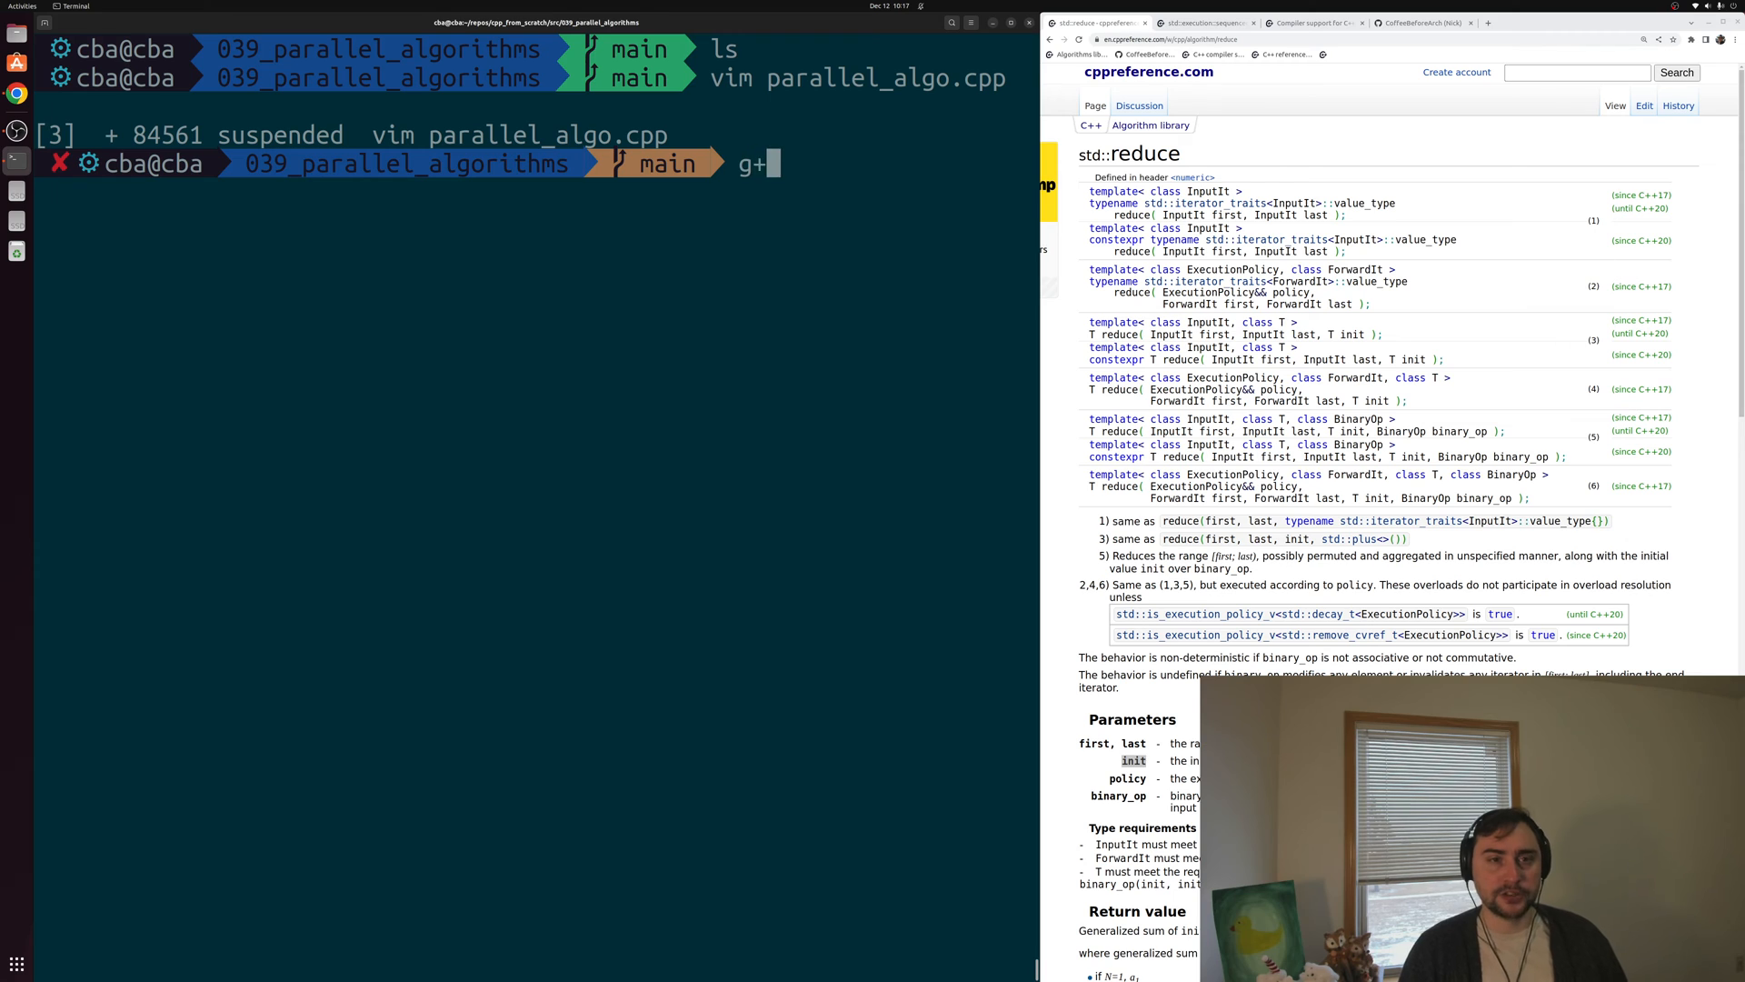
pyautogui.write('++ parallel_algo.cpp -o parallel_algo.cpp')
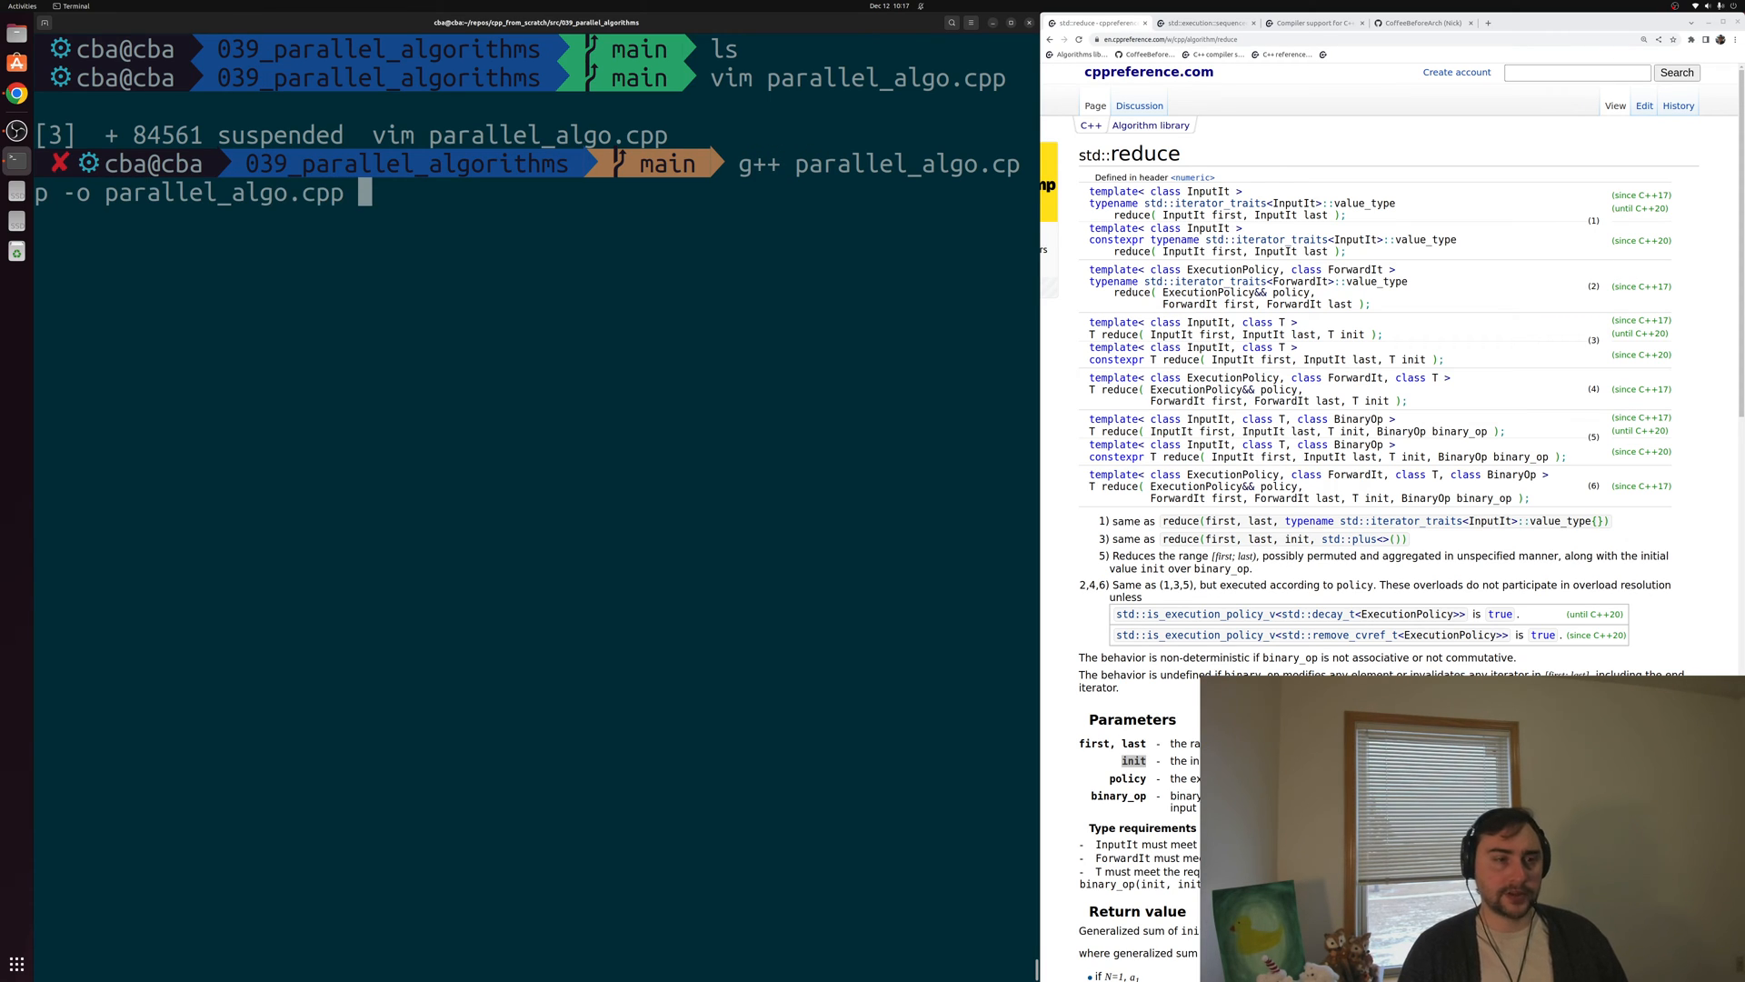
pyautogui.press('BackSpace')
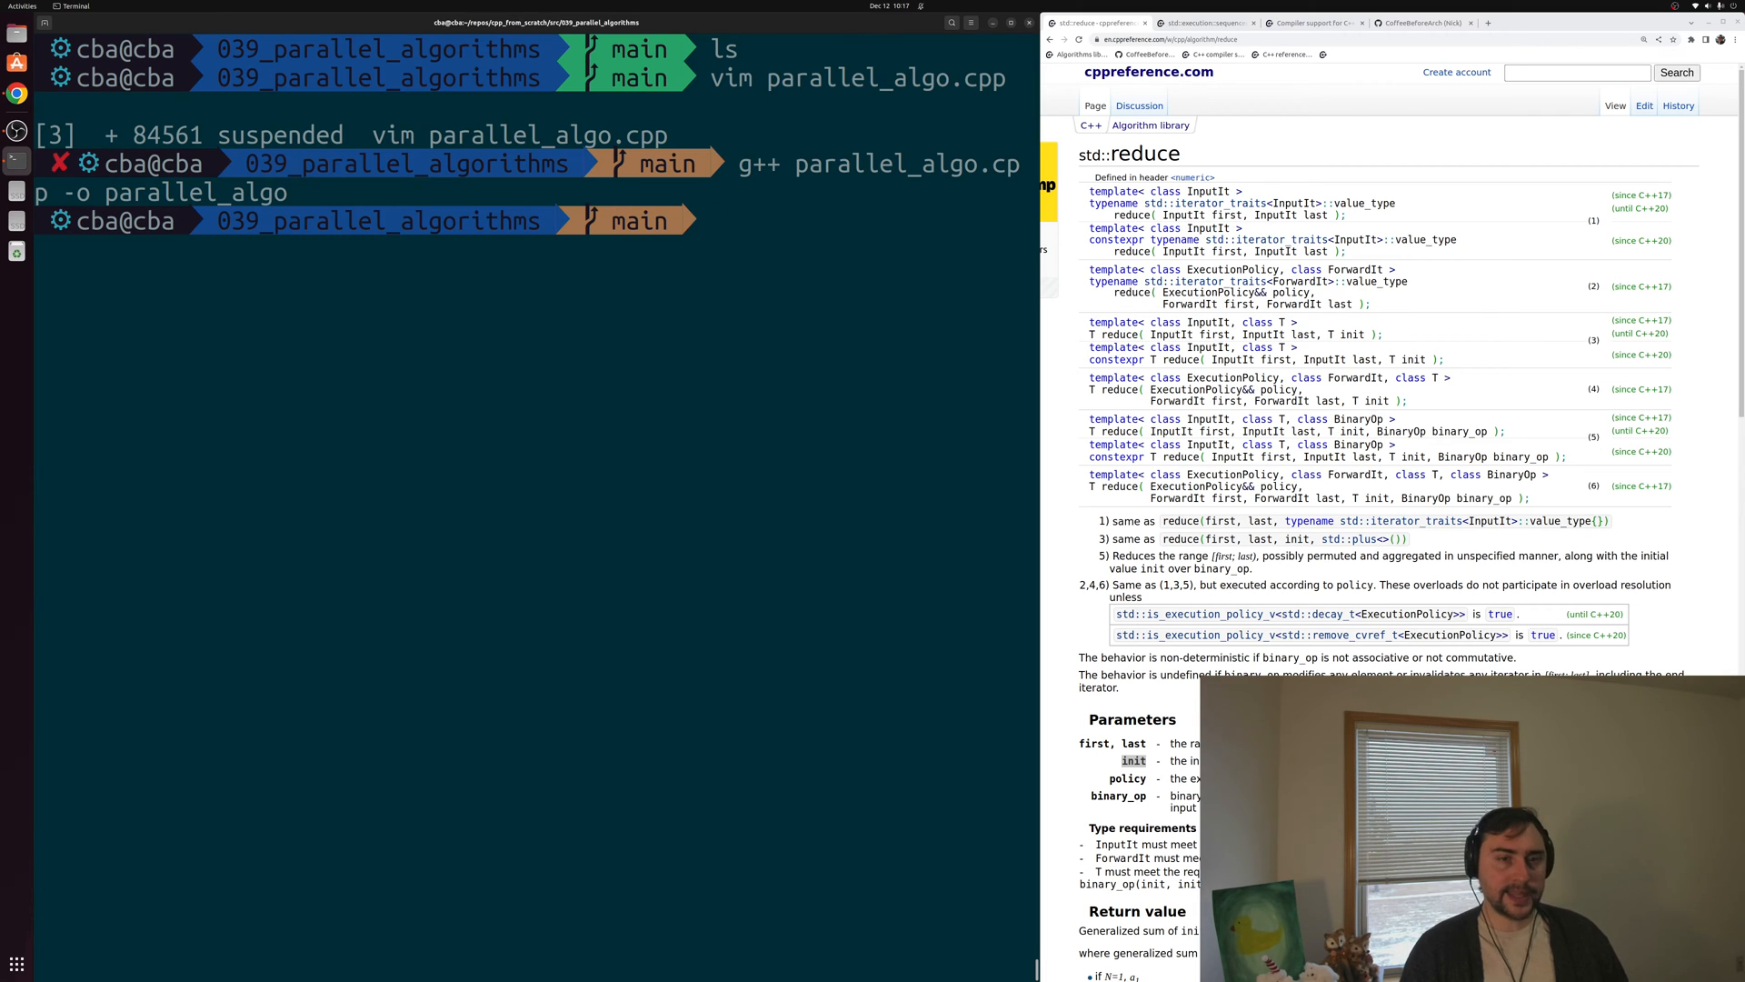
pyautogui.write('time ./')
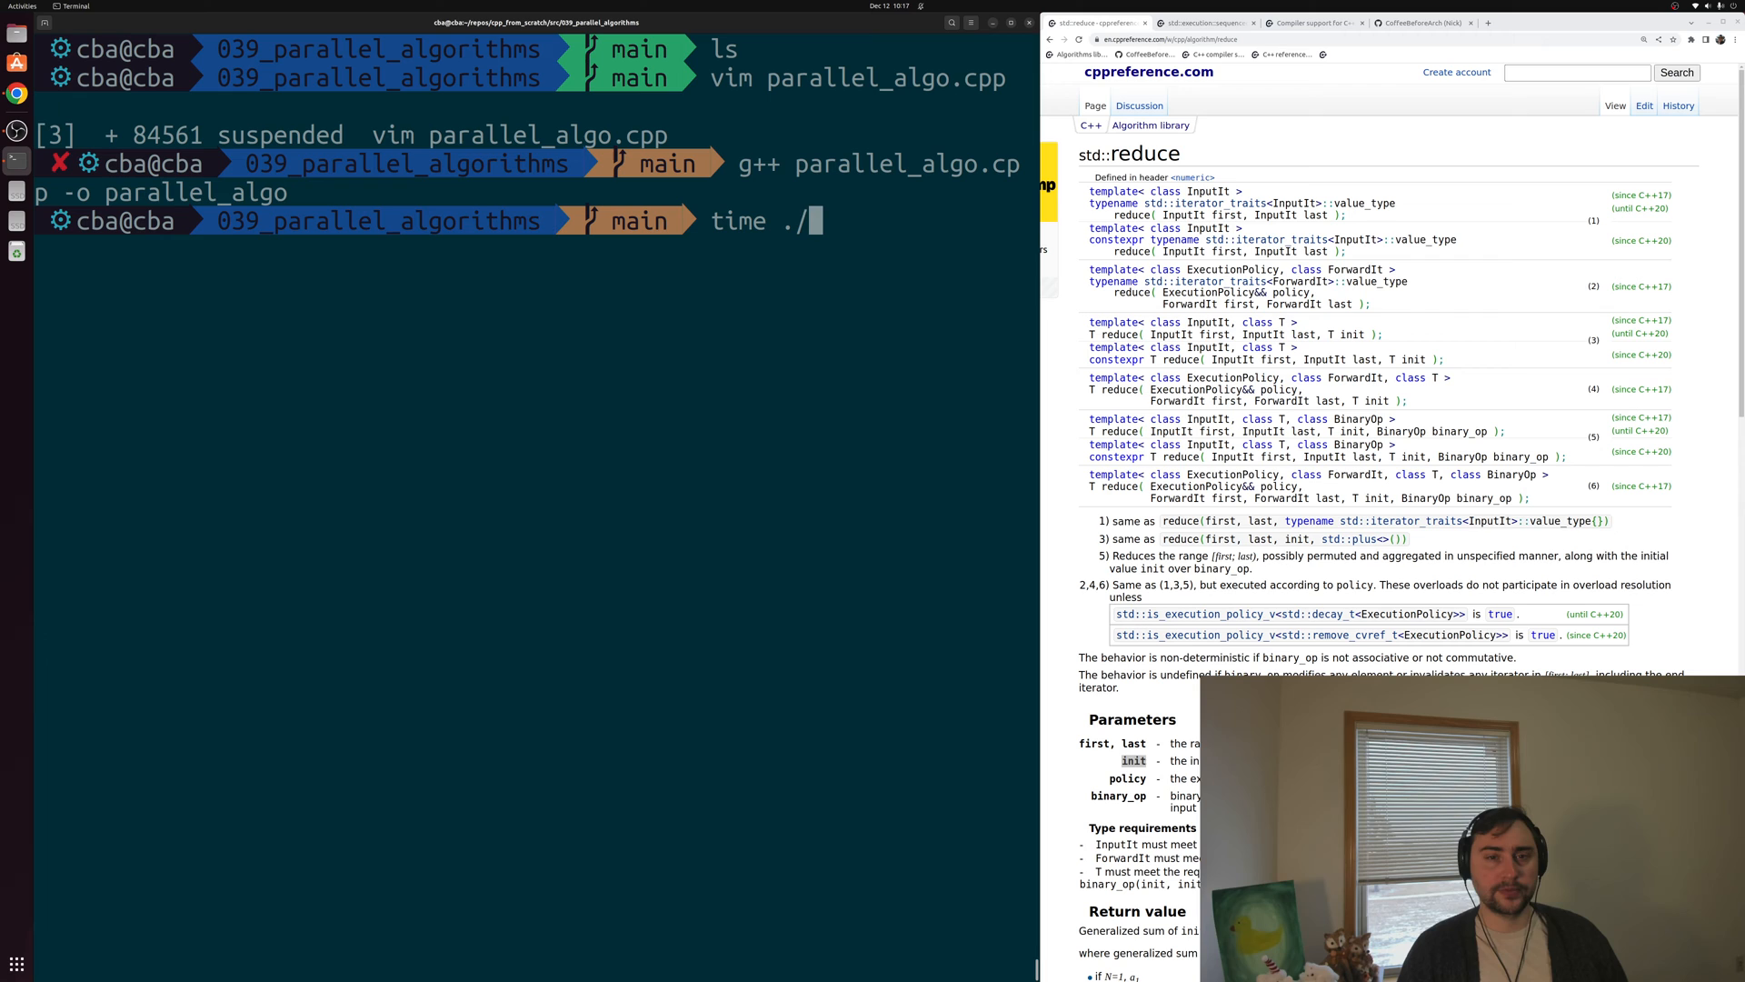
pyautogui.write('parallel_algo')
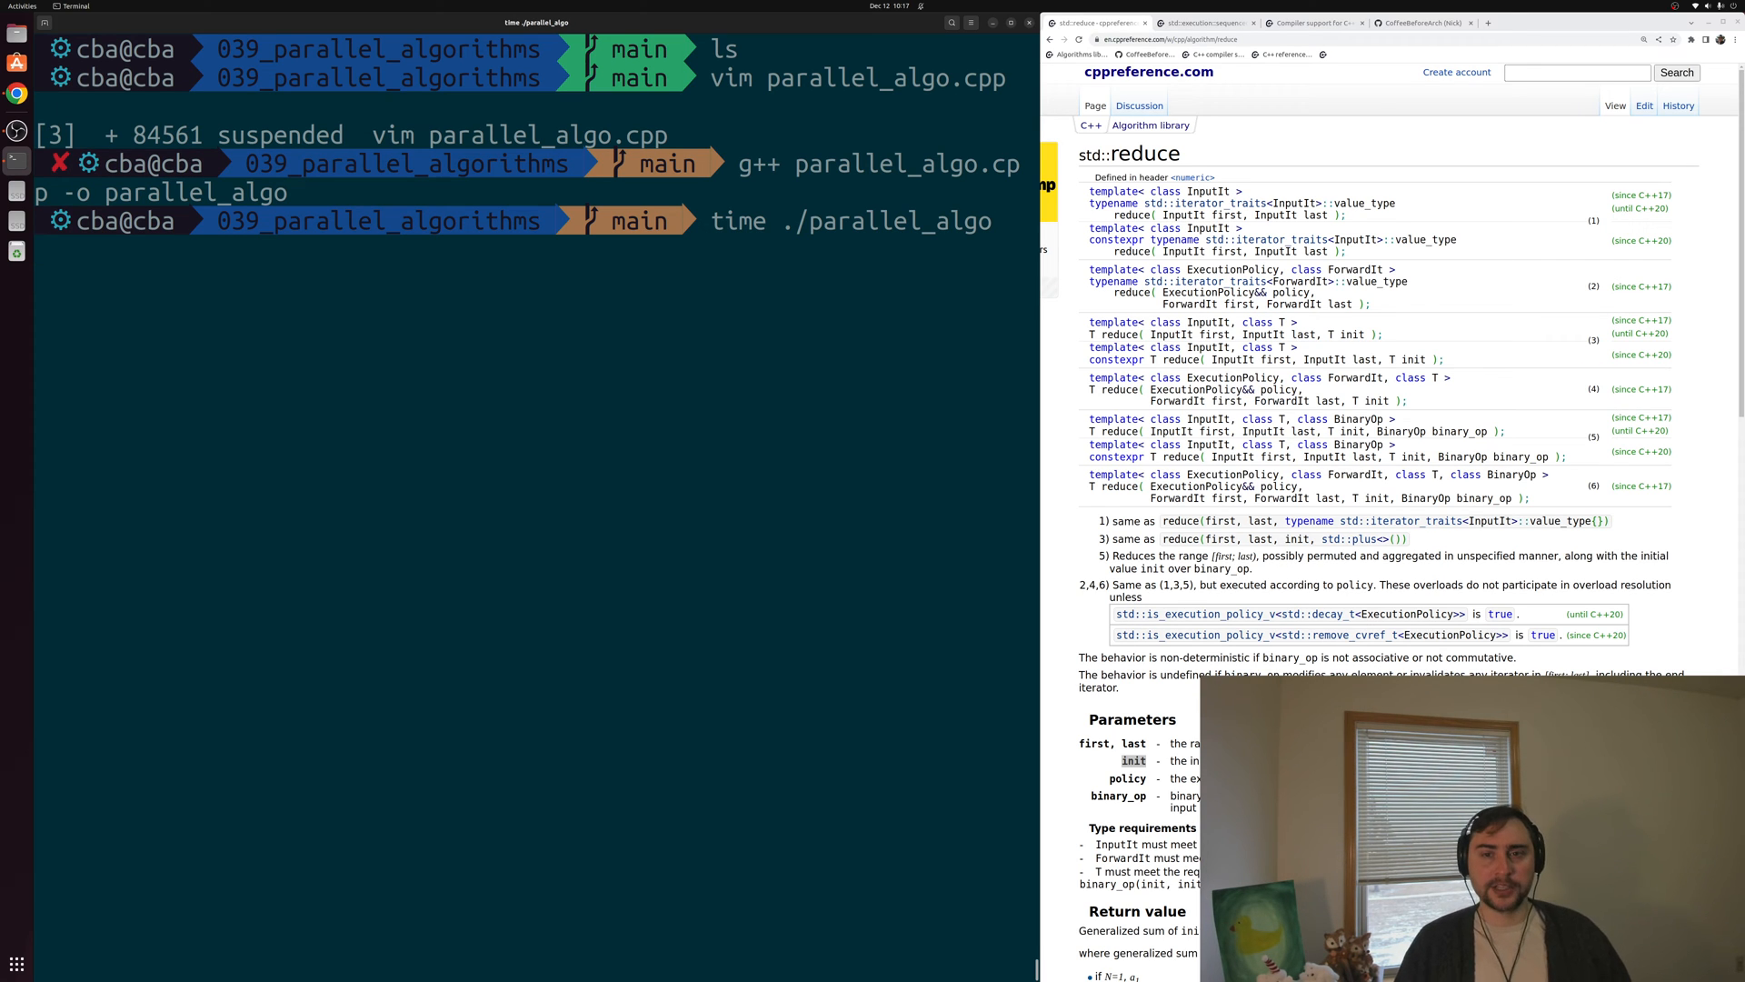
pyautogui.press('Return')
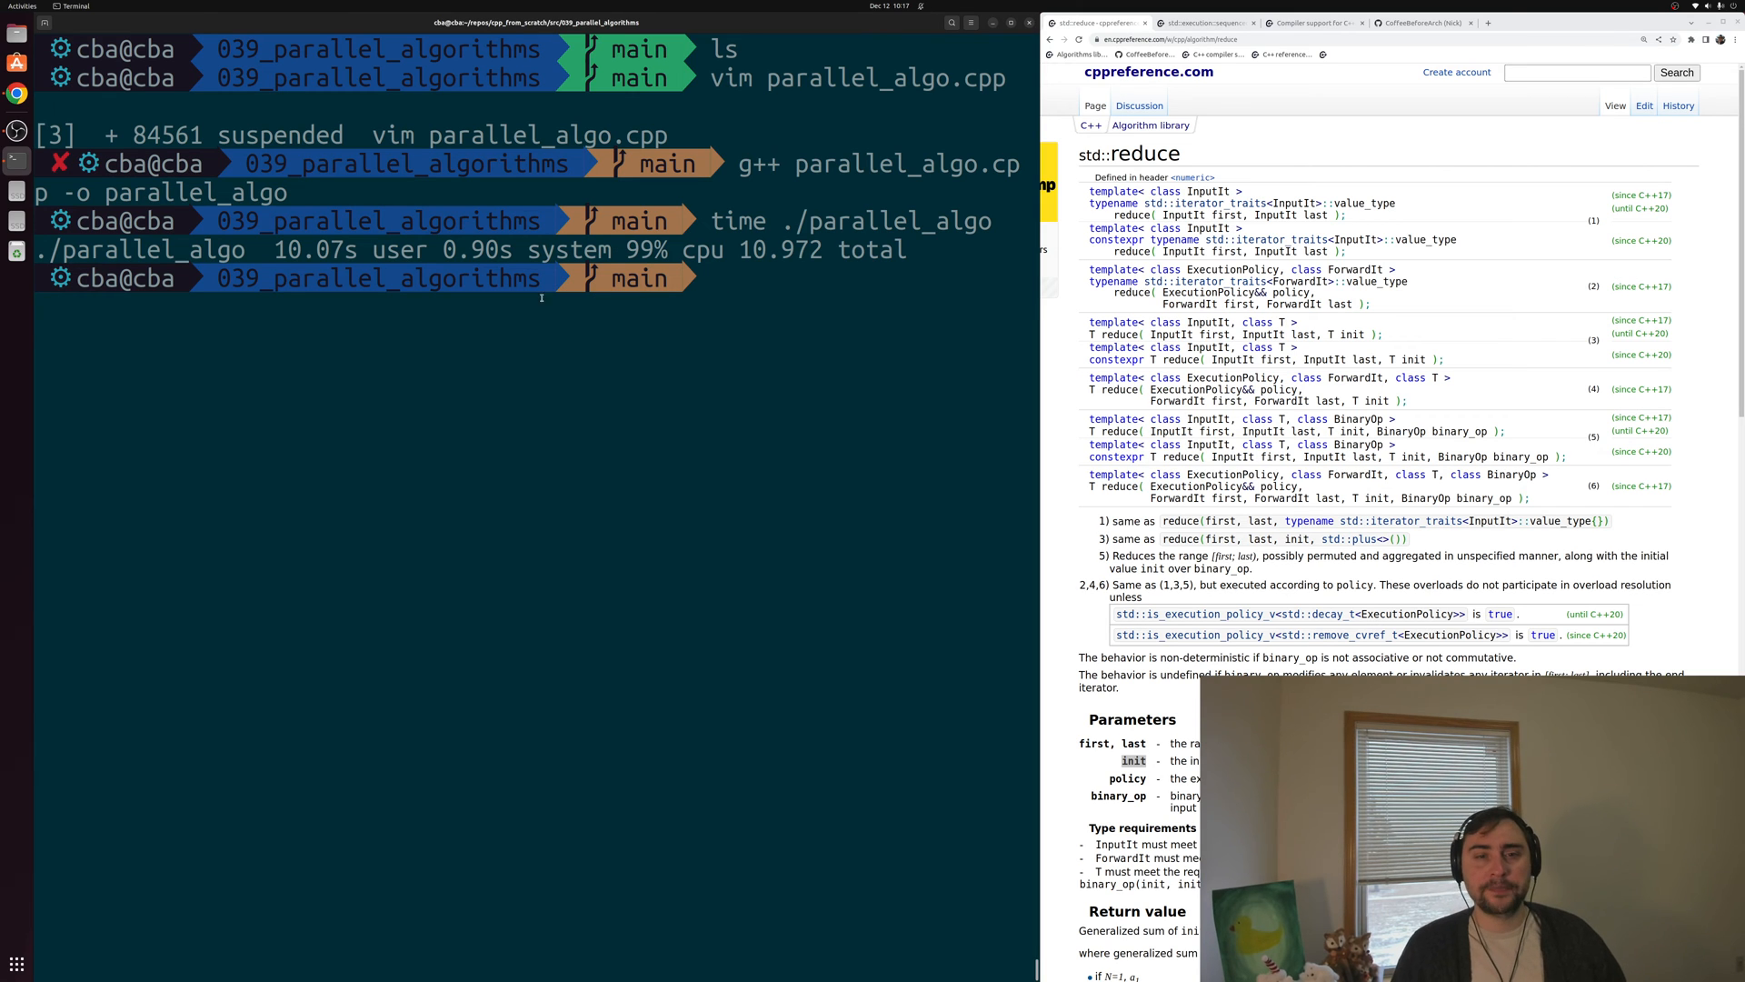
pyautogui.doubleClick(765, 249)
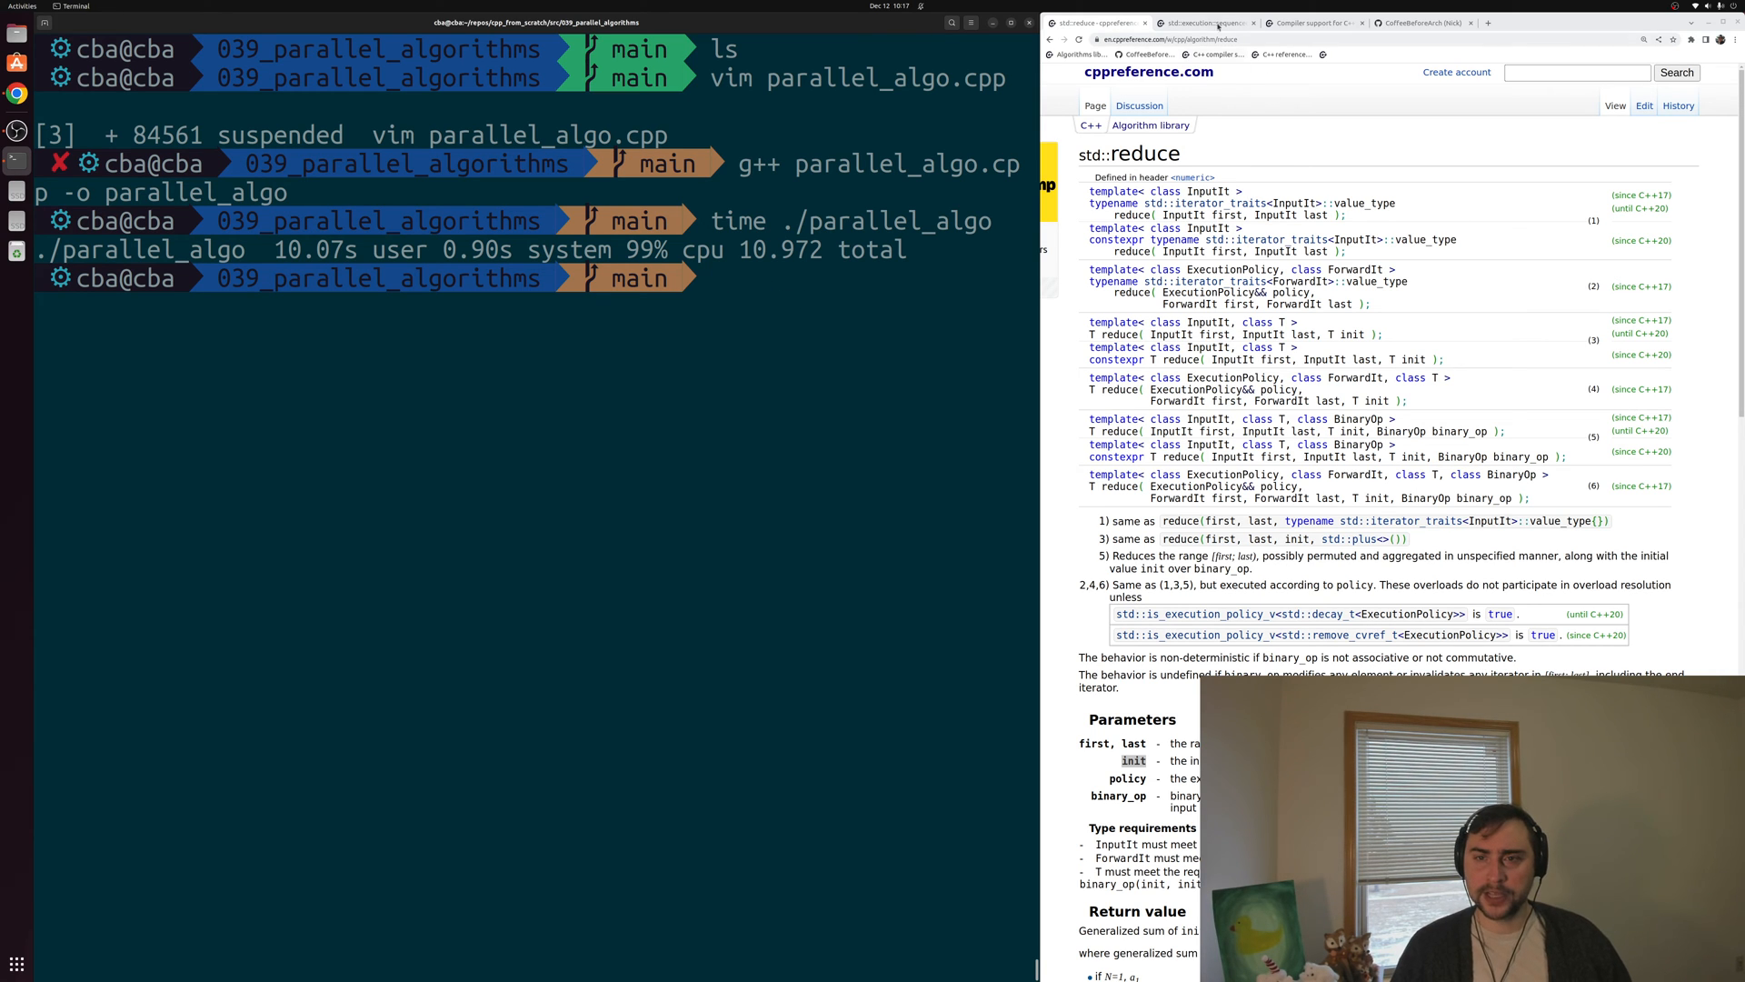
# Switch Chrome to the cppreference std::execution policies tab
pyautogui.click(1205, 22)
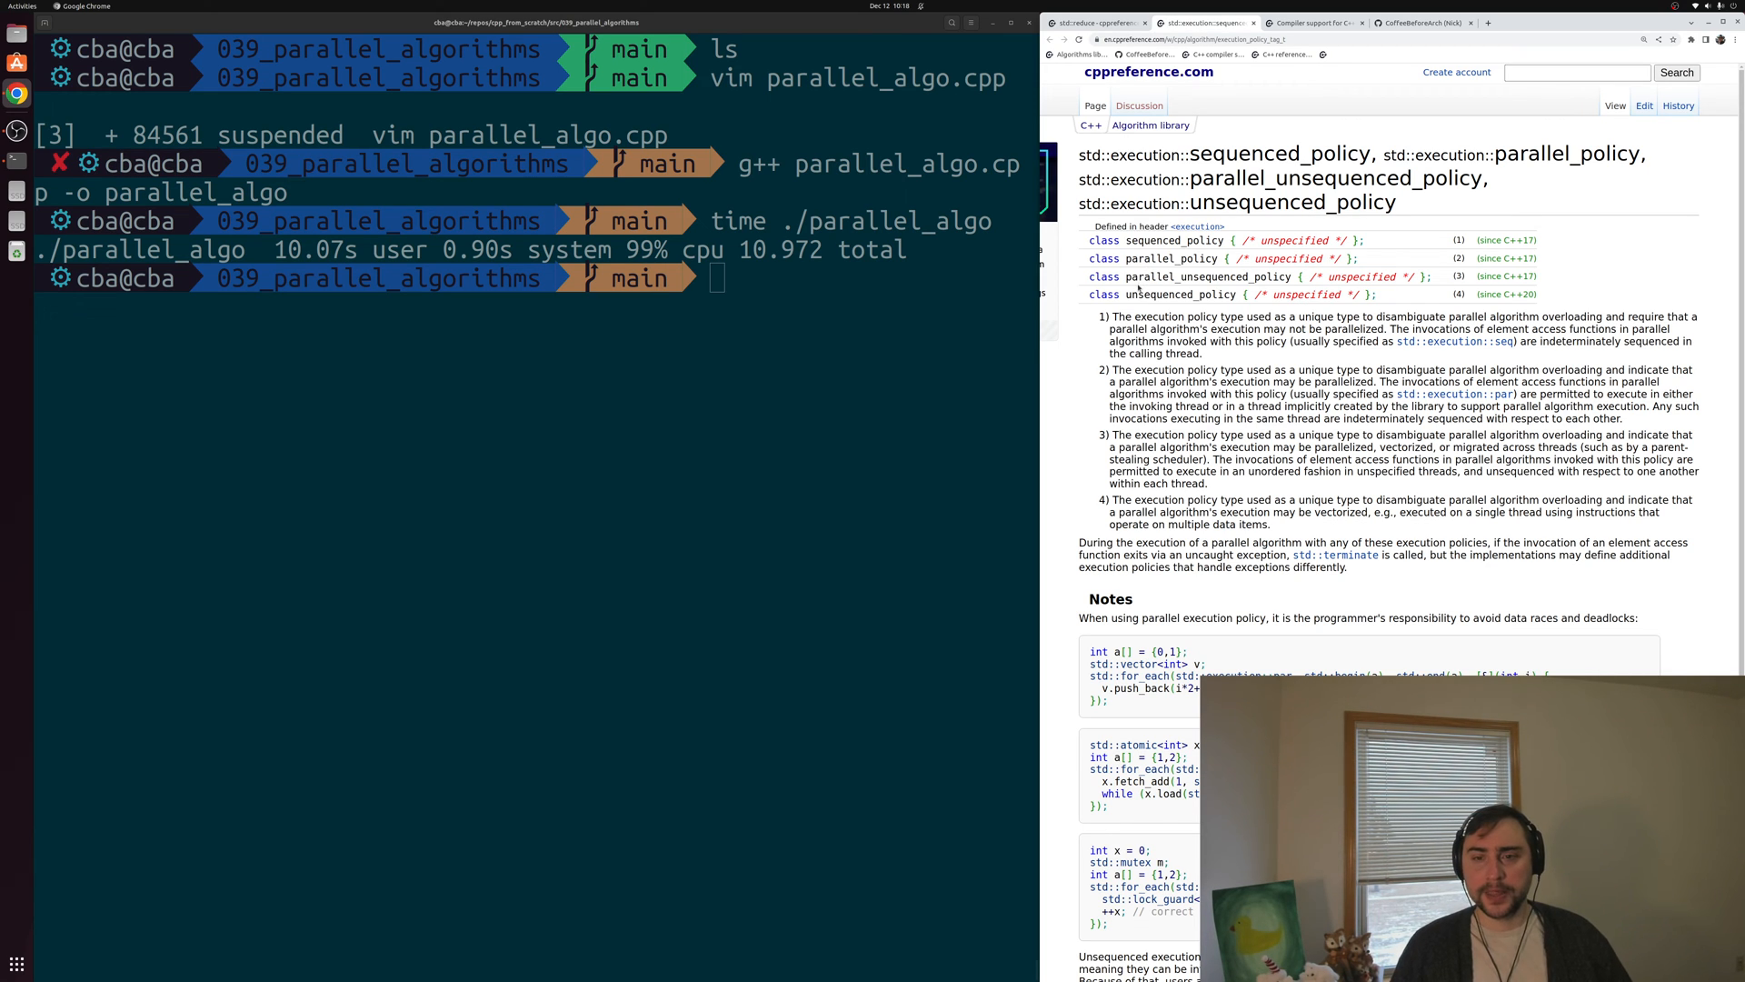
# Highlight the parallel_unsequenced_policy class name on the execution policies page
pyautogui.doubleClick(1177, 294)
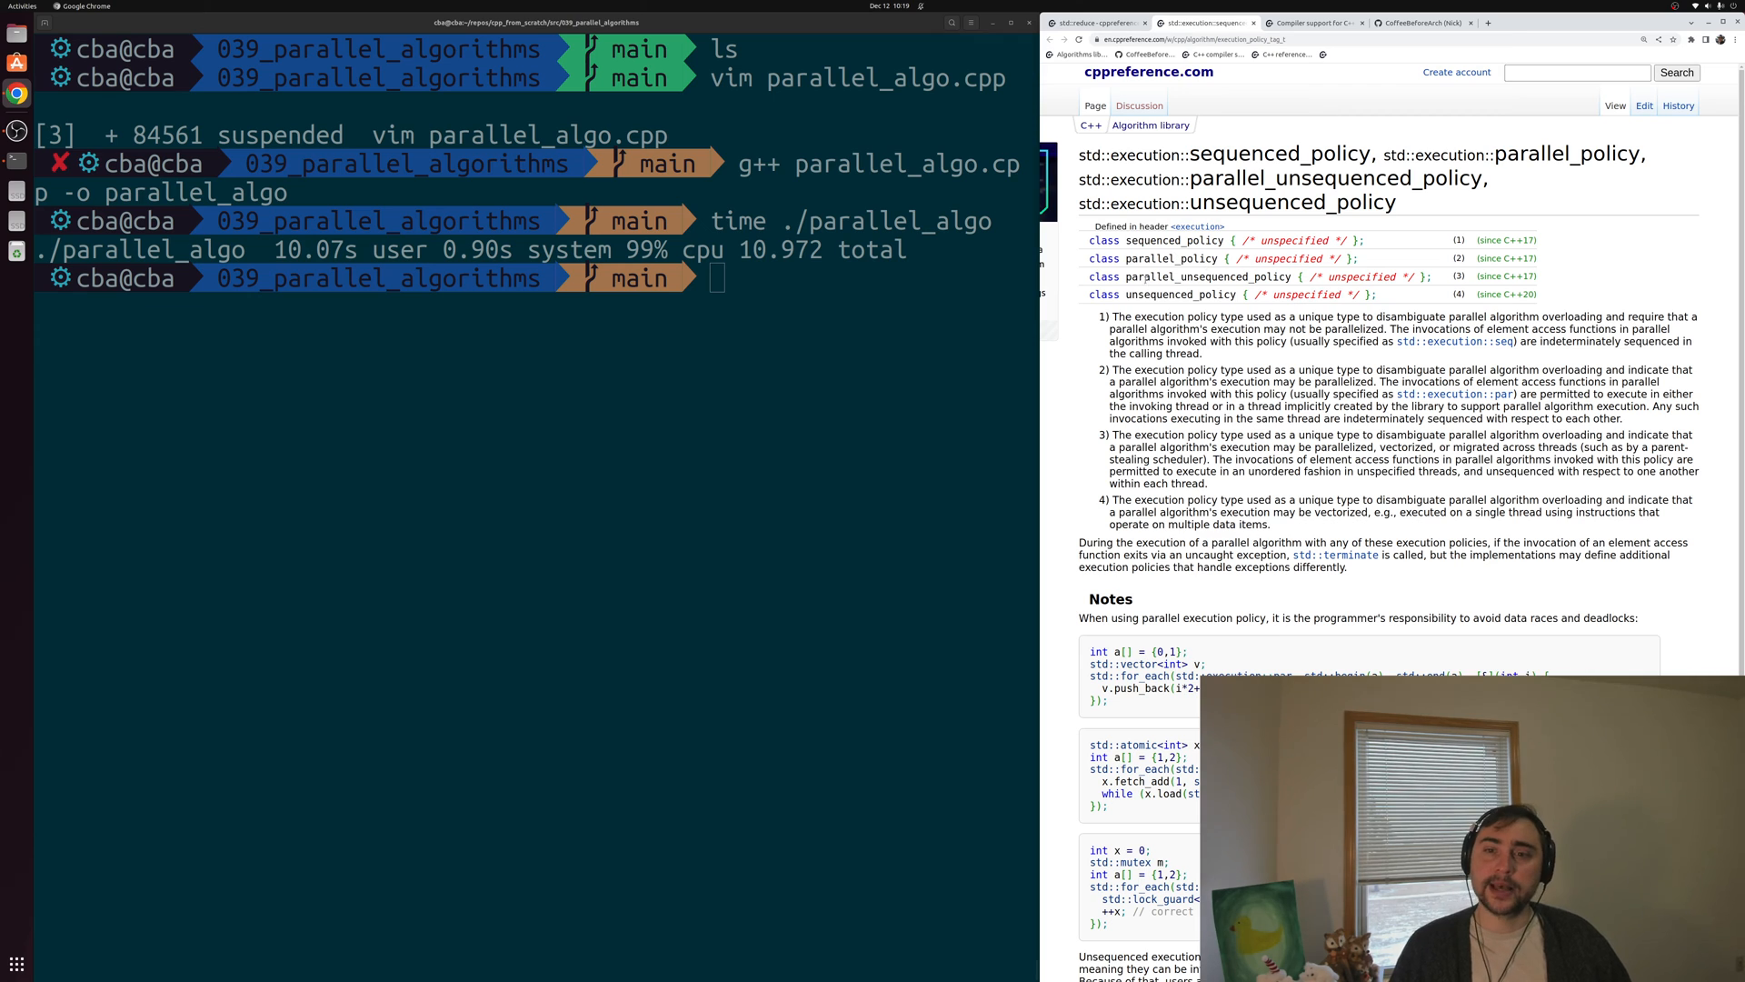
pyautogui.doubleClick(1206, 276)
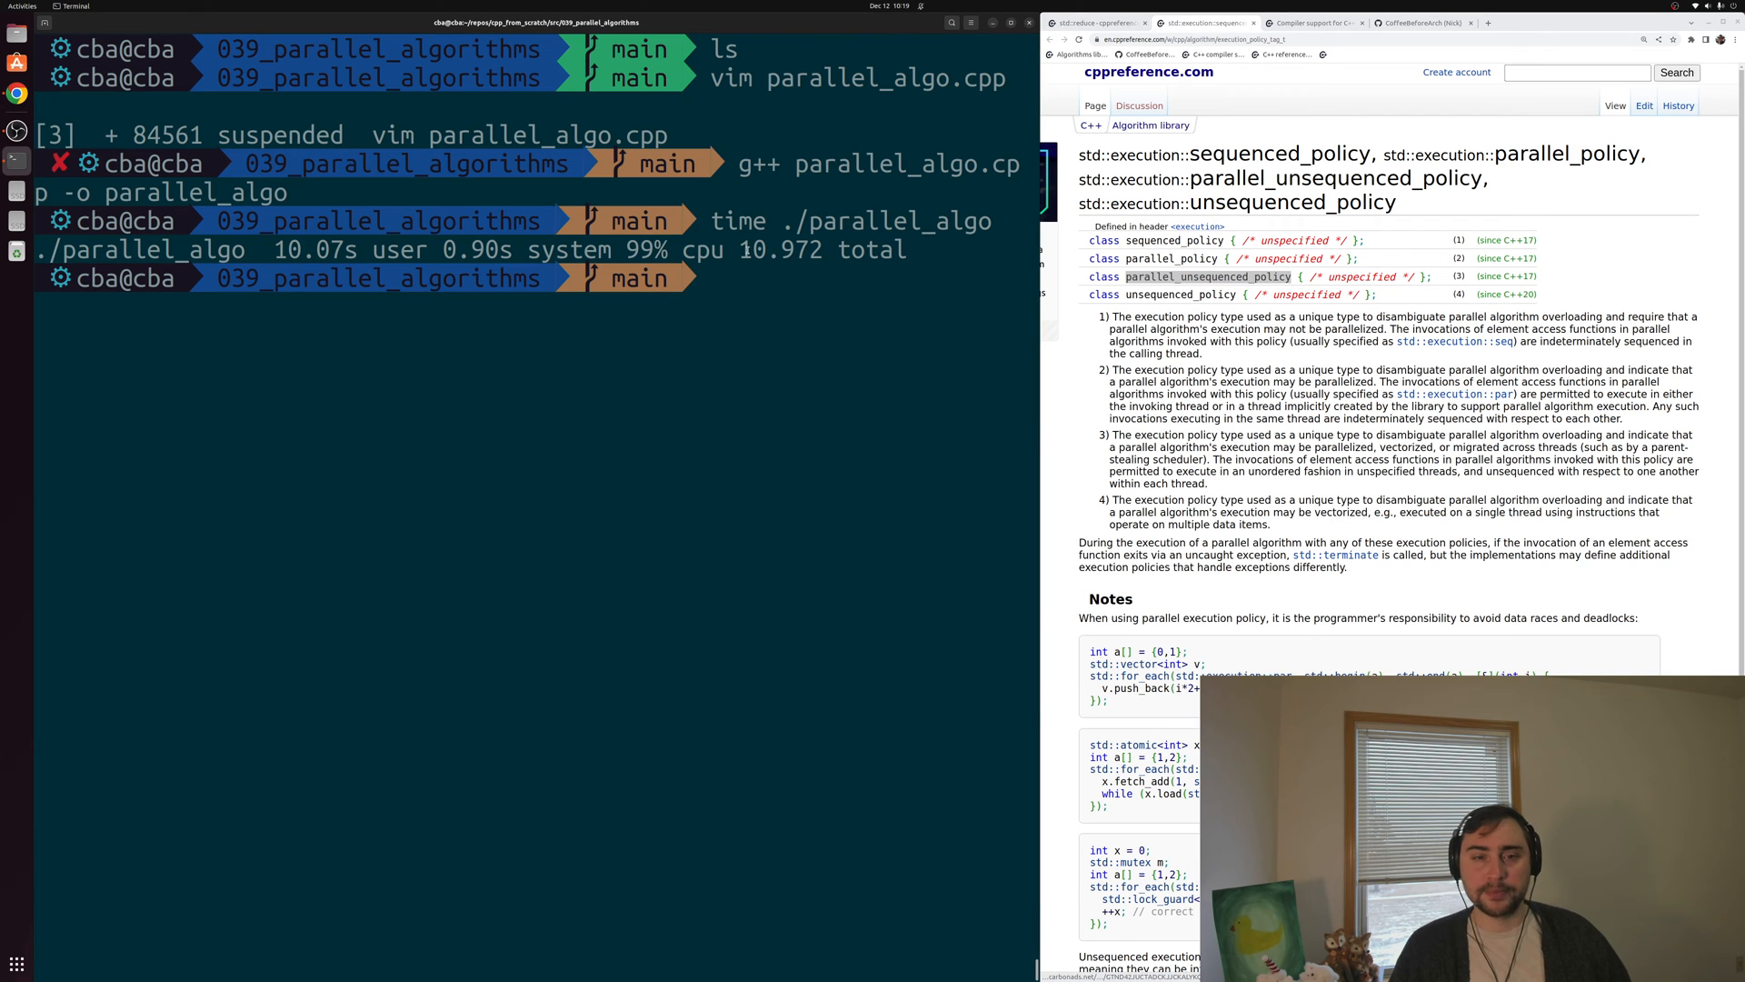
pyautogui.doubleClick(779, 249)
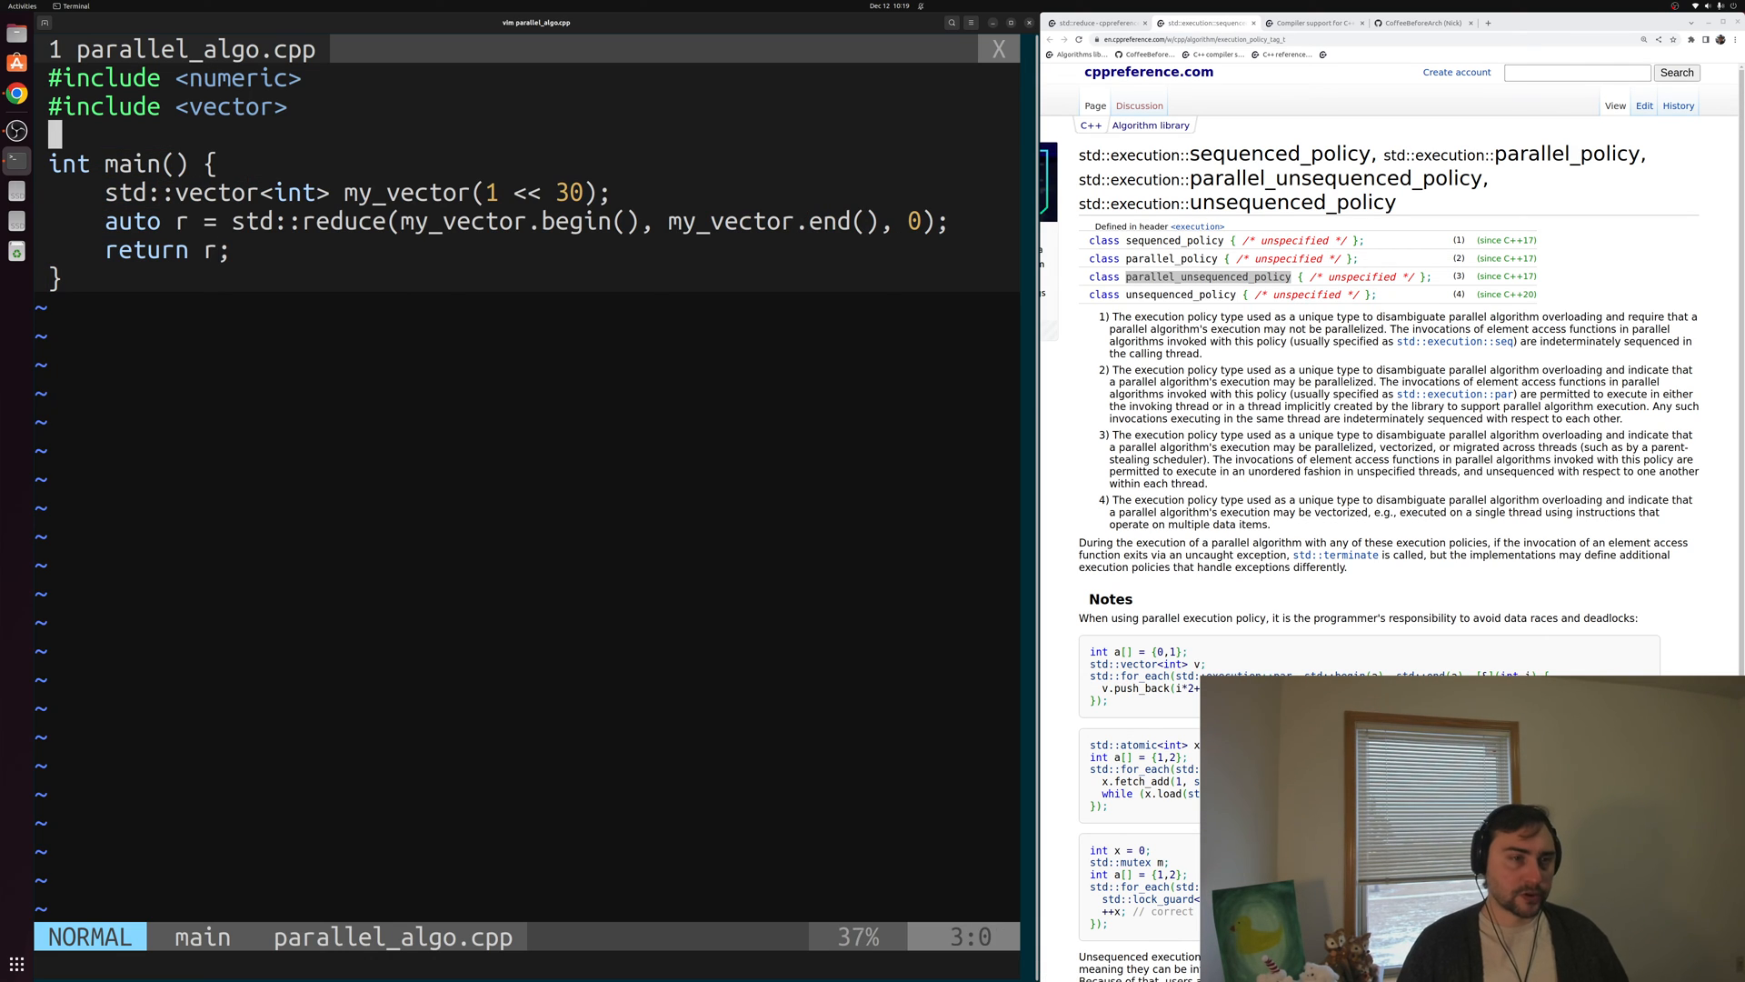
# Add #include <execution> at the top of the file
pyautogui.press('gg')
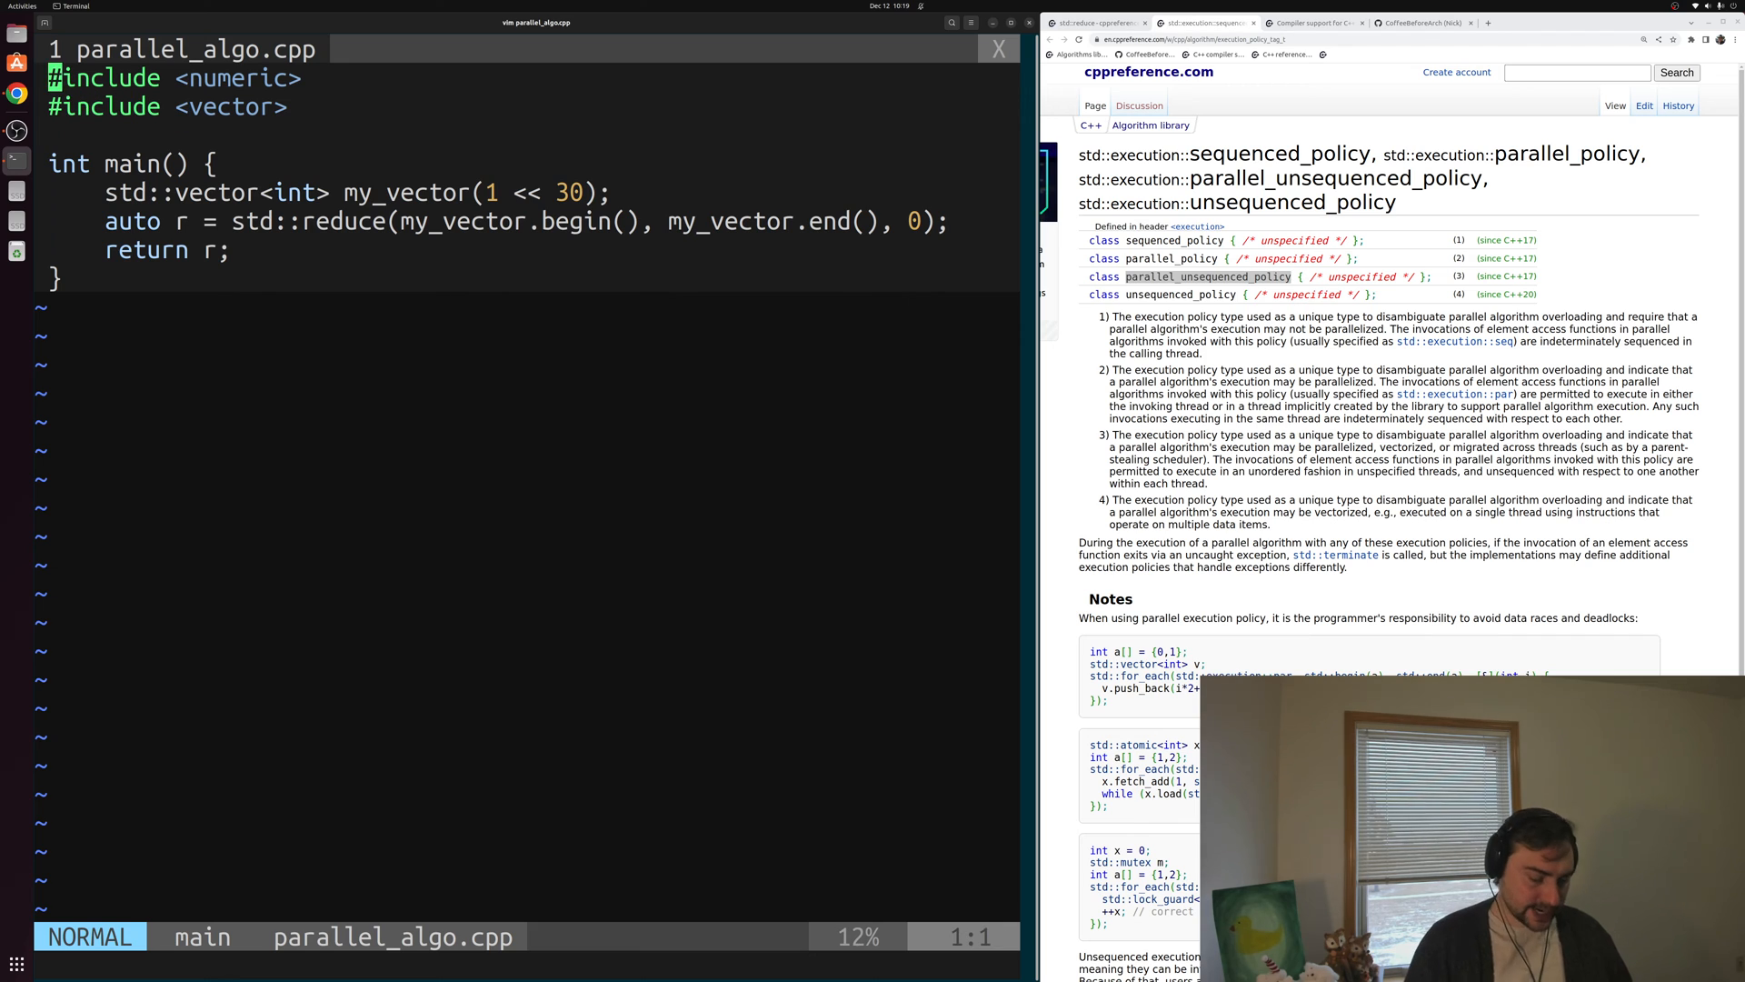
pyautogui.write('#include <')
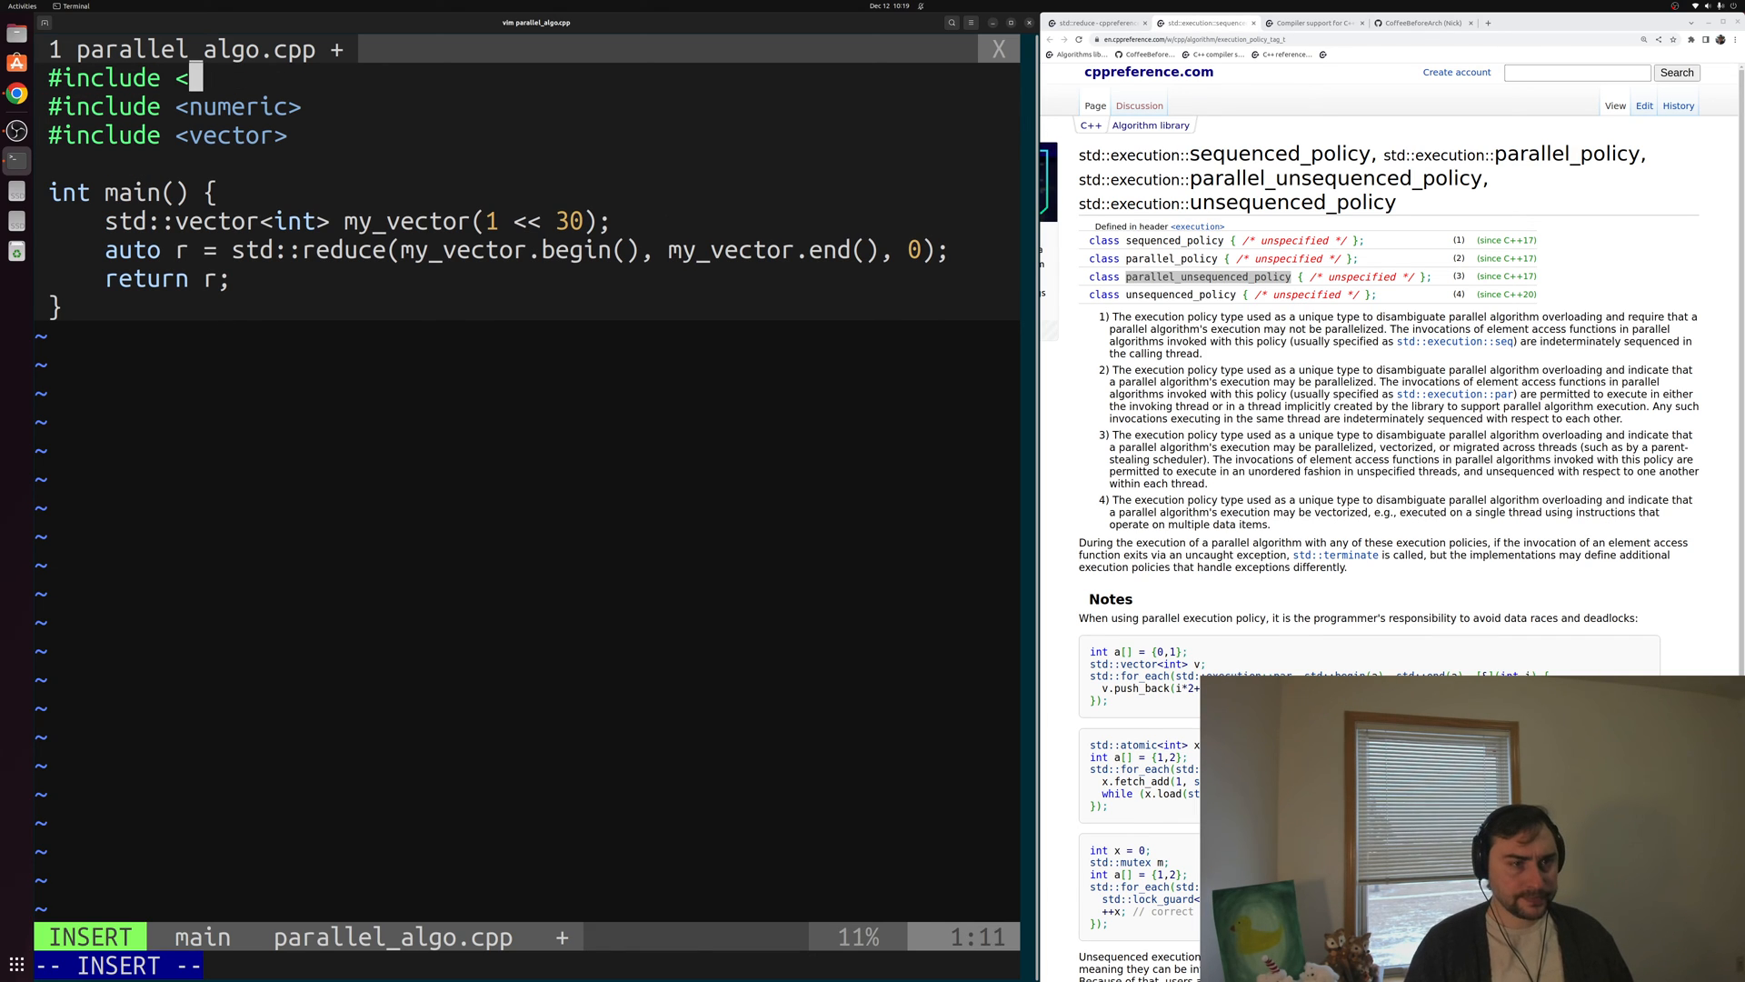
pyautogui.write('execution>')
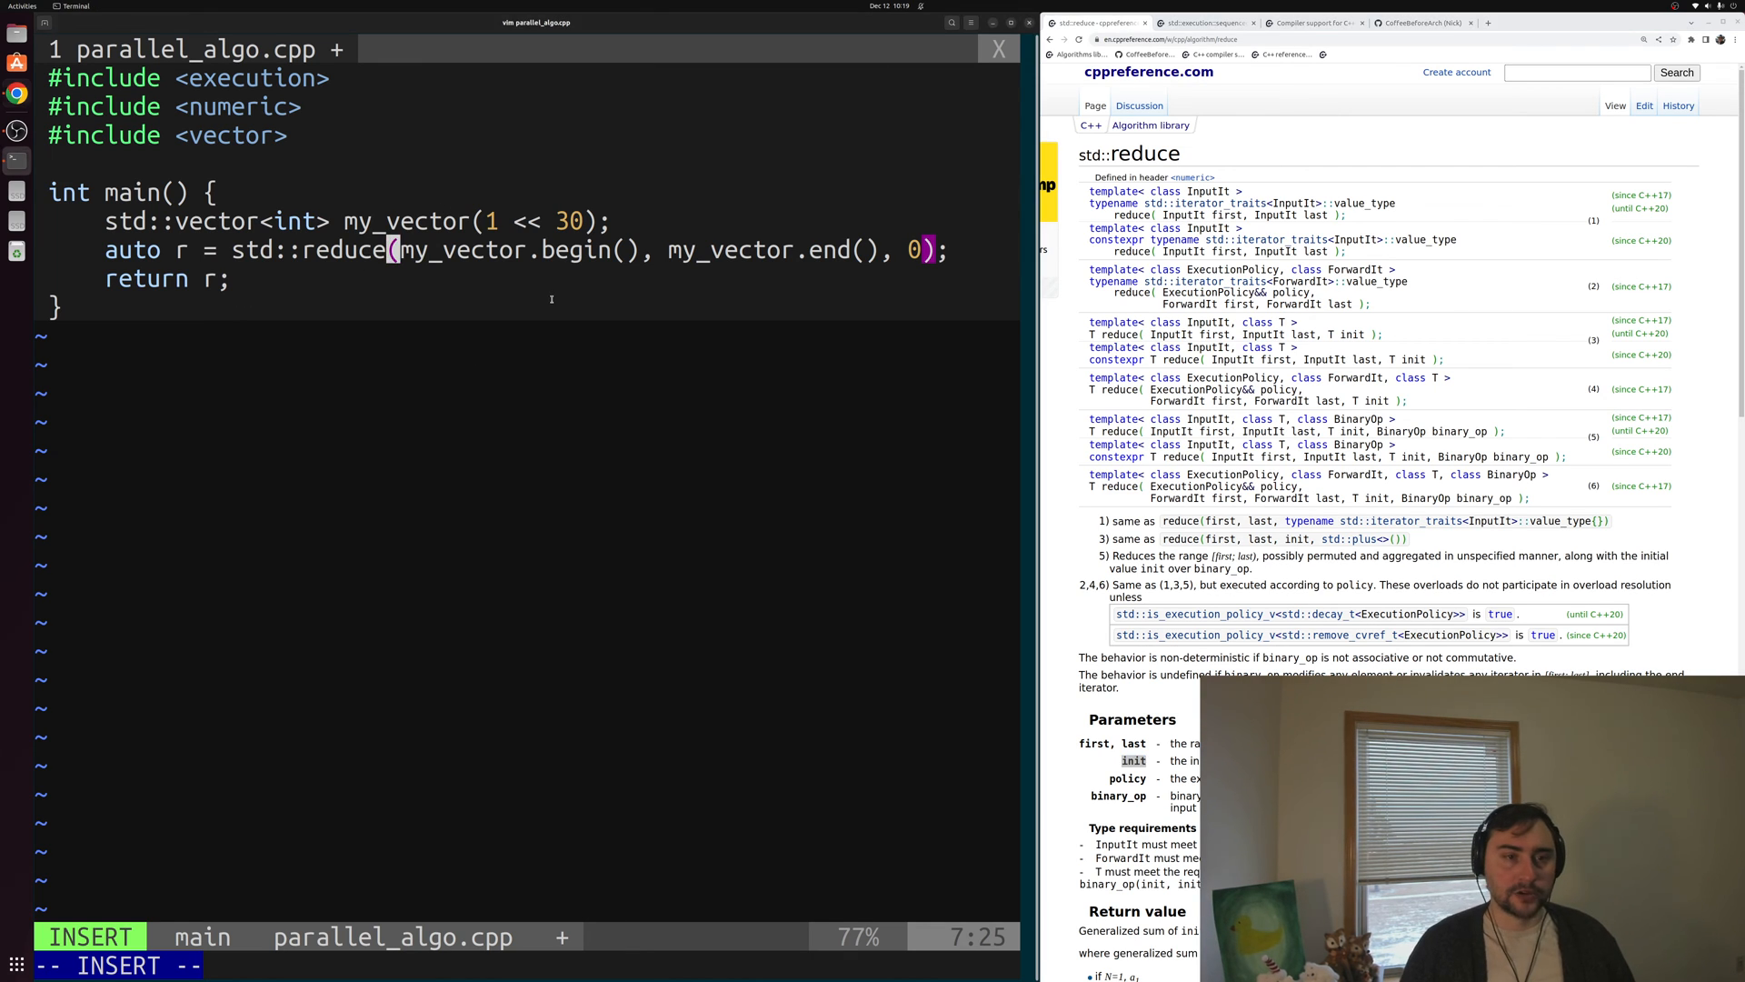
# Pass std::execution::par_unseq as std::reduce's first argument, then suspend Vim
pyautogui.write('std::execution::')
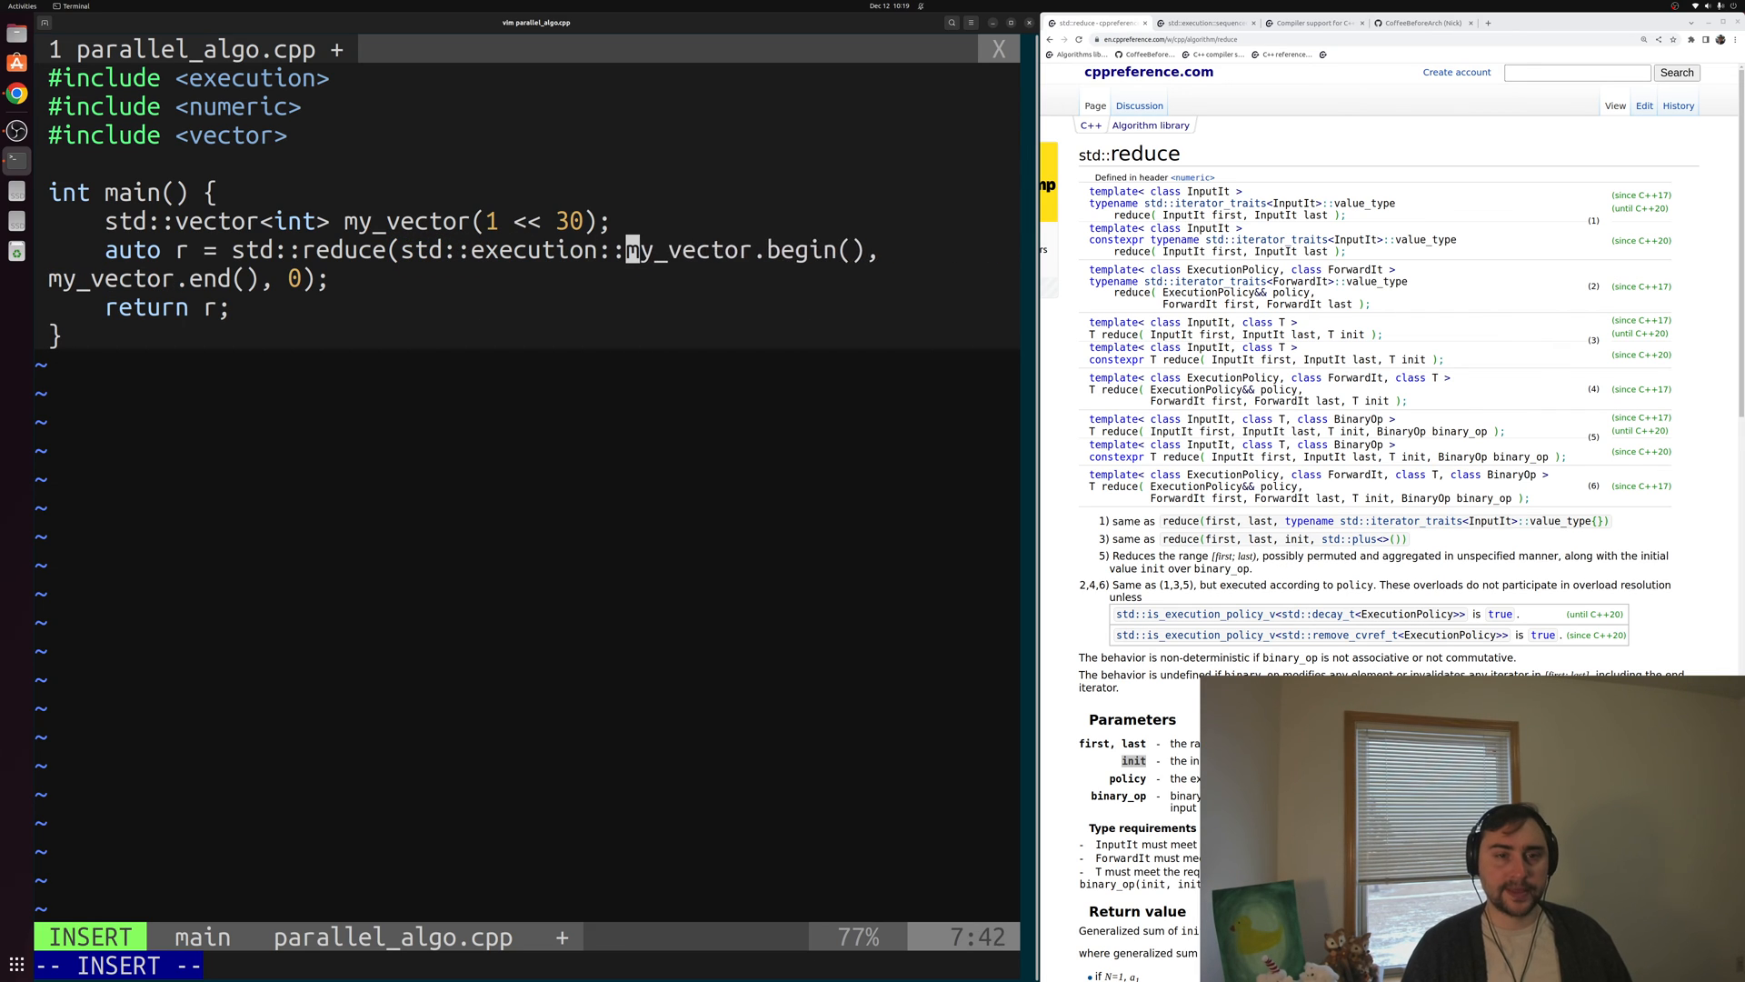
pyautogui.write('par_')
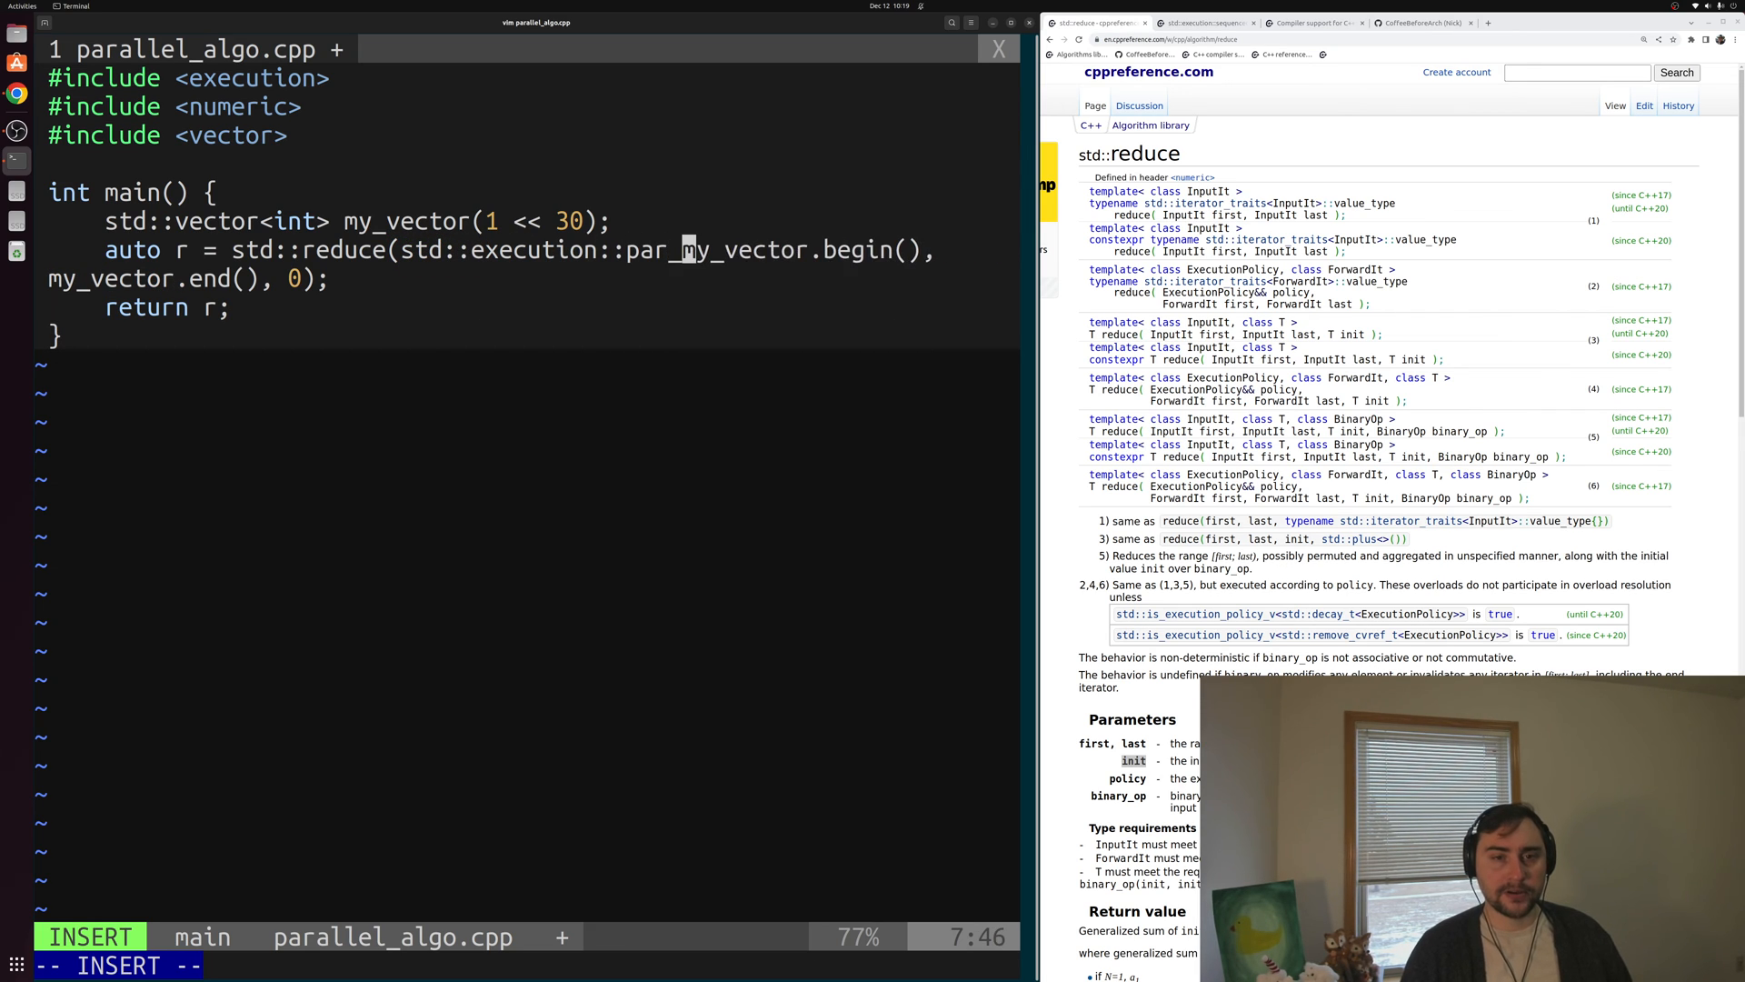
pyautogui.write('unseq')
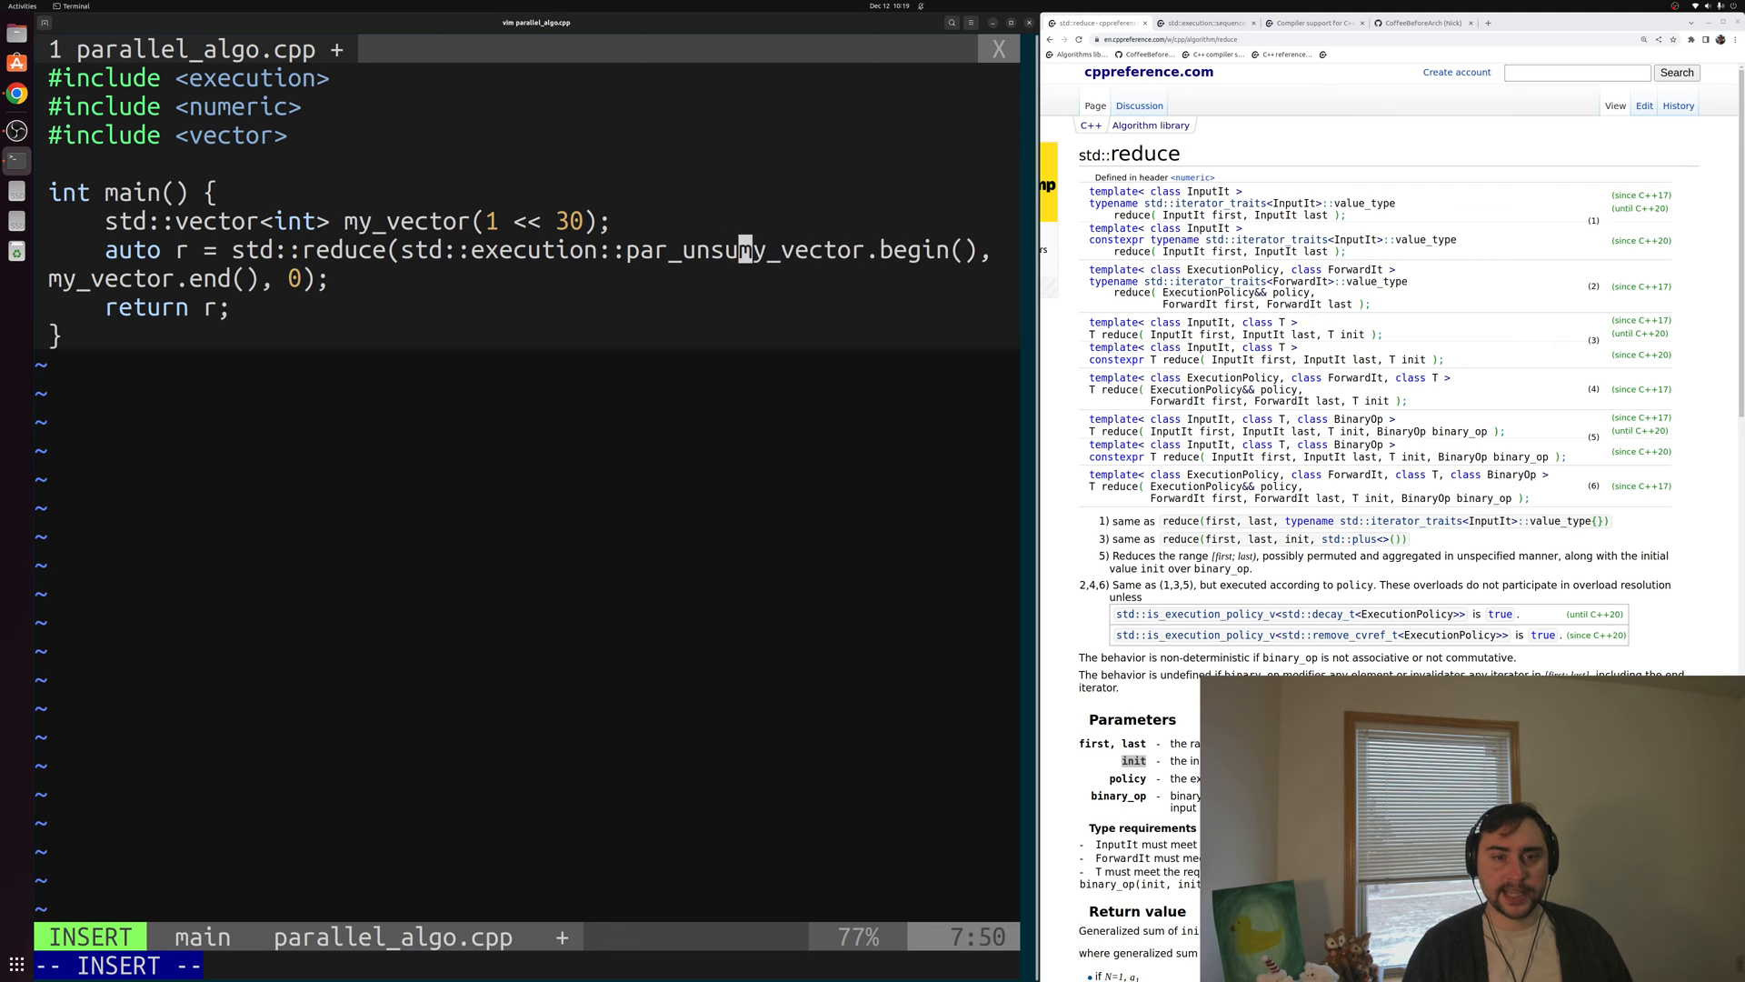
pyautogui.write('eq,')
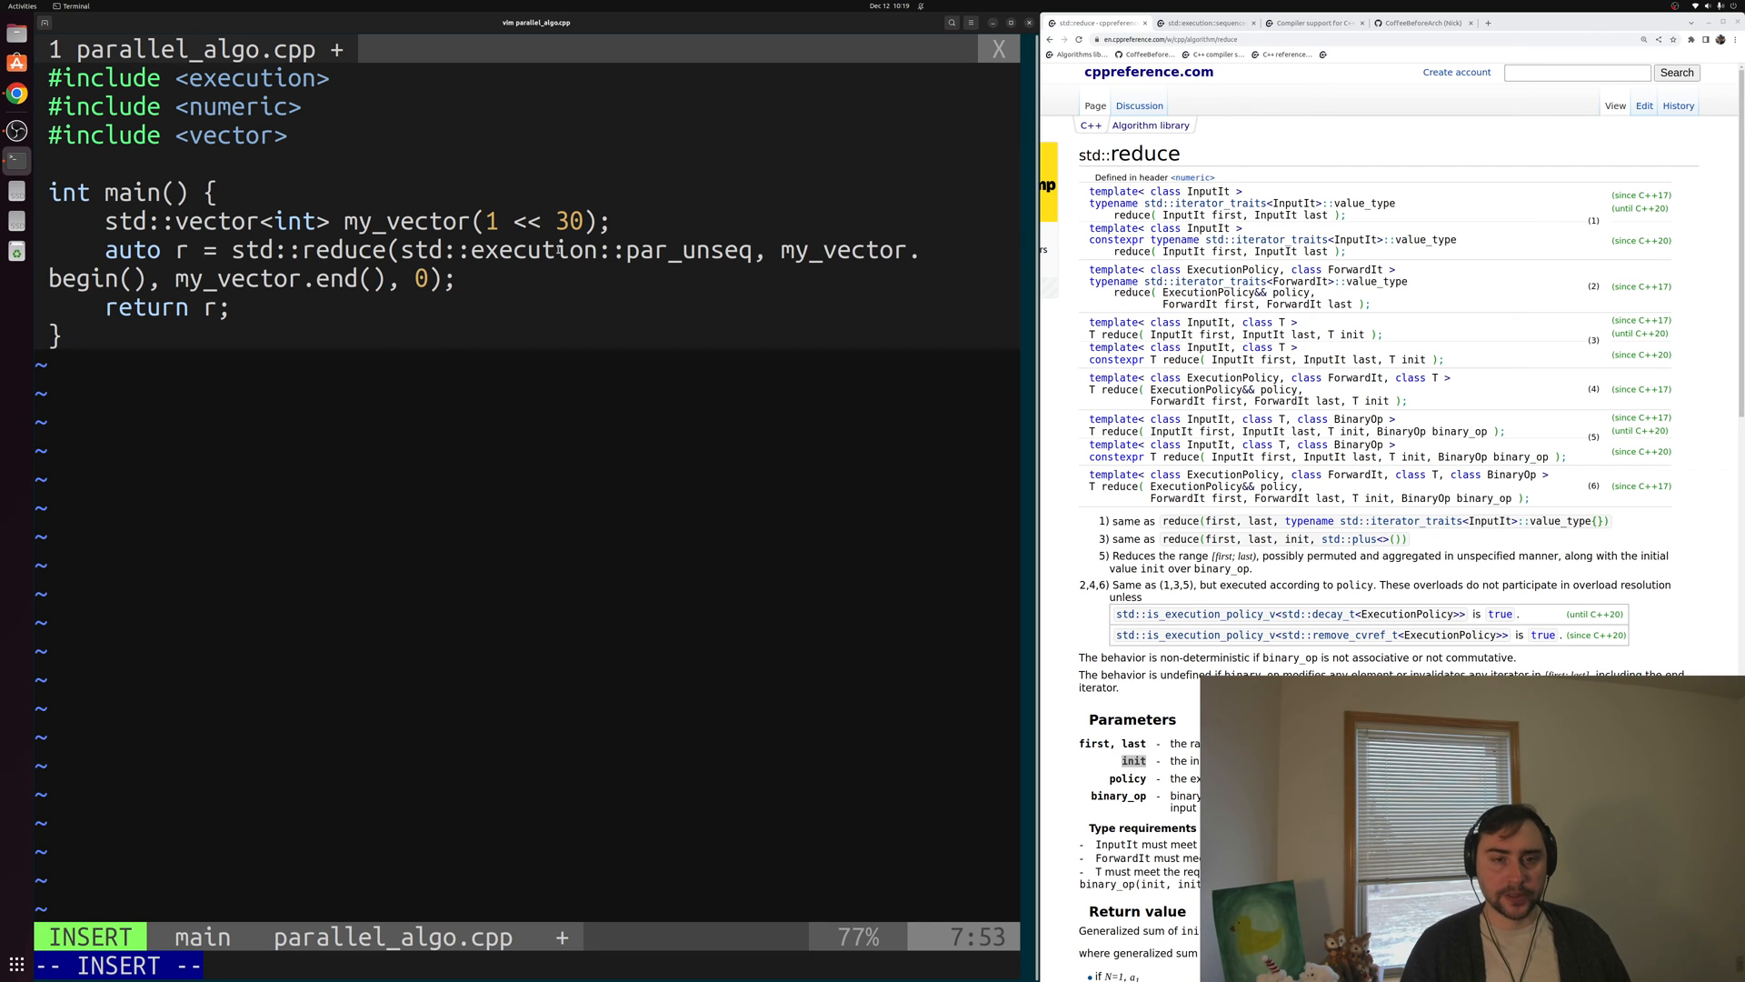
pyautogui.press('Escape')
pyautogui.write(':wa')
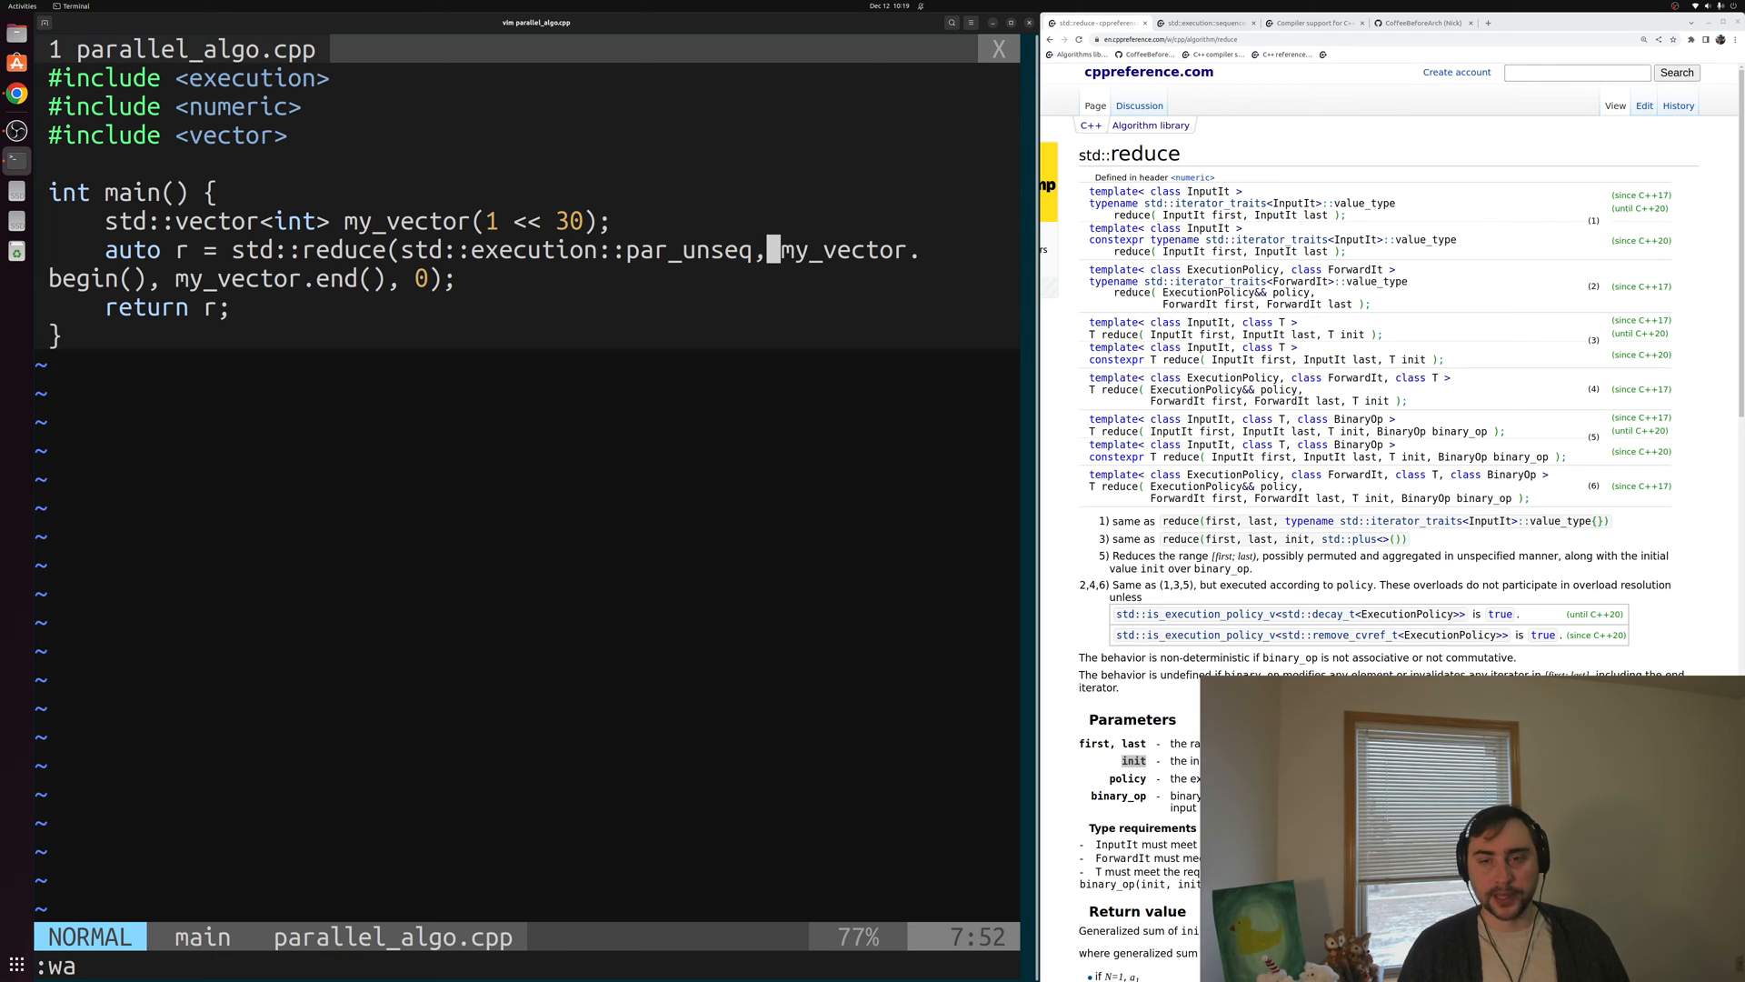
pyautogui.press('ctrl+z')
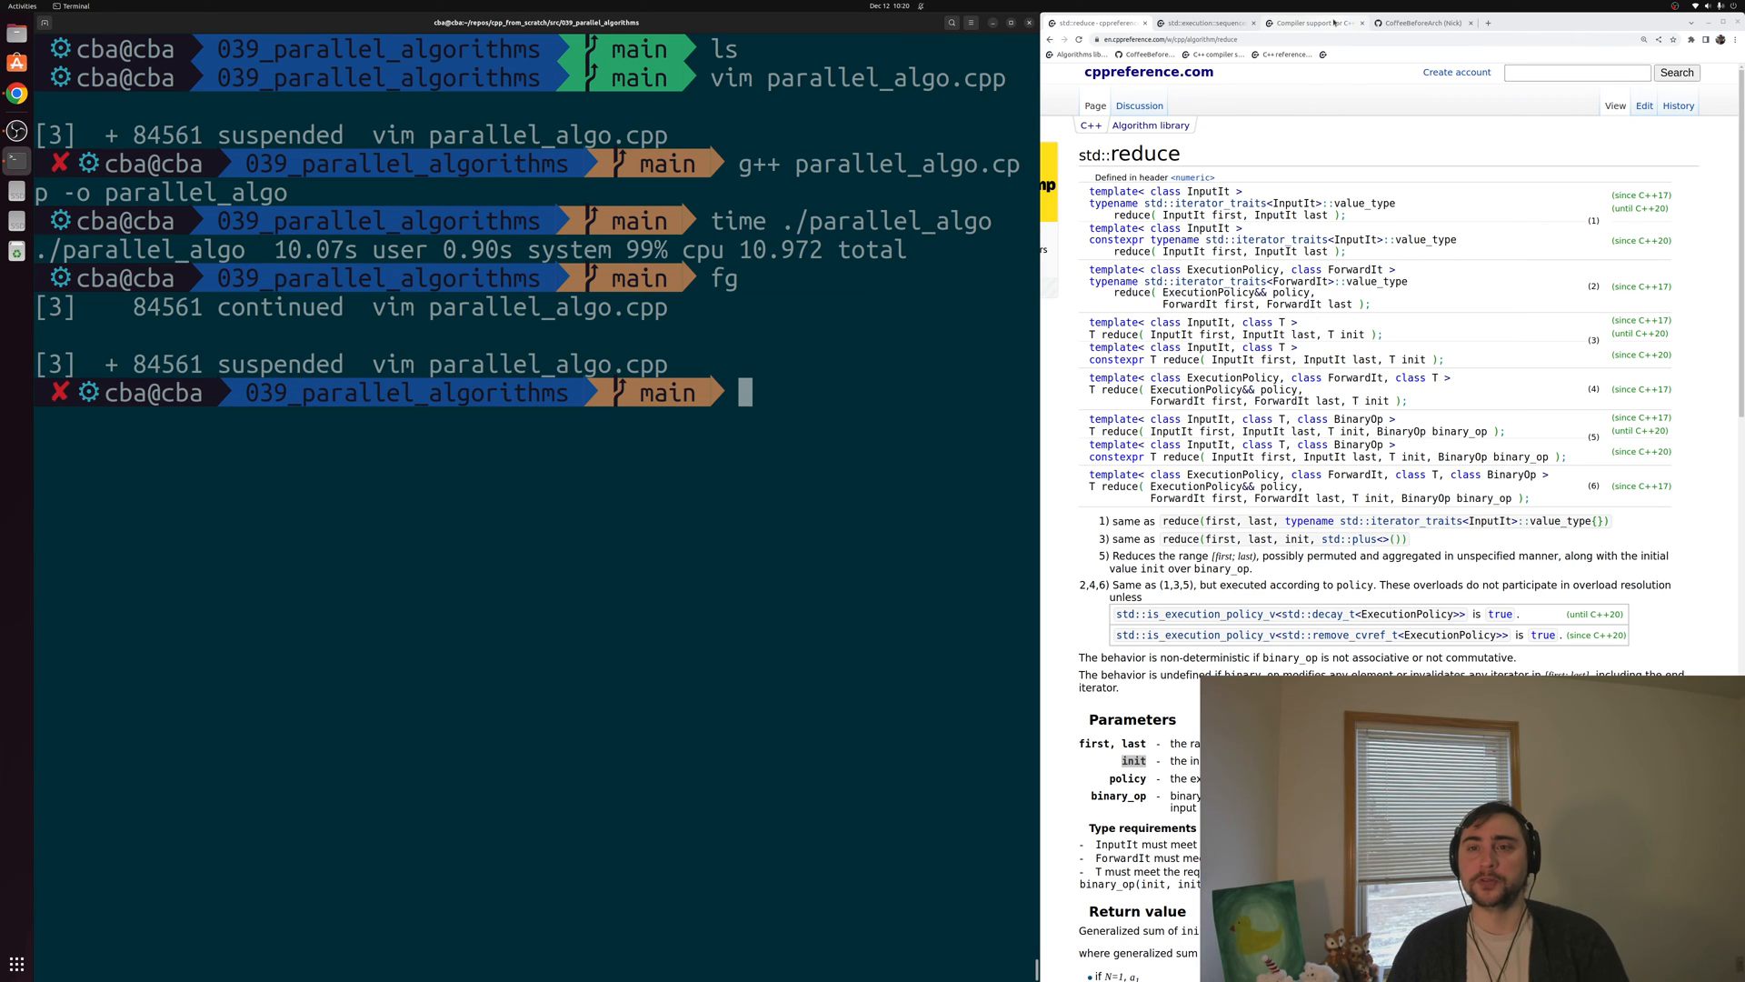
# Scroll cppreference's C++17 support page to the Parallel algorithms and execution policies row
pyautogui.click(1313, 22)
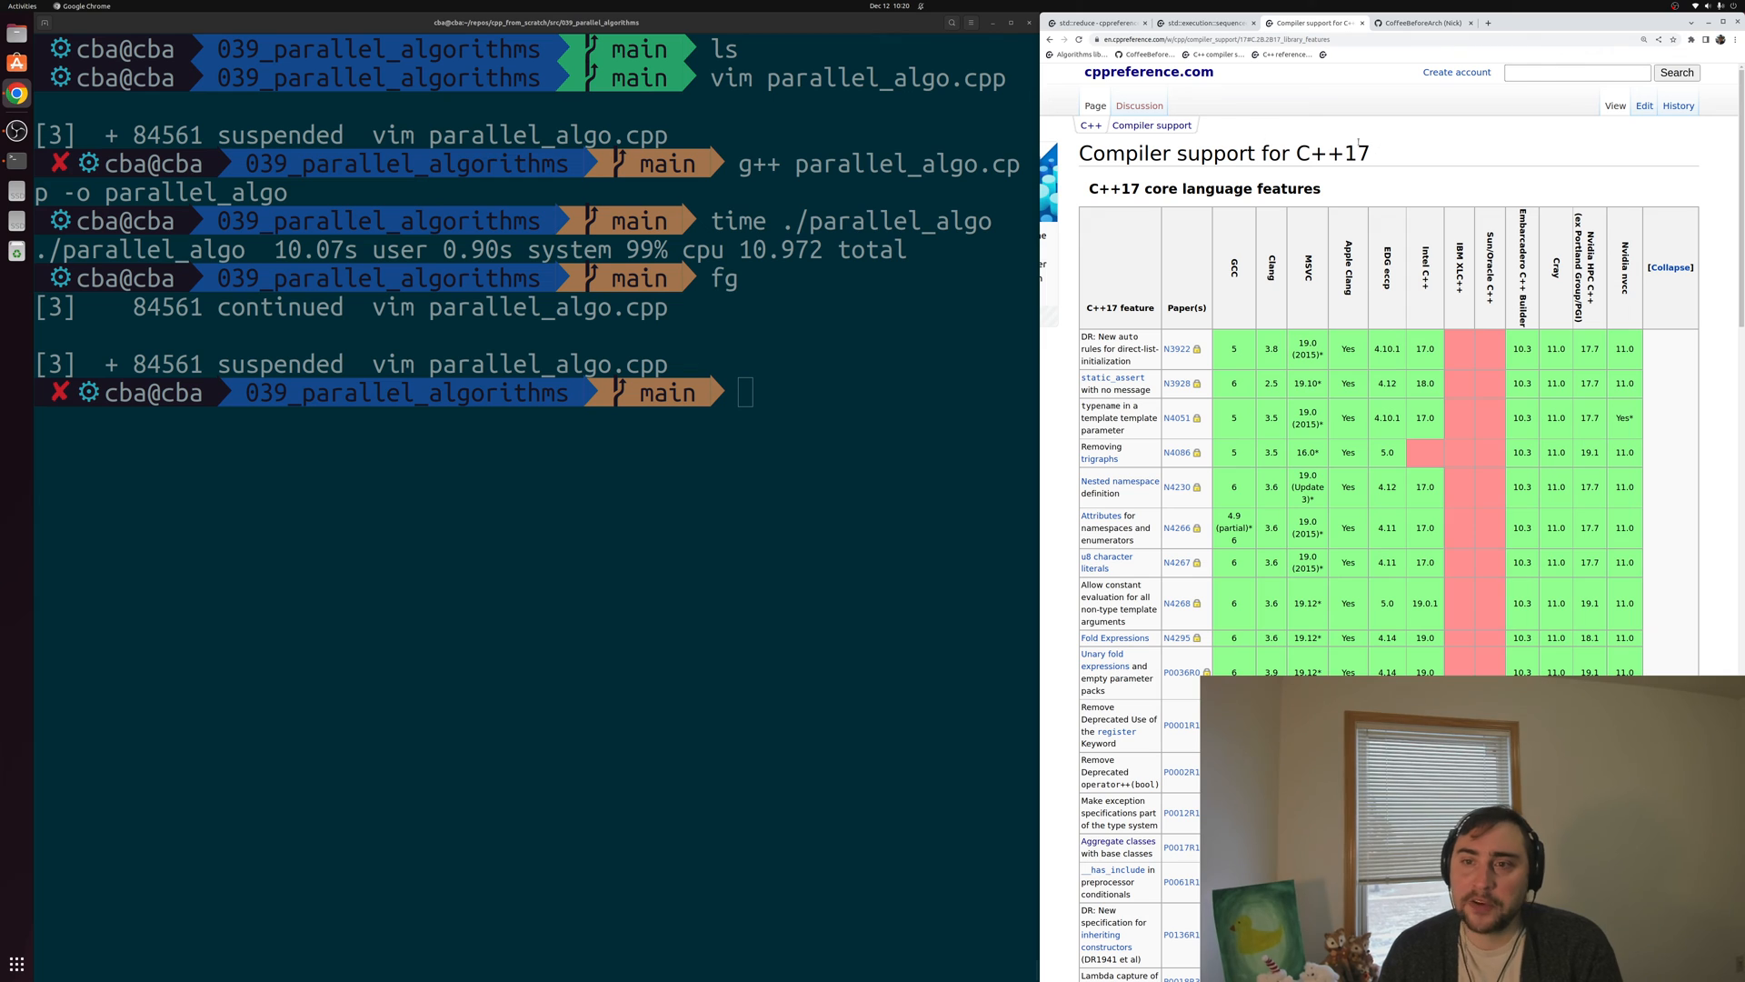
pyautogui.moveTo(1335, 182)
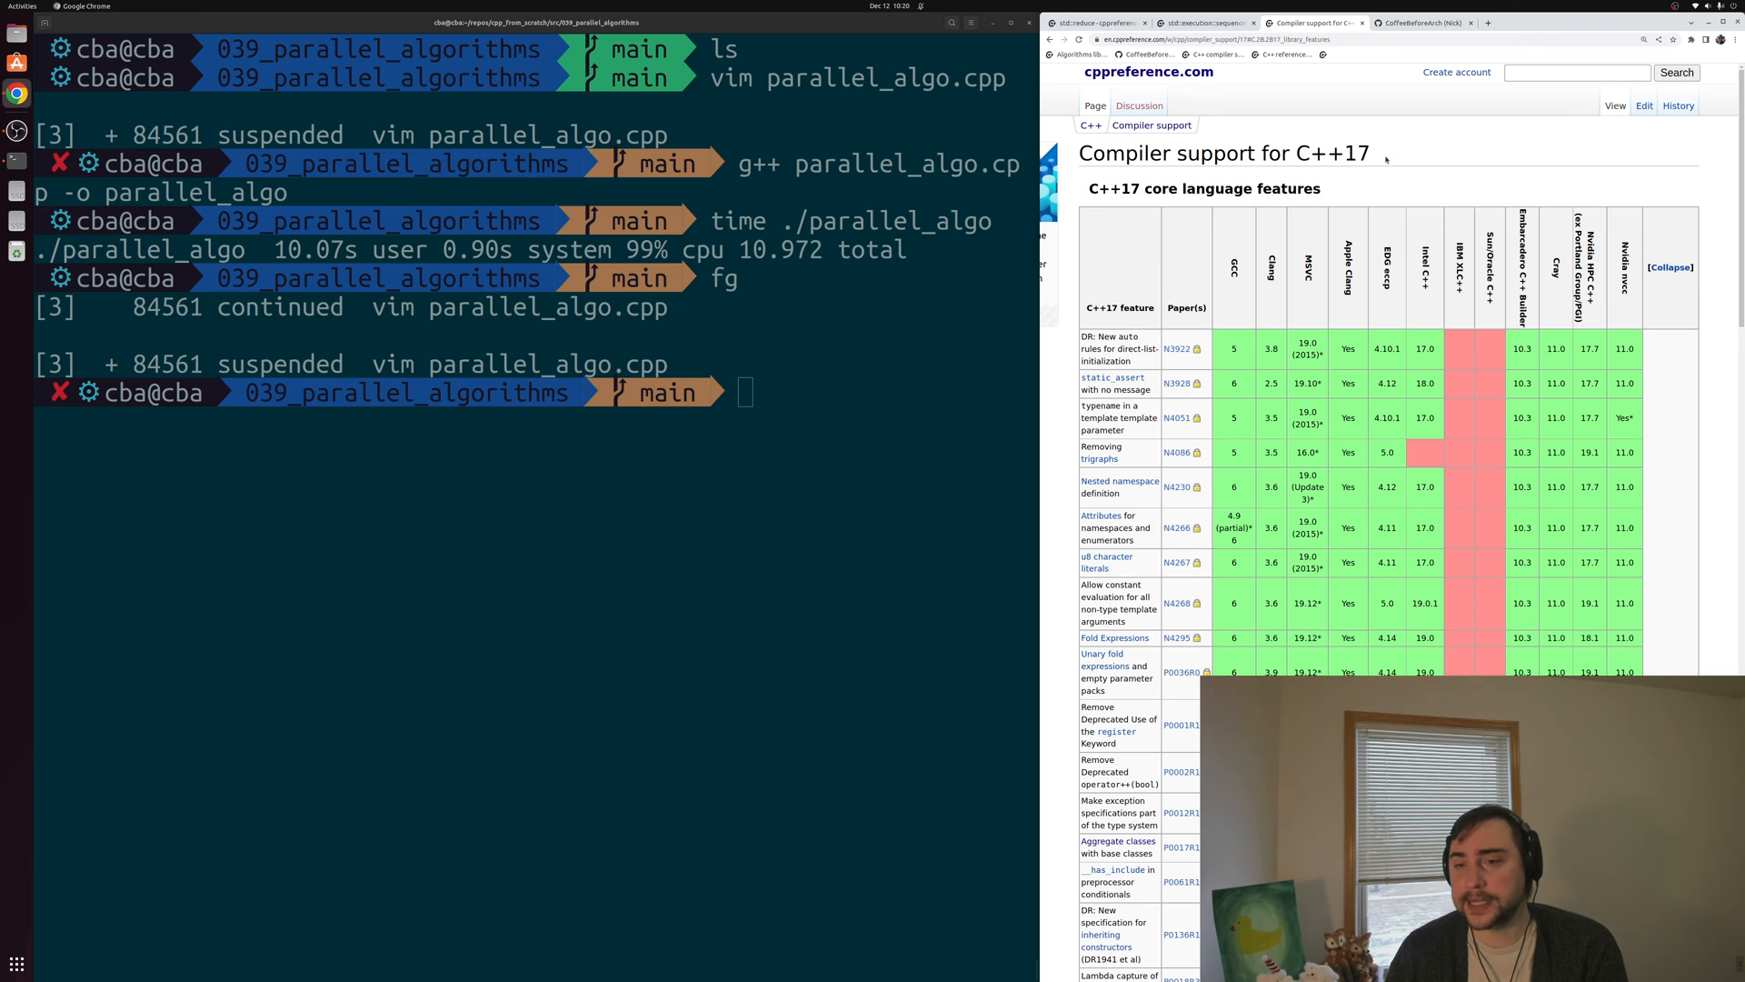
pyautogui.scroll(-3)
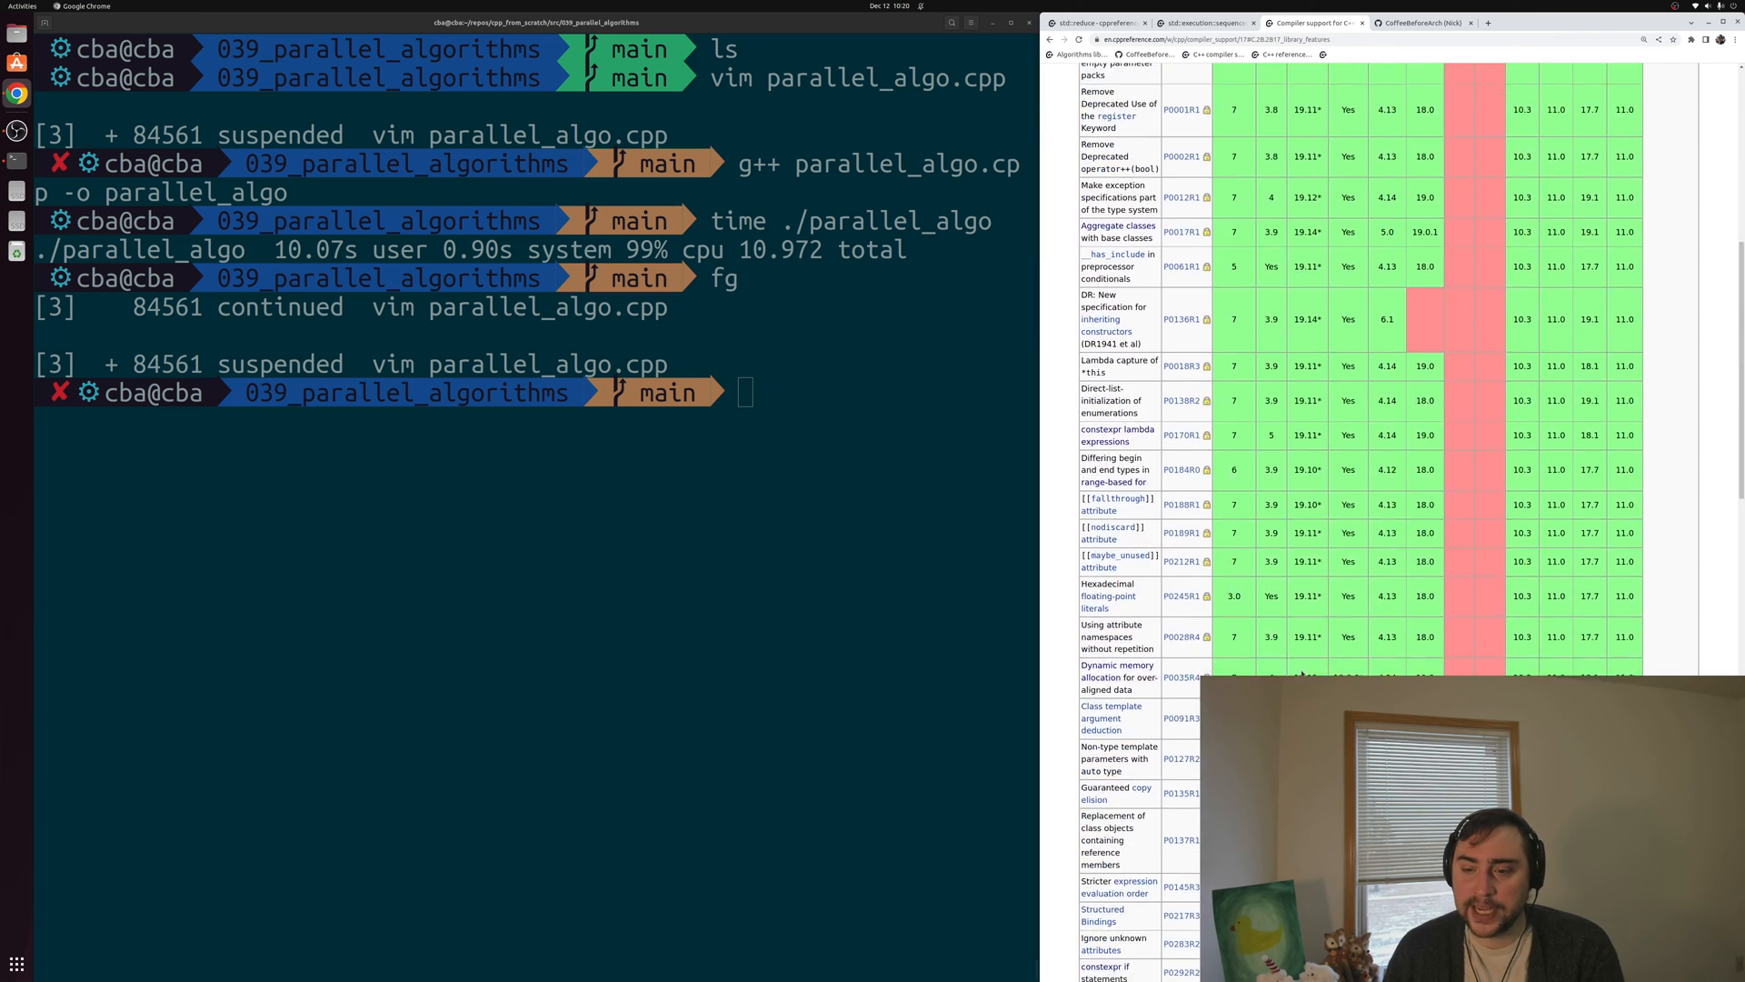
pyautogui.scroll(3)
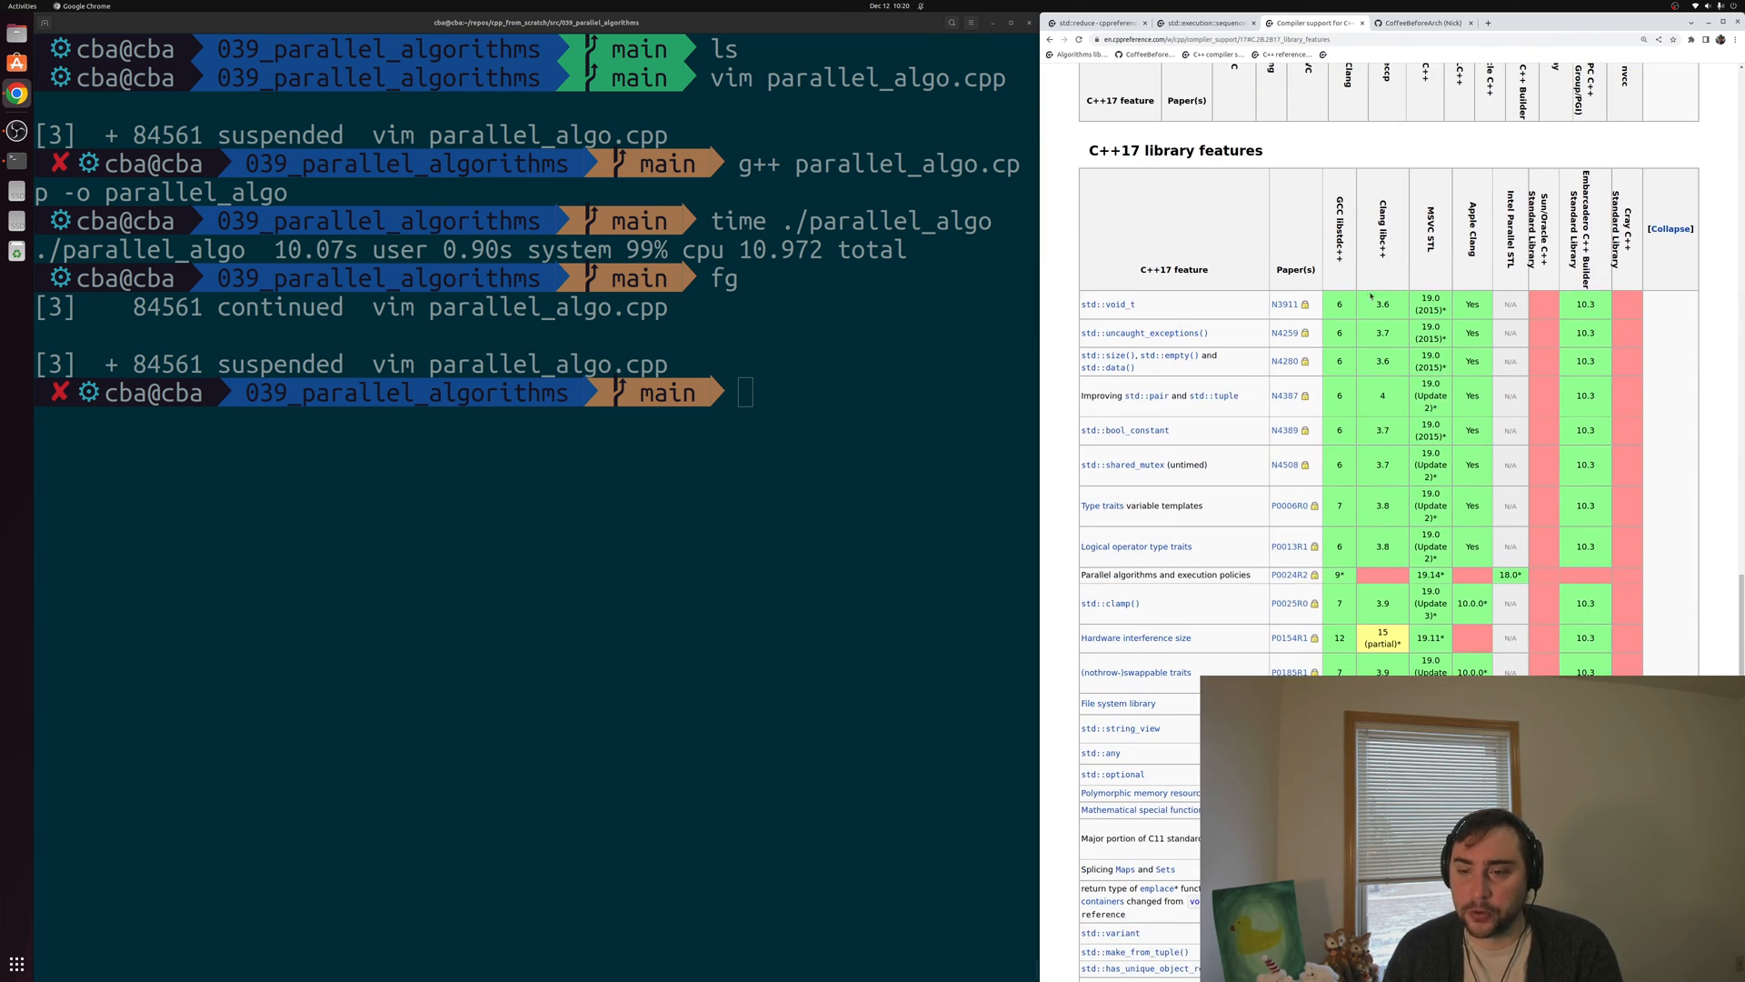
pyautogui.scroll(-3)
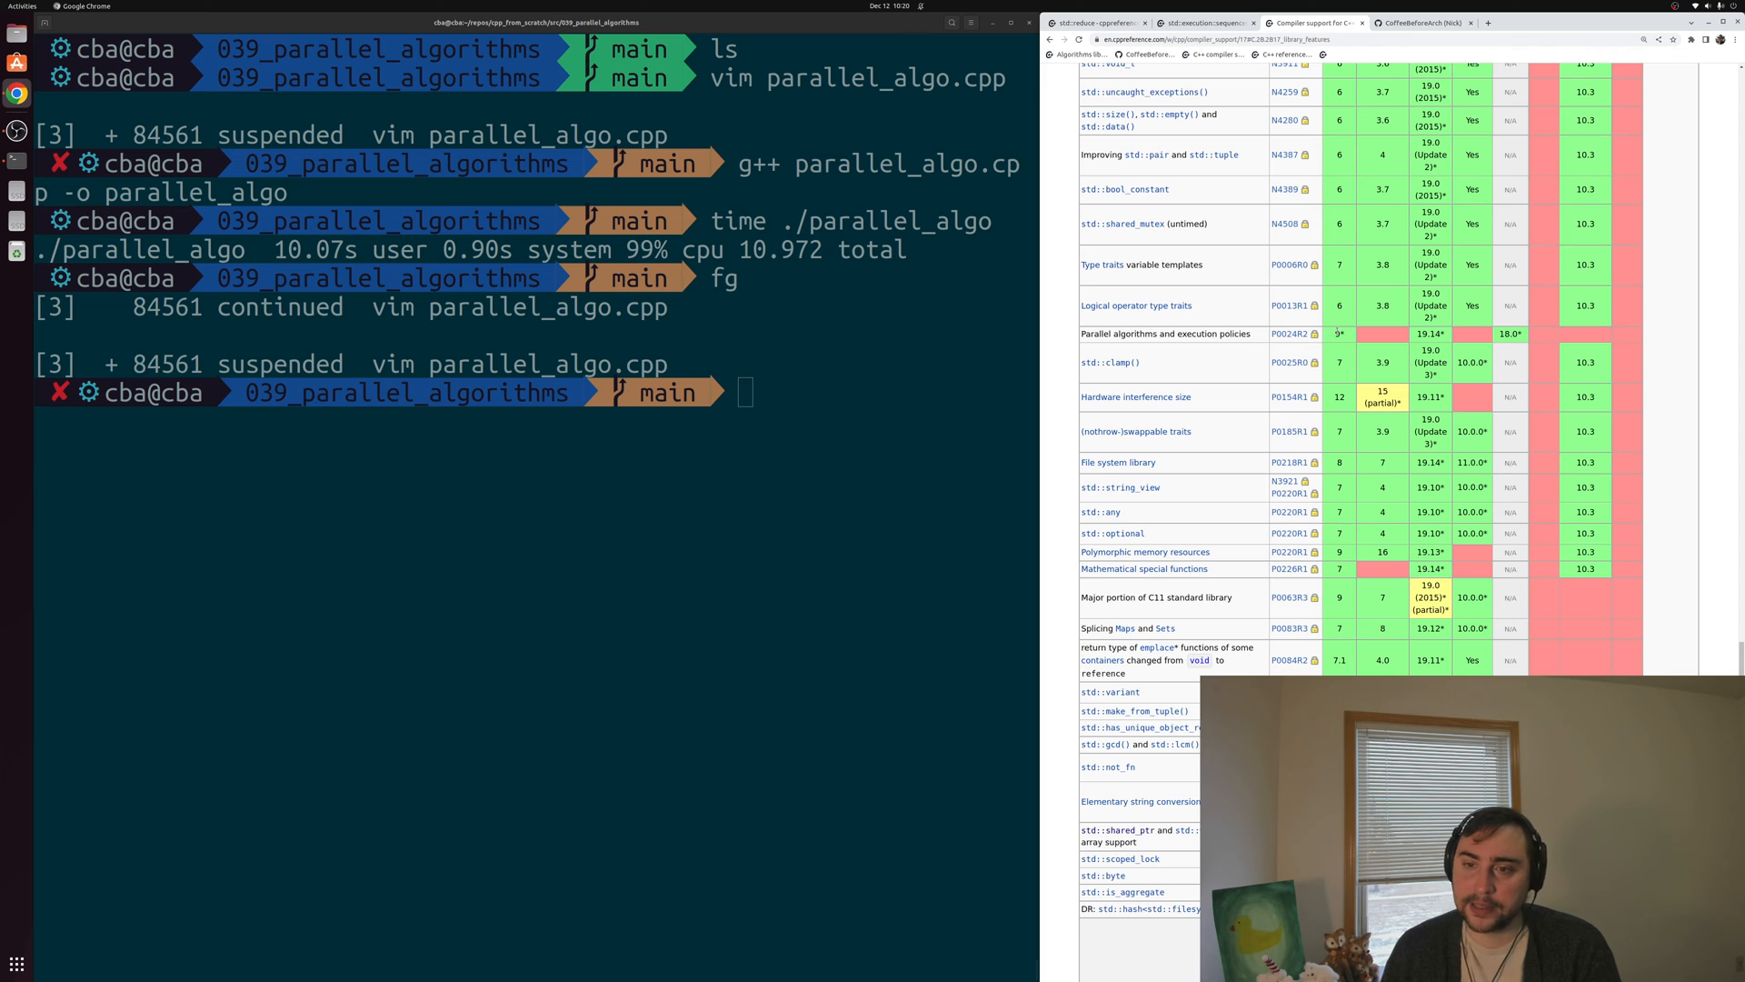
pyautogui.moveTo(1371, 333)
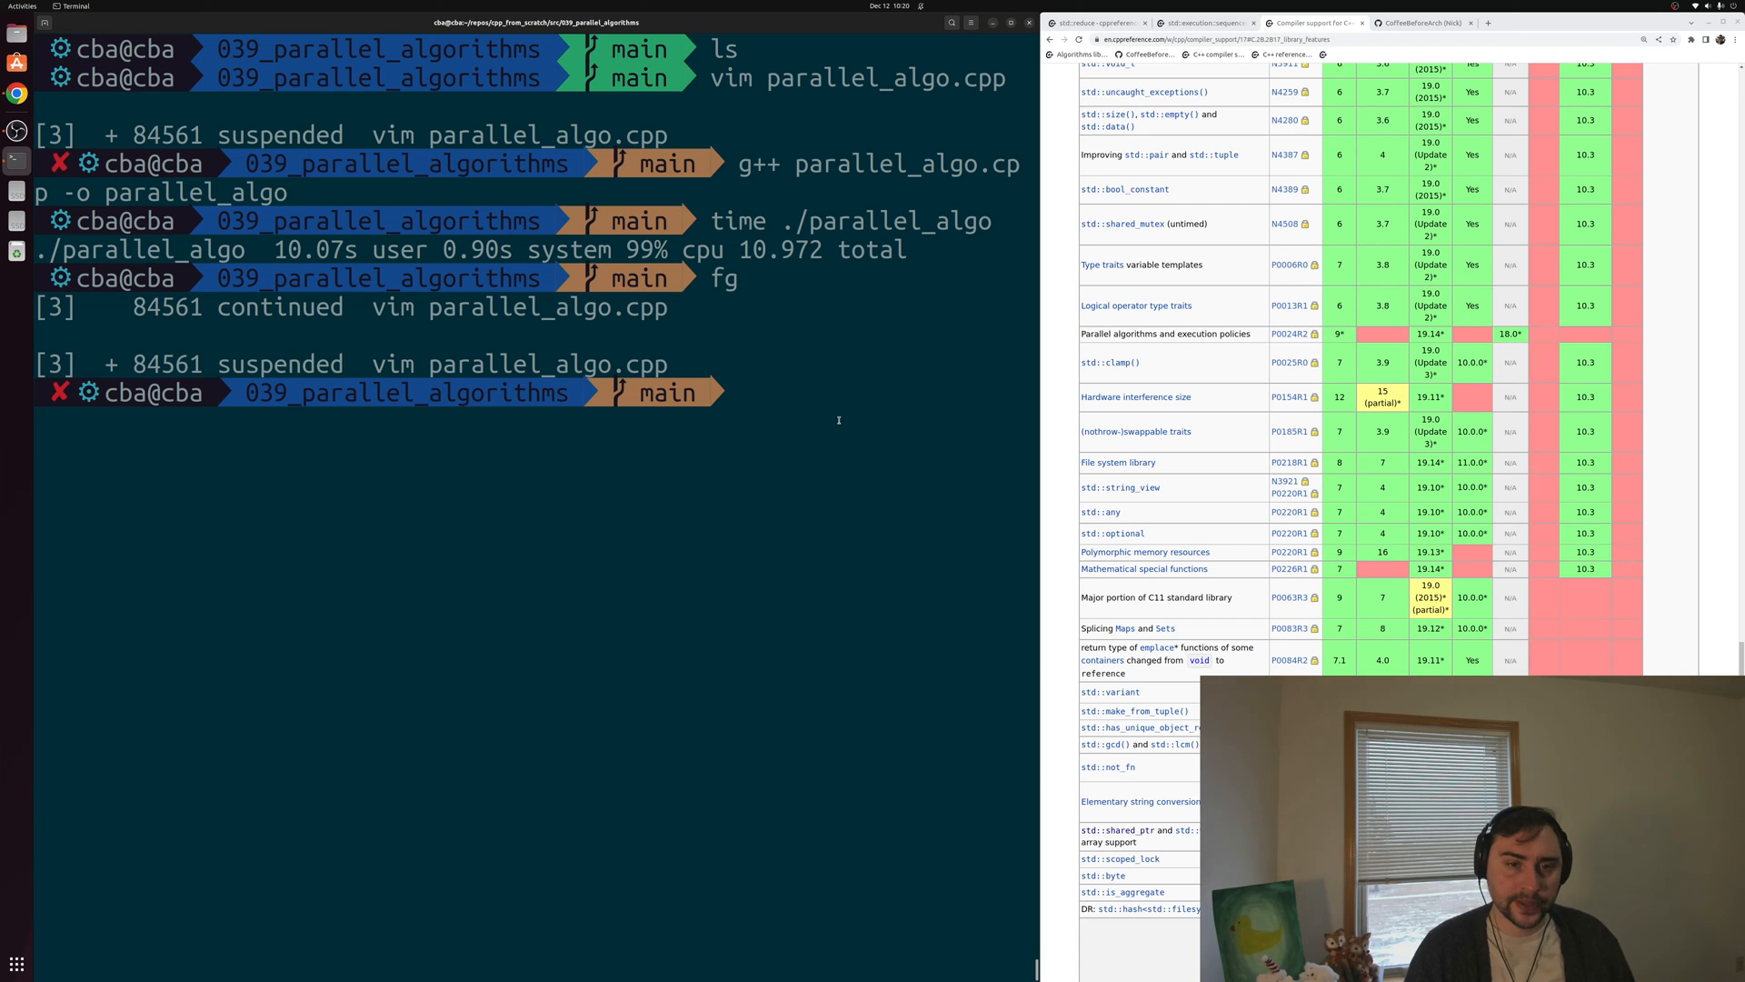
# Install the libtbb-dev package with sudo apt-get
pyautogui.write('sudo apt-get install libtbb-dev')
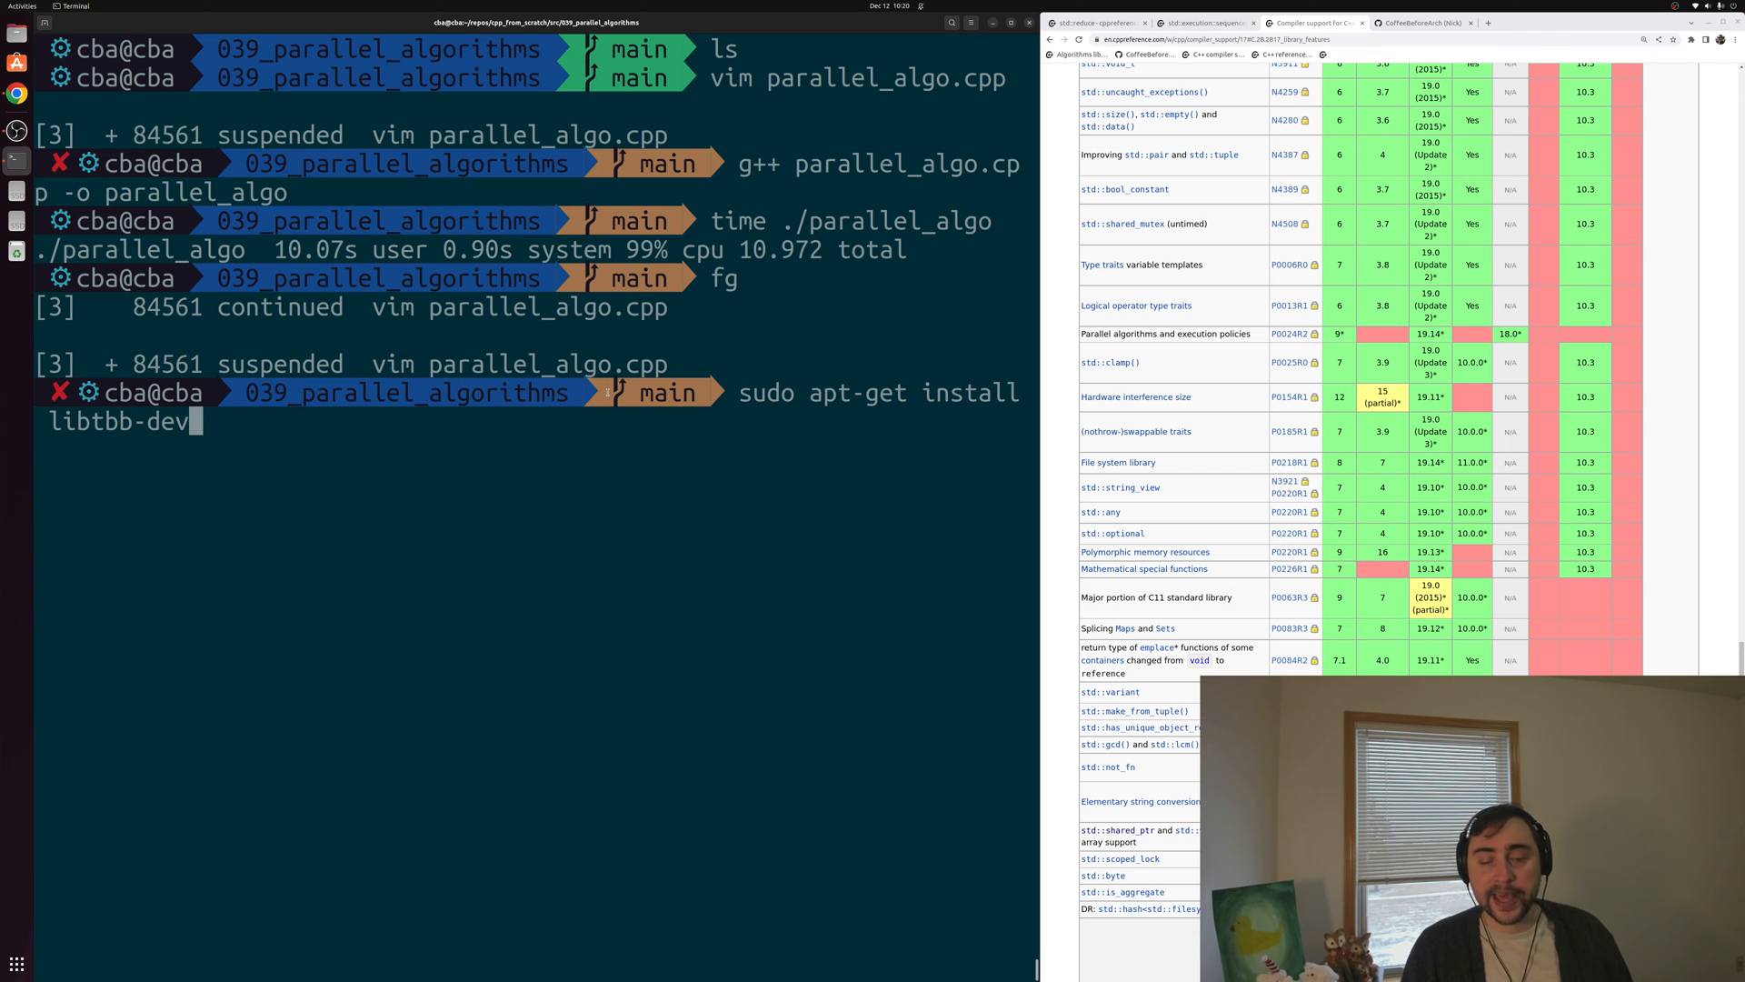
pyautogui.press('BackSpace')
pyautogui.write('ls')
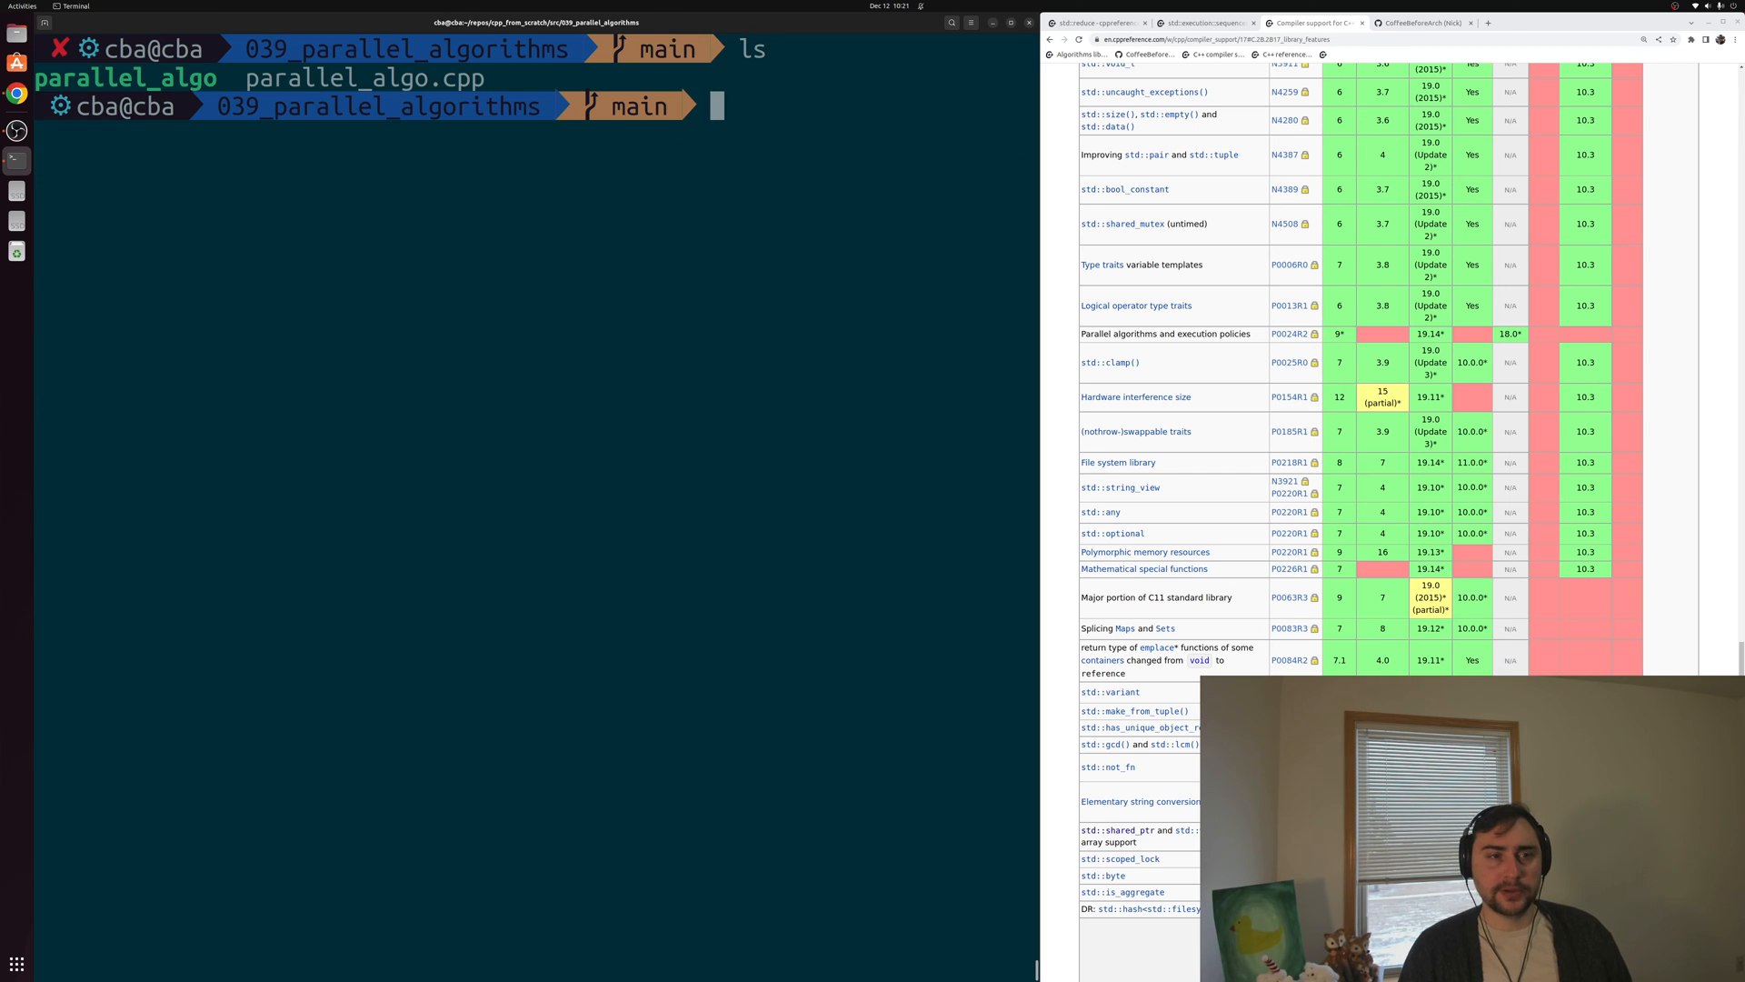
# Time ./parallel_algo again, still about 11 seconds total
pyautogui.write('vim parallel_algo.cpp')
pyautogui.write('fg')
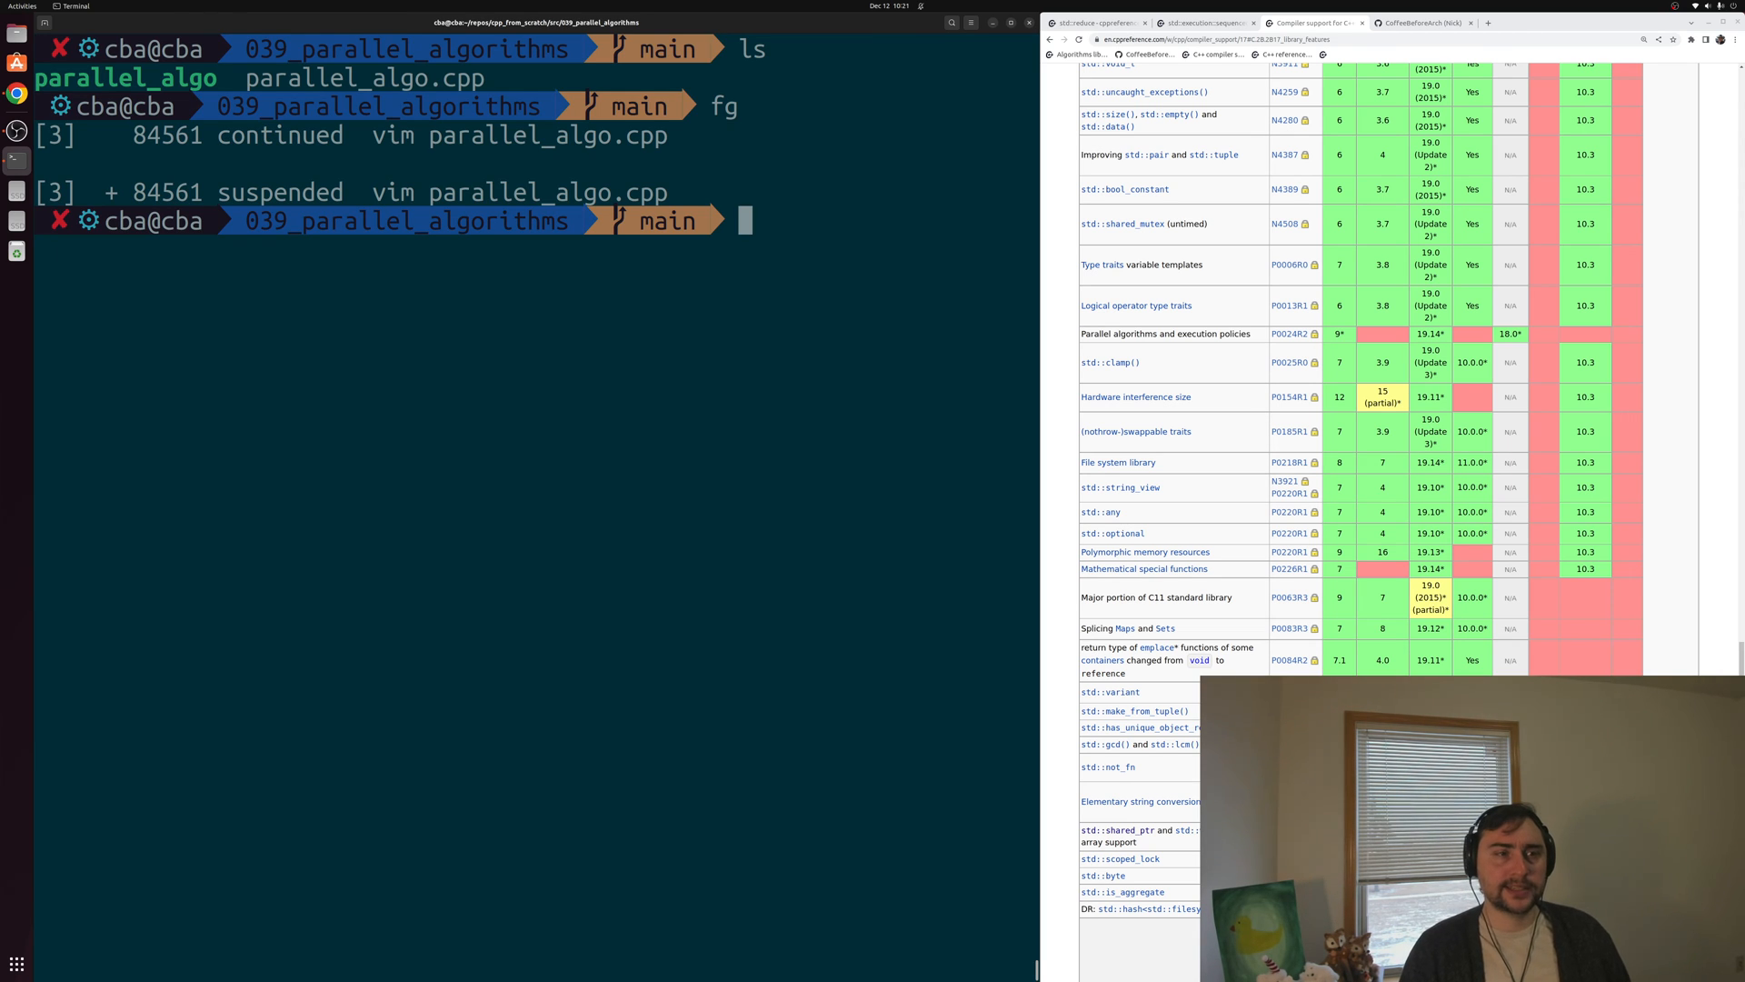
pyautogui.write('time')
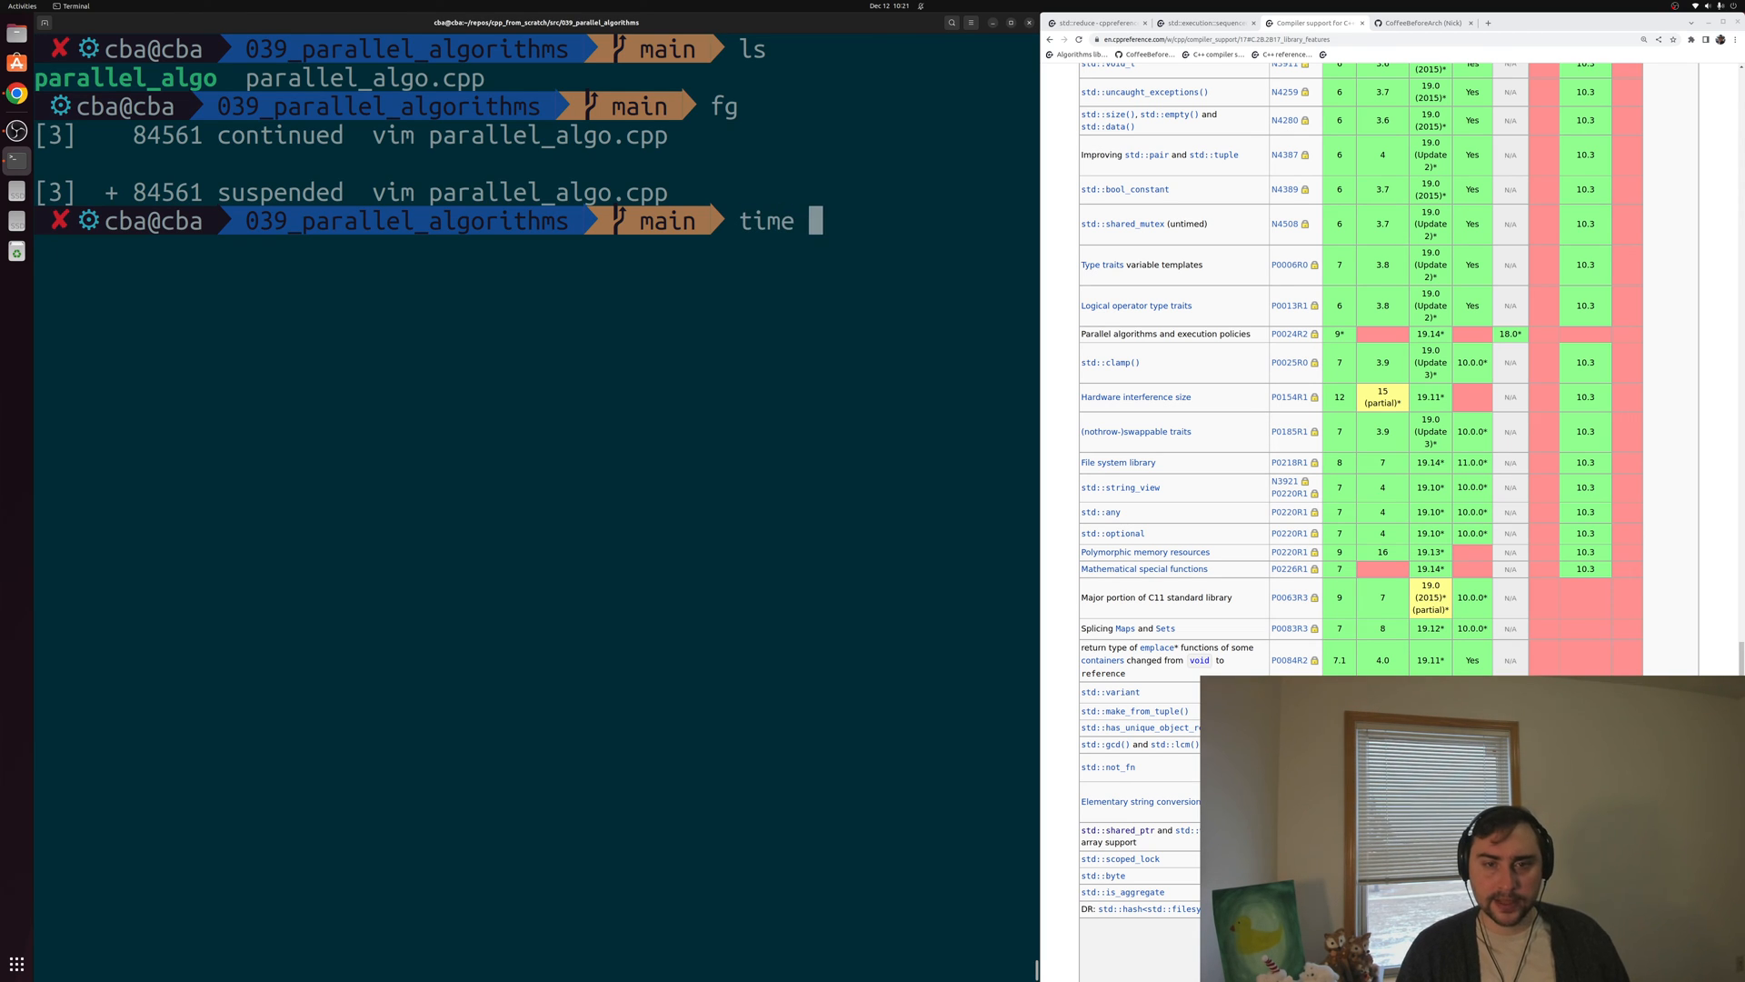
pyautogui.write('./parallel_algo')
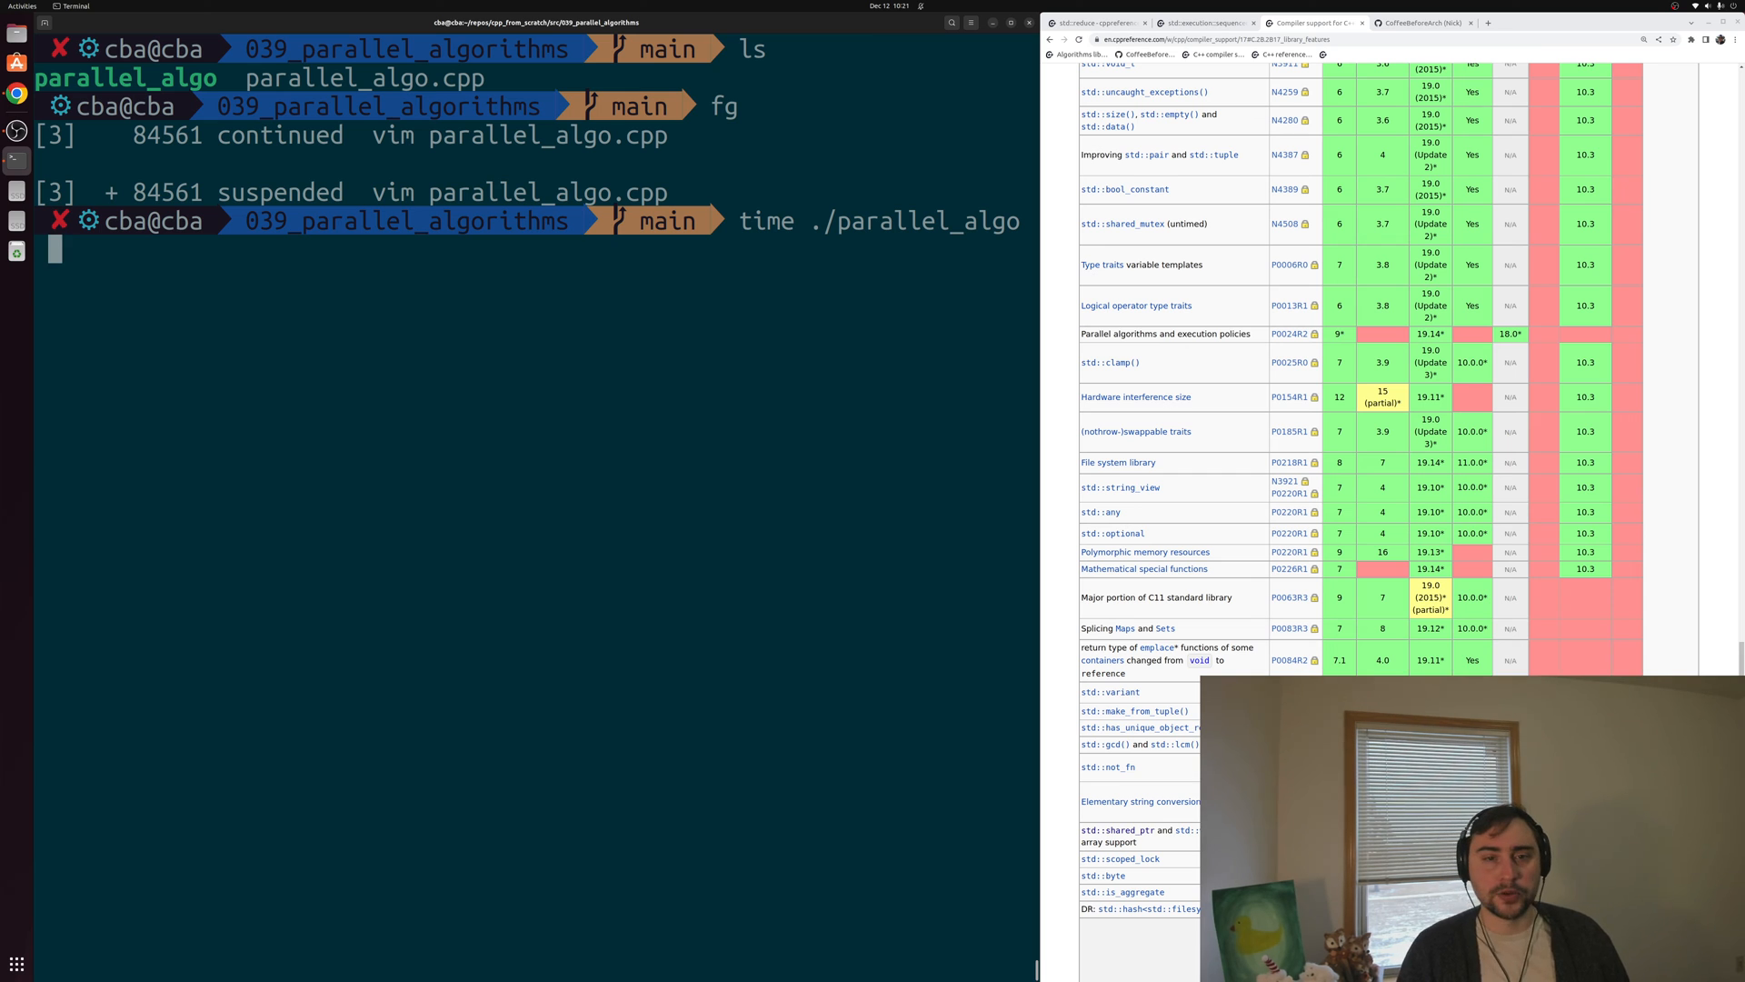
pyautogui.press('Return')
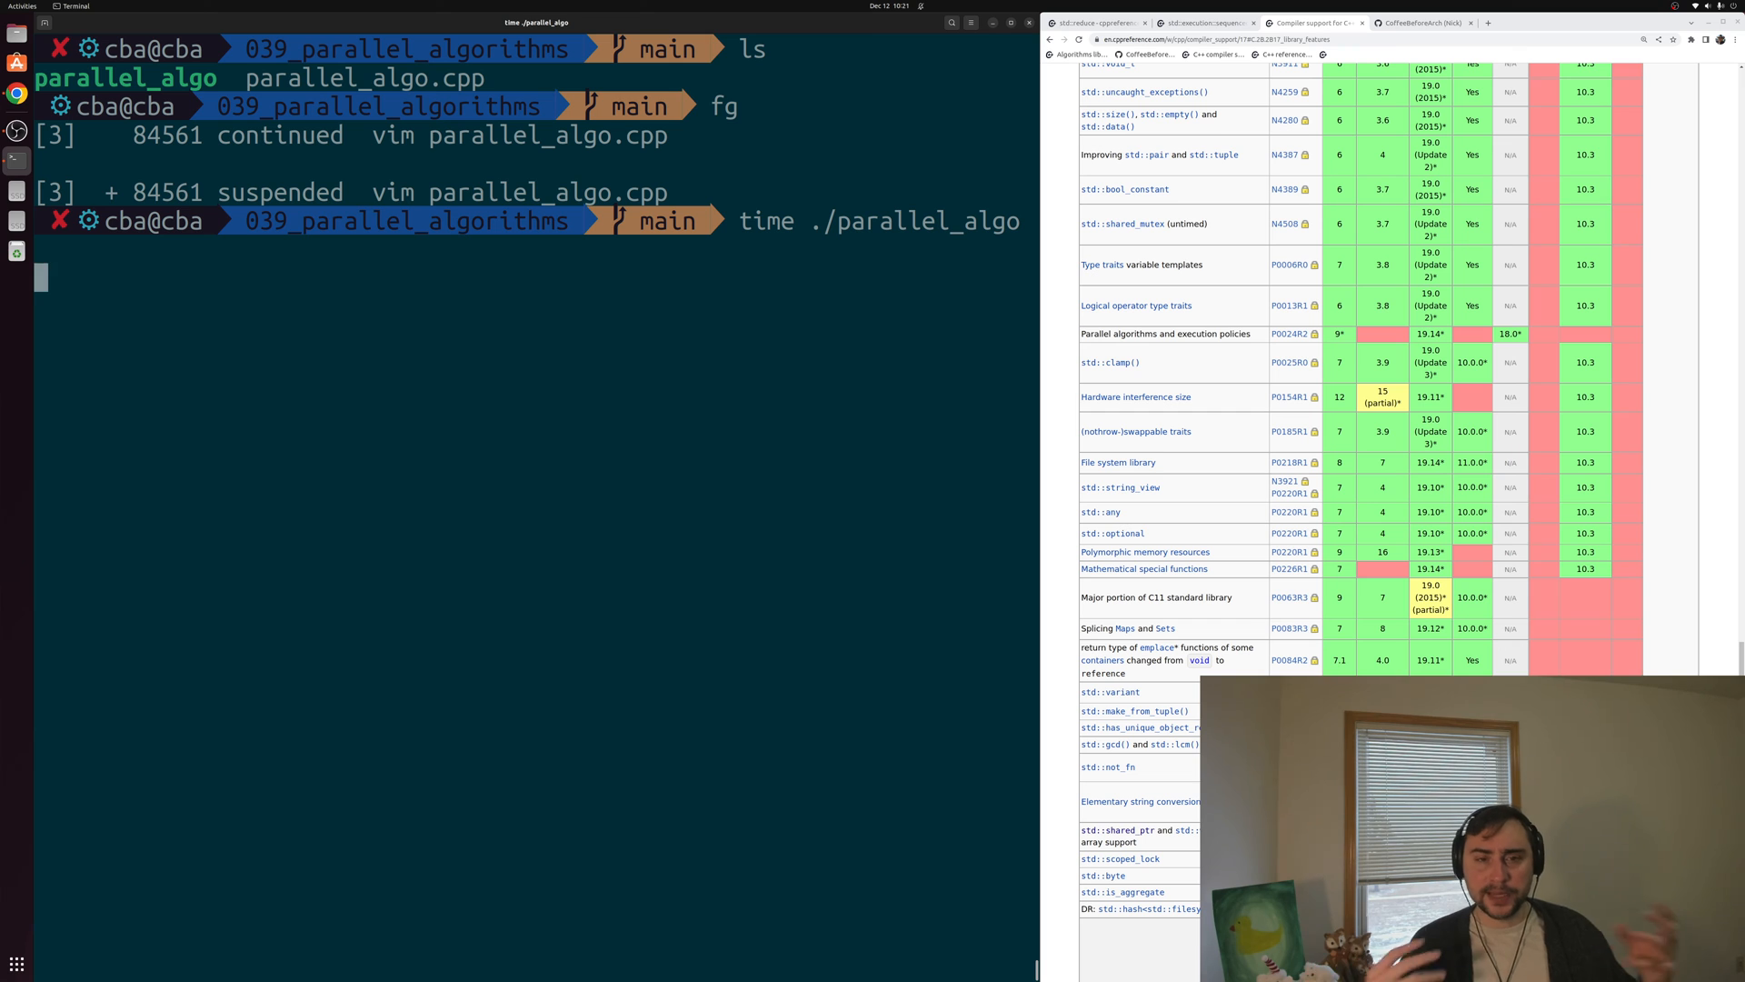
pyautogui.press('Return')
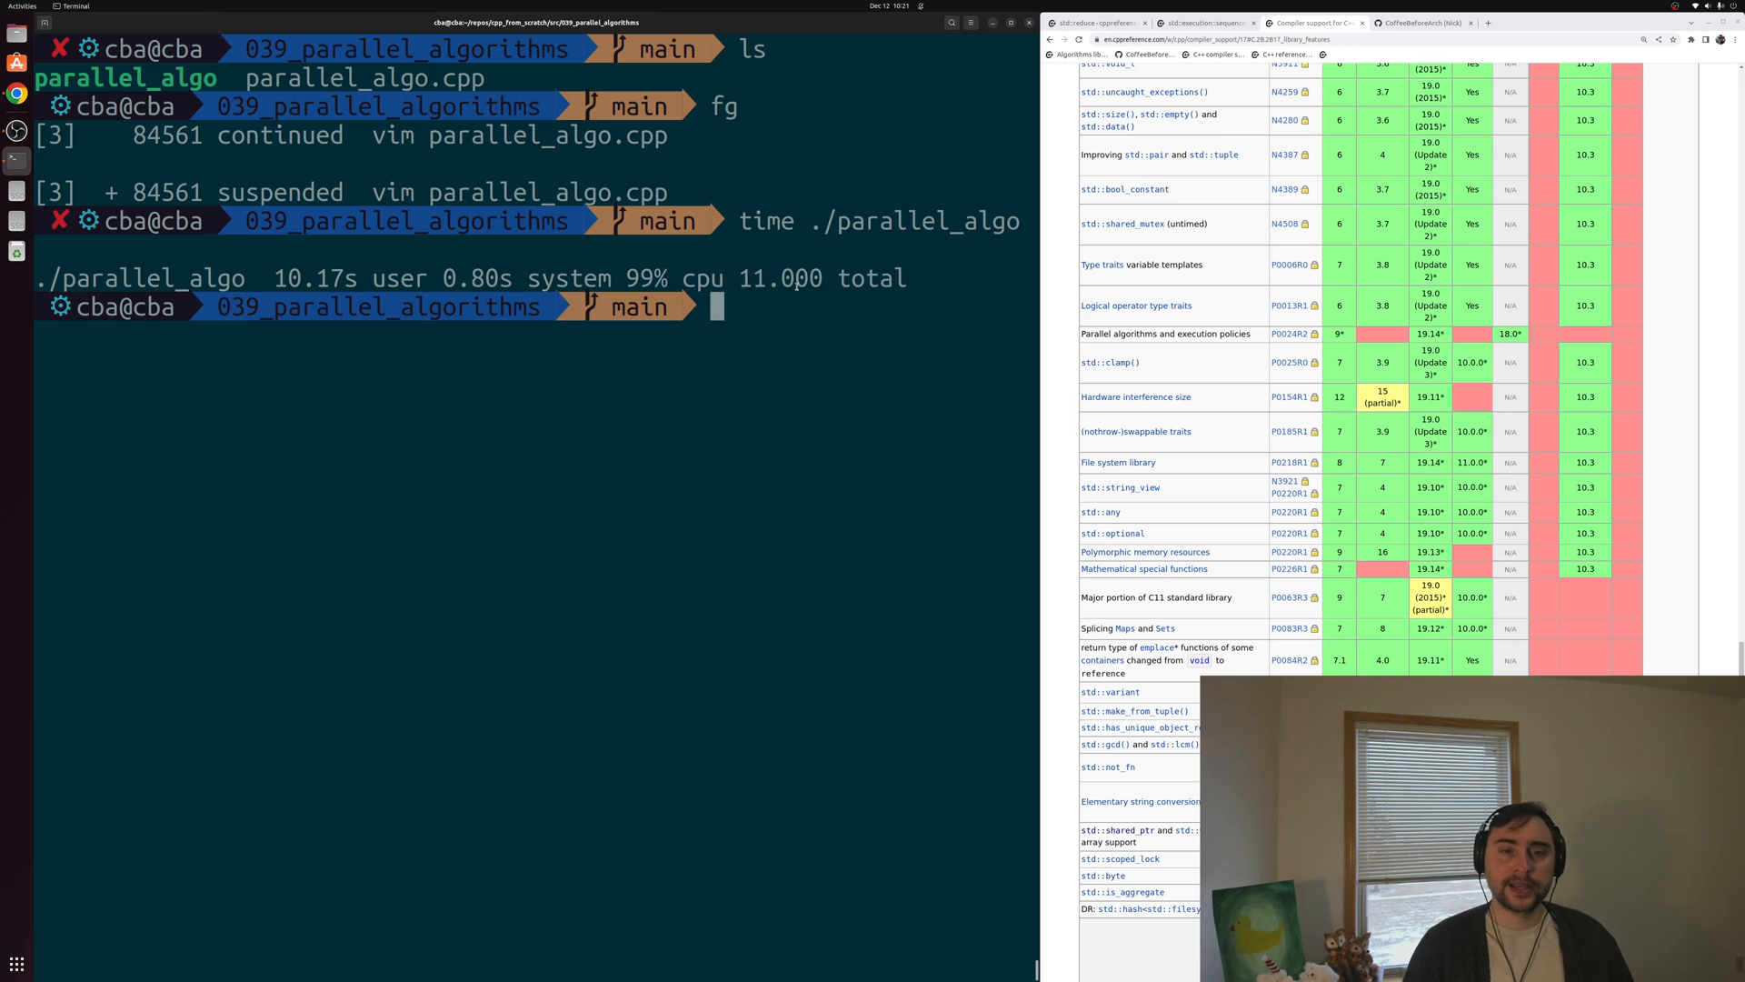
# Rebuild parallel_algo with -ltbb, time it at about 4.1 seconds, and resume Vim
pyautogui.write('g++ pCCCCCparallel_algo.cpp -o parallel_algo')
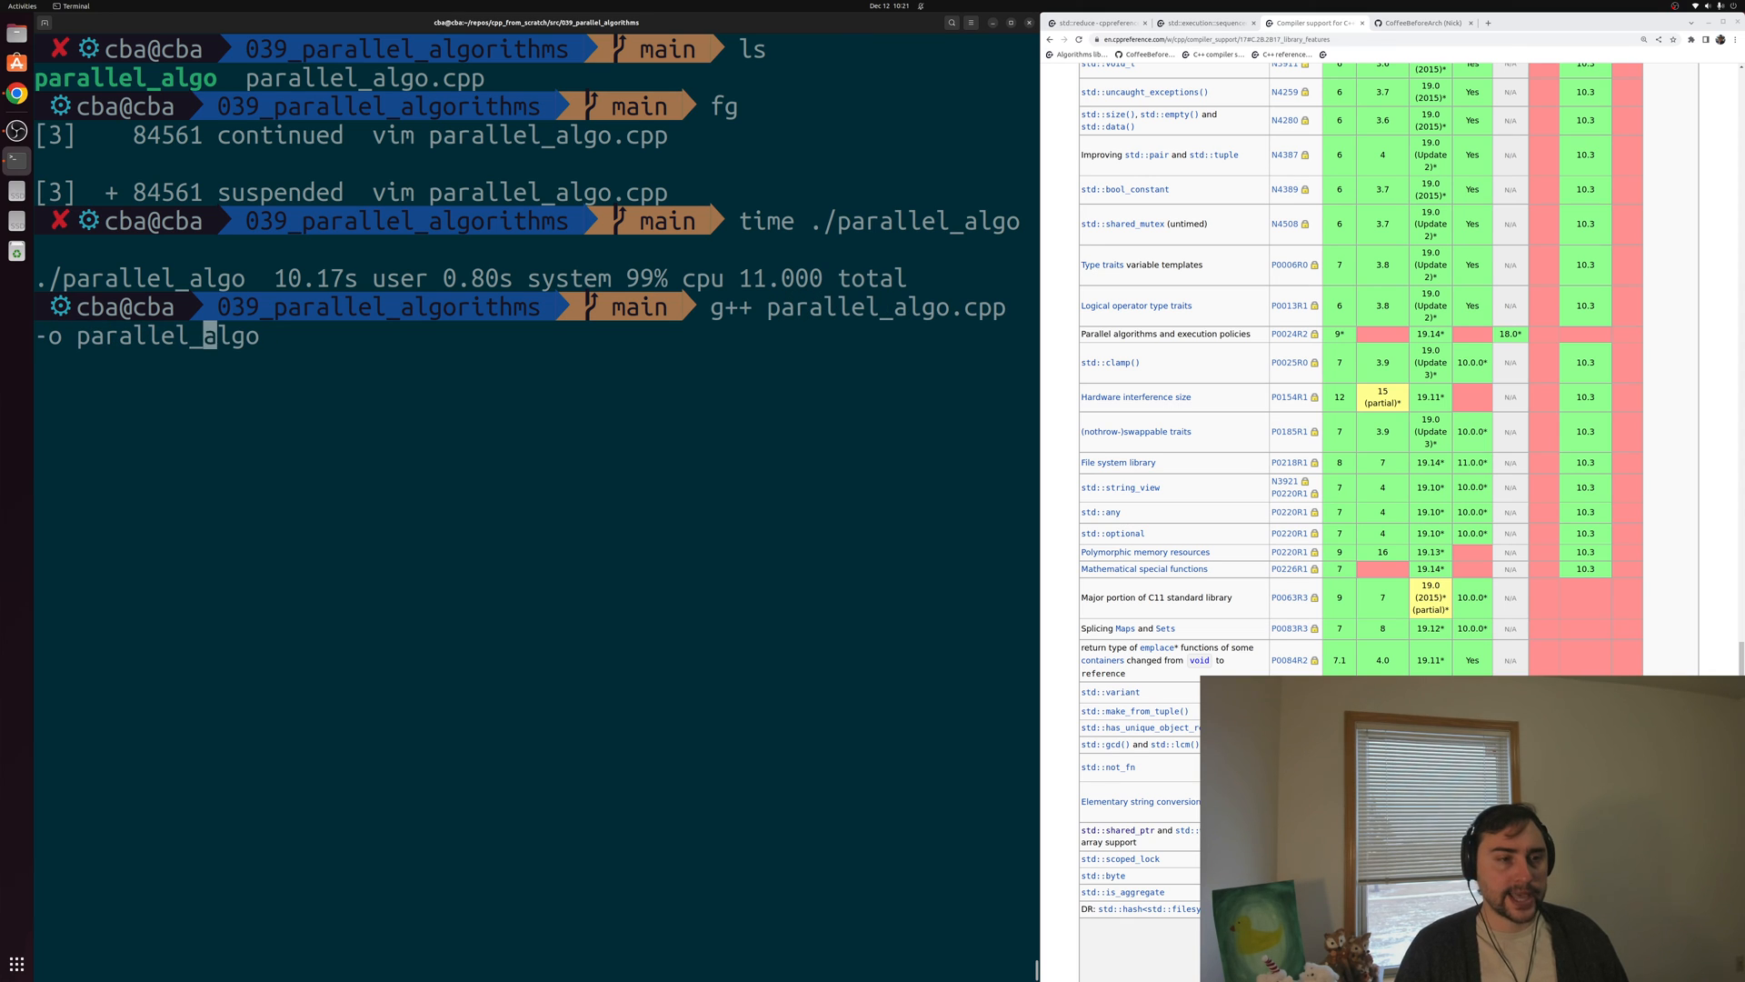
pyautogui.write('-ltbb')
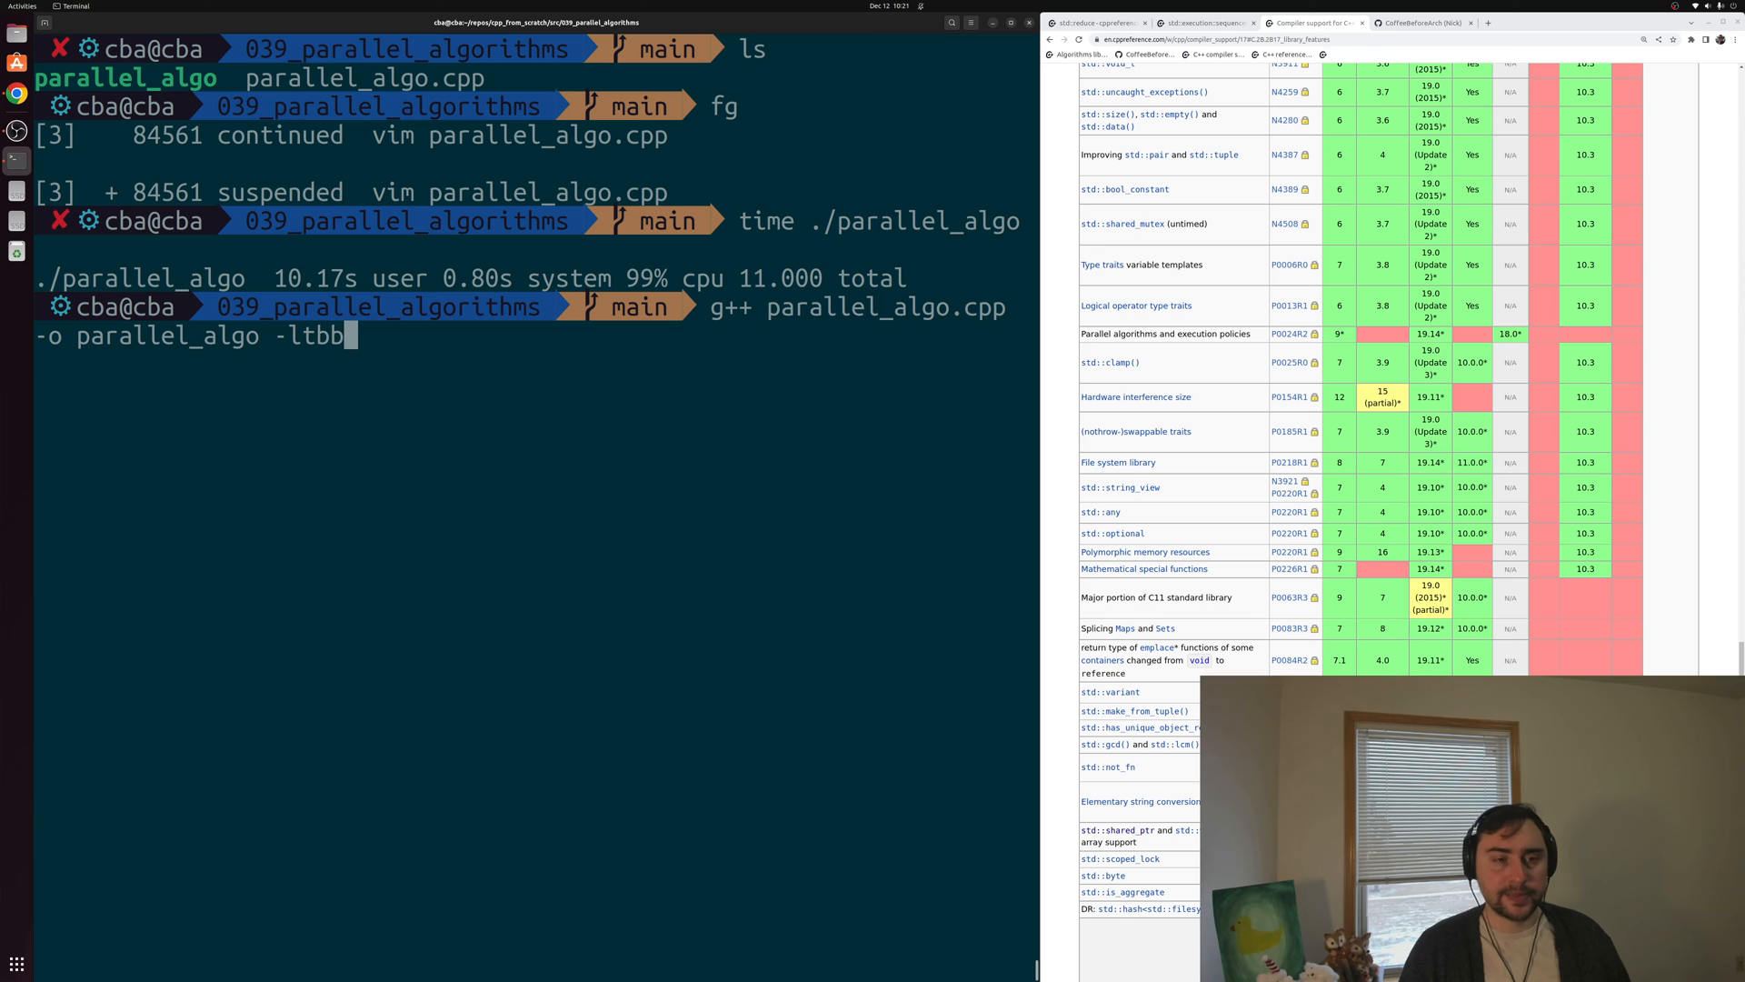
pyautogui.press('Return')
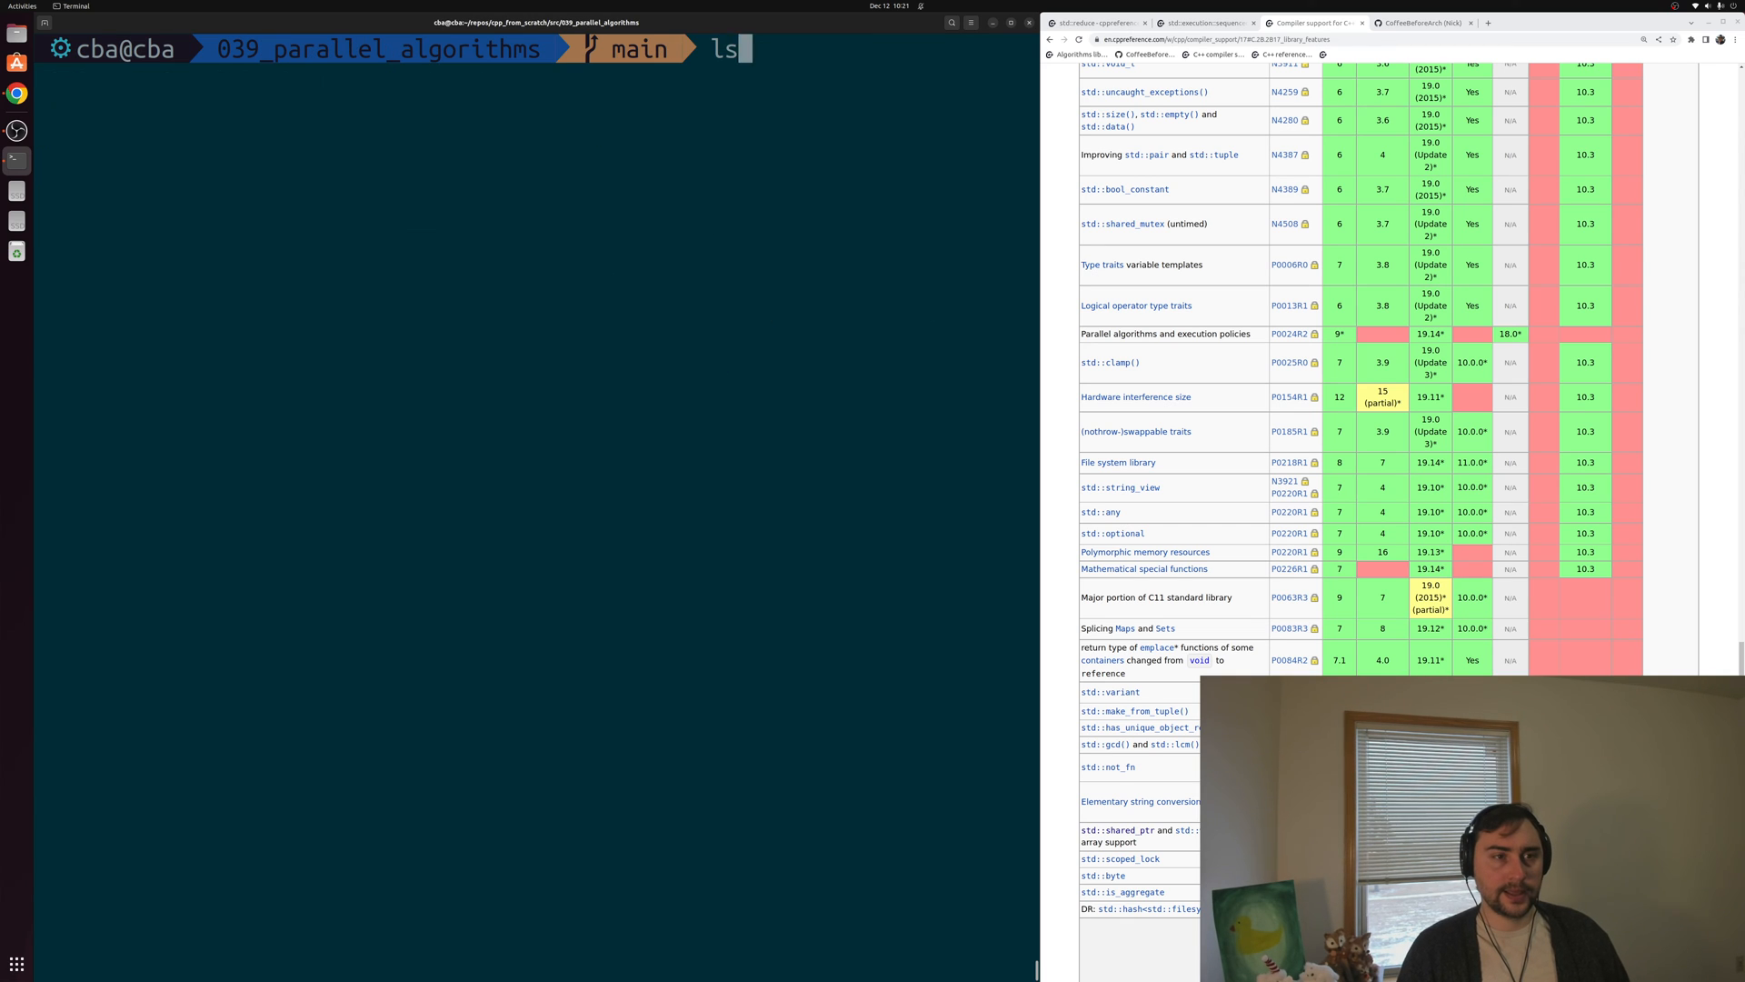
pyautogui.press('Return')
pyautogui.write('time ./parallel_algo')
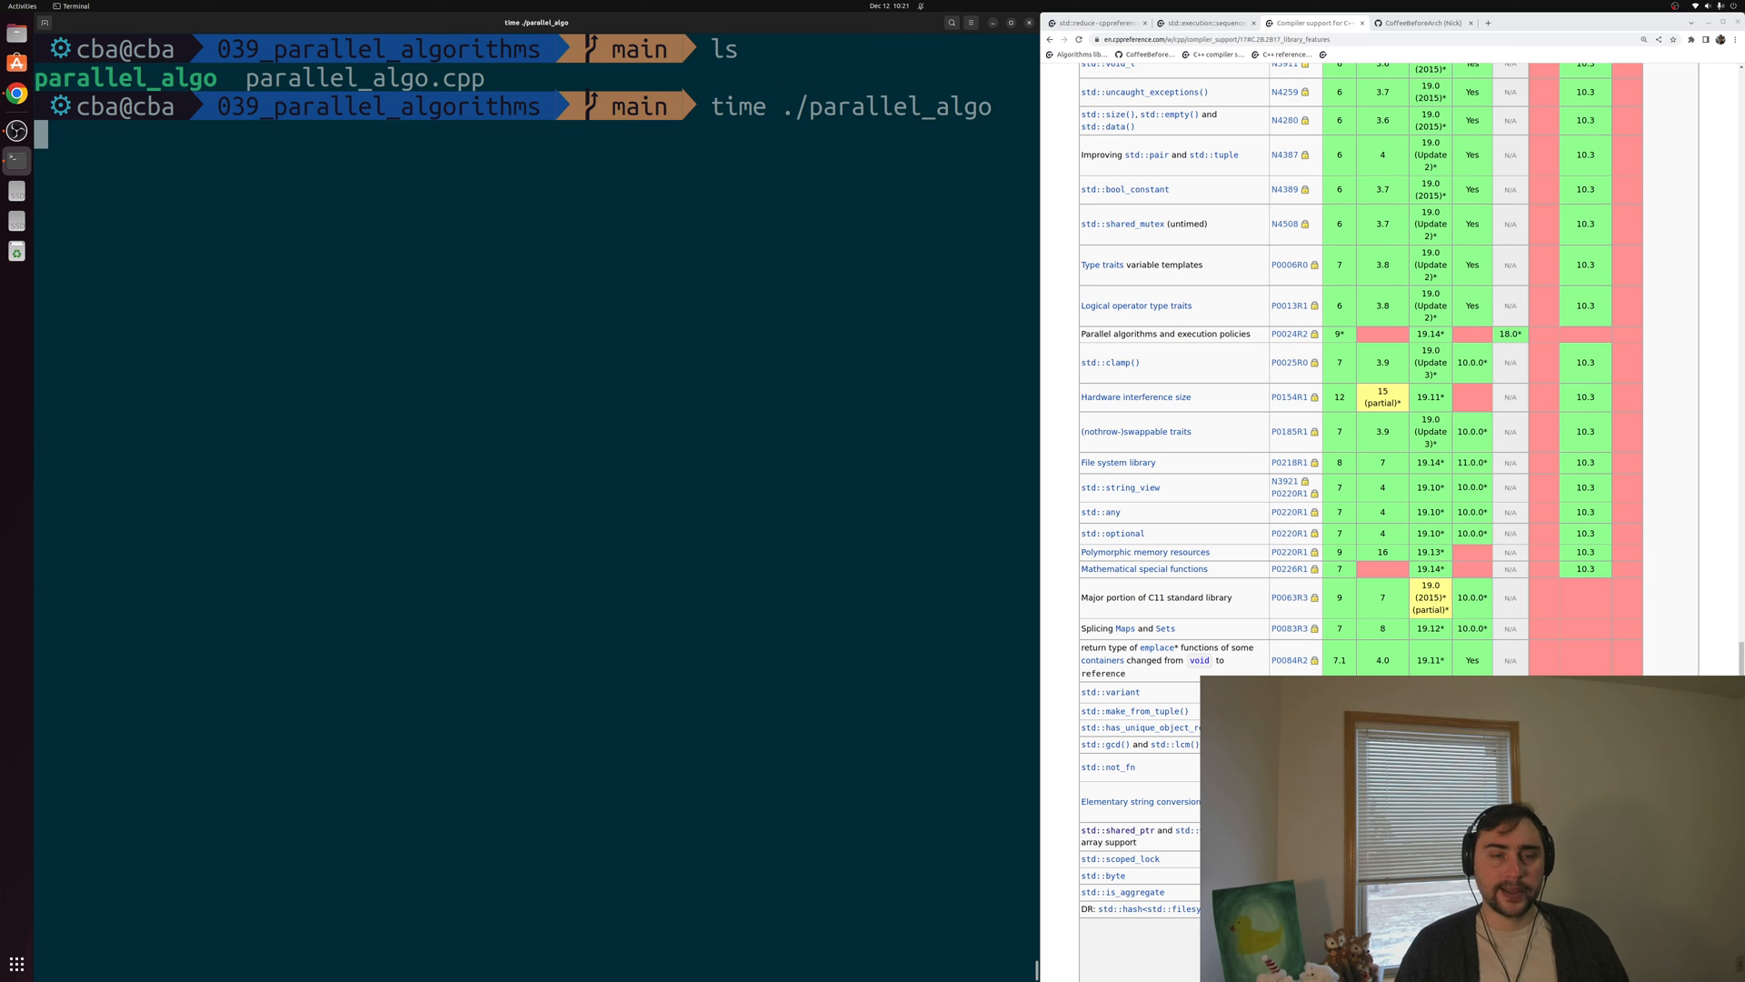
pyautogui.moveTo(807, 299)
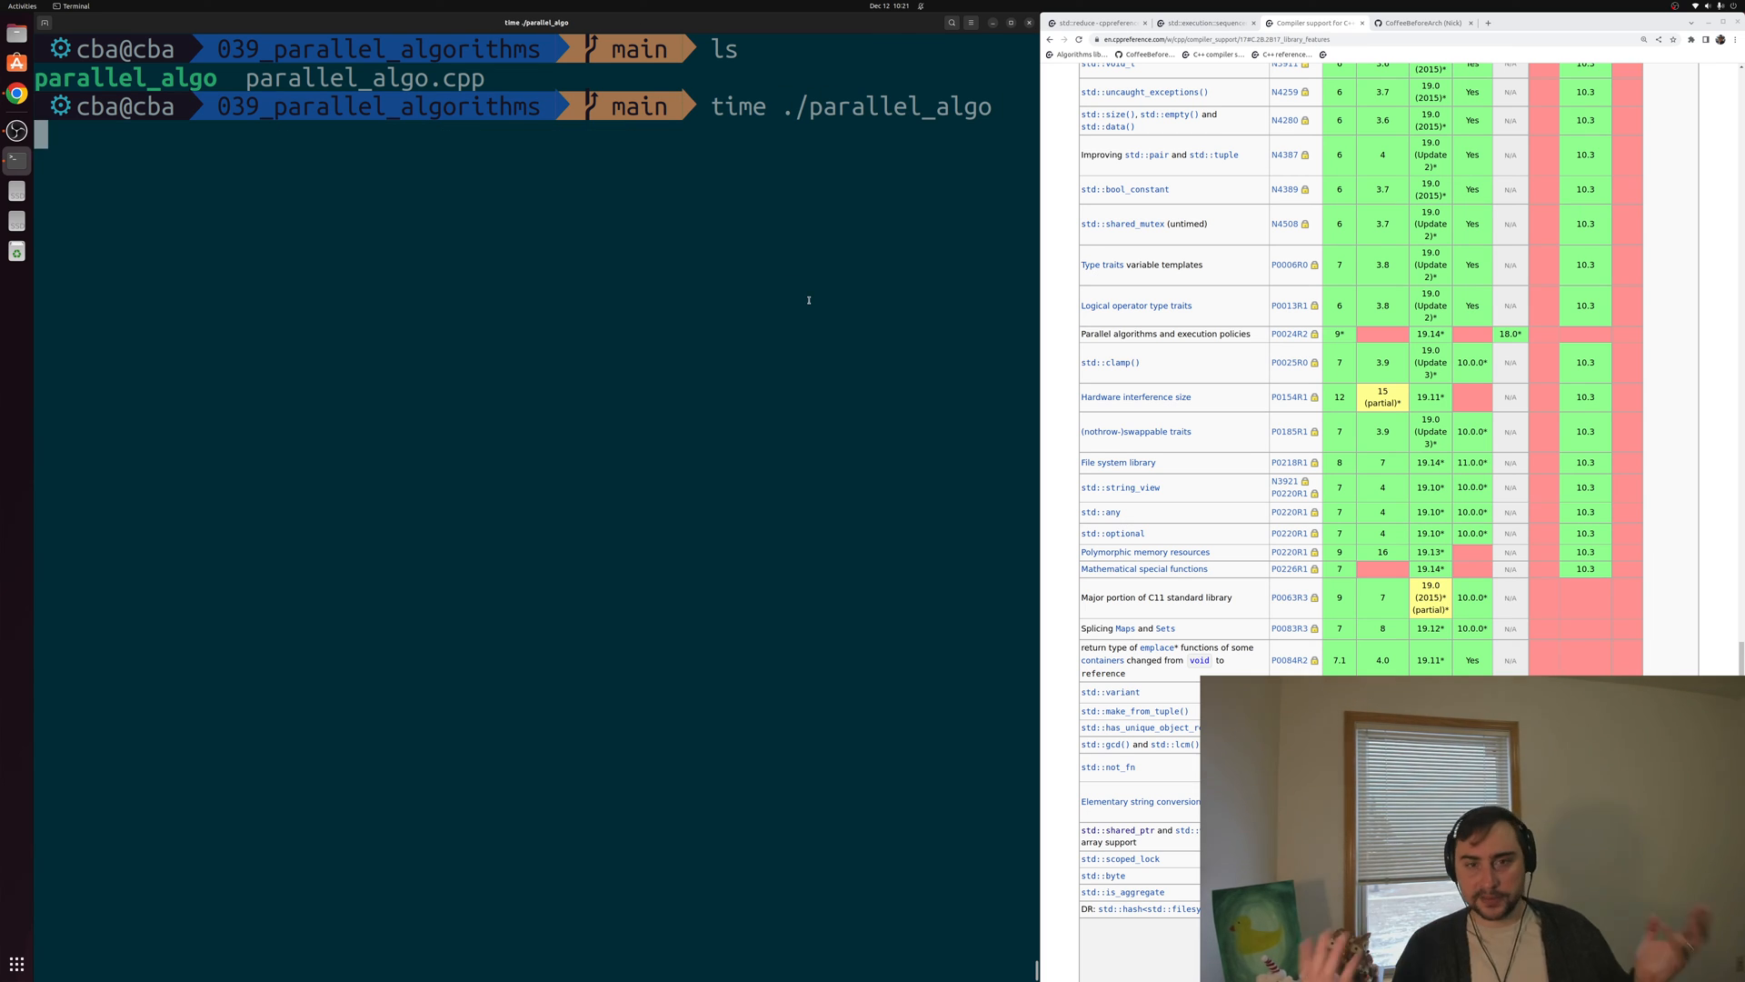
pyautogui.press('Return')
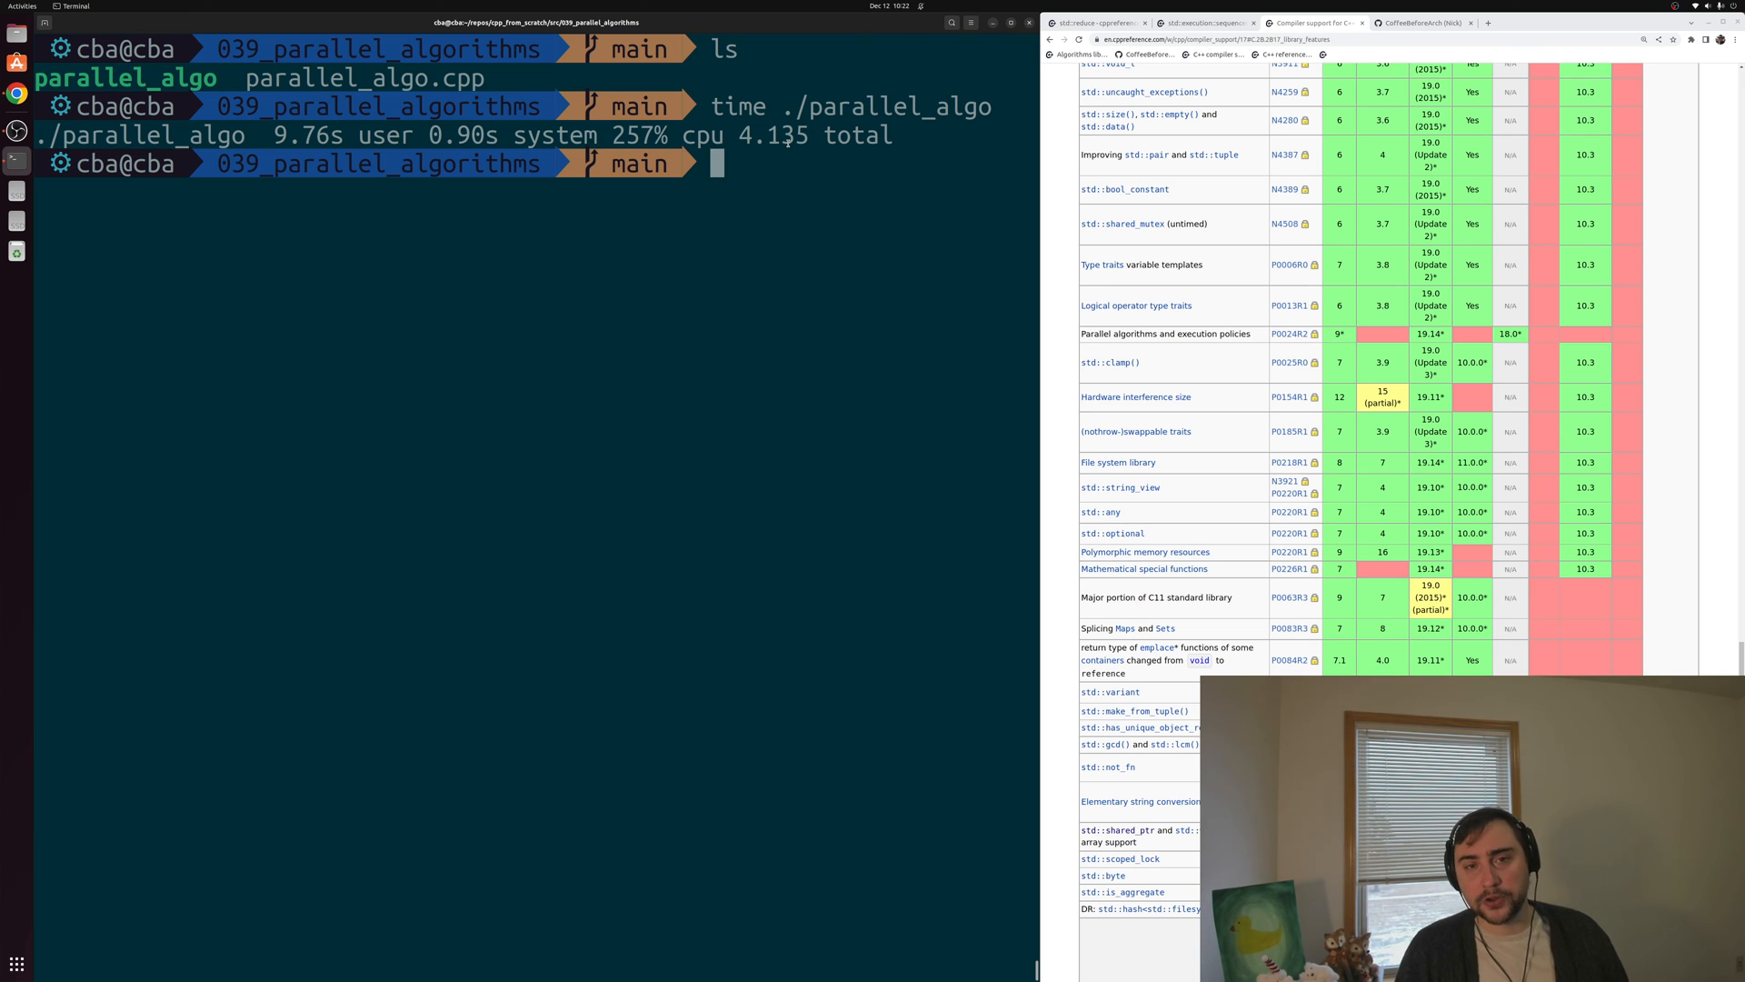
pyautogui.write('f')
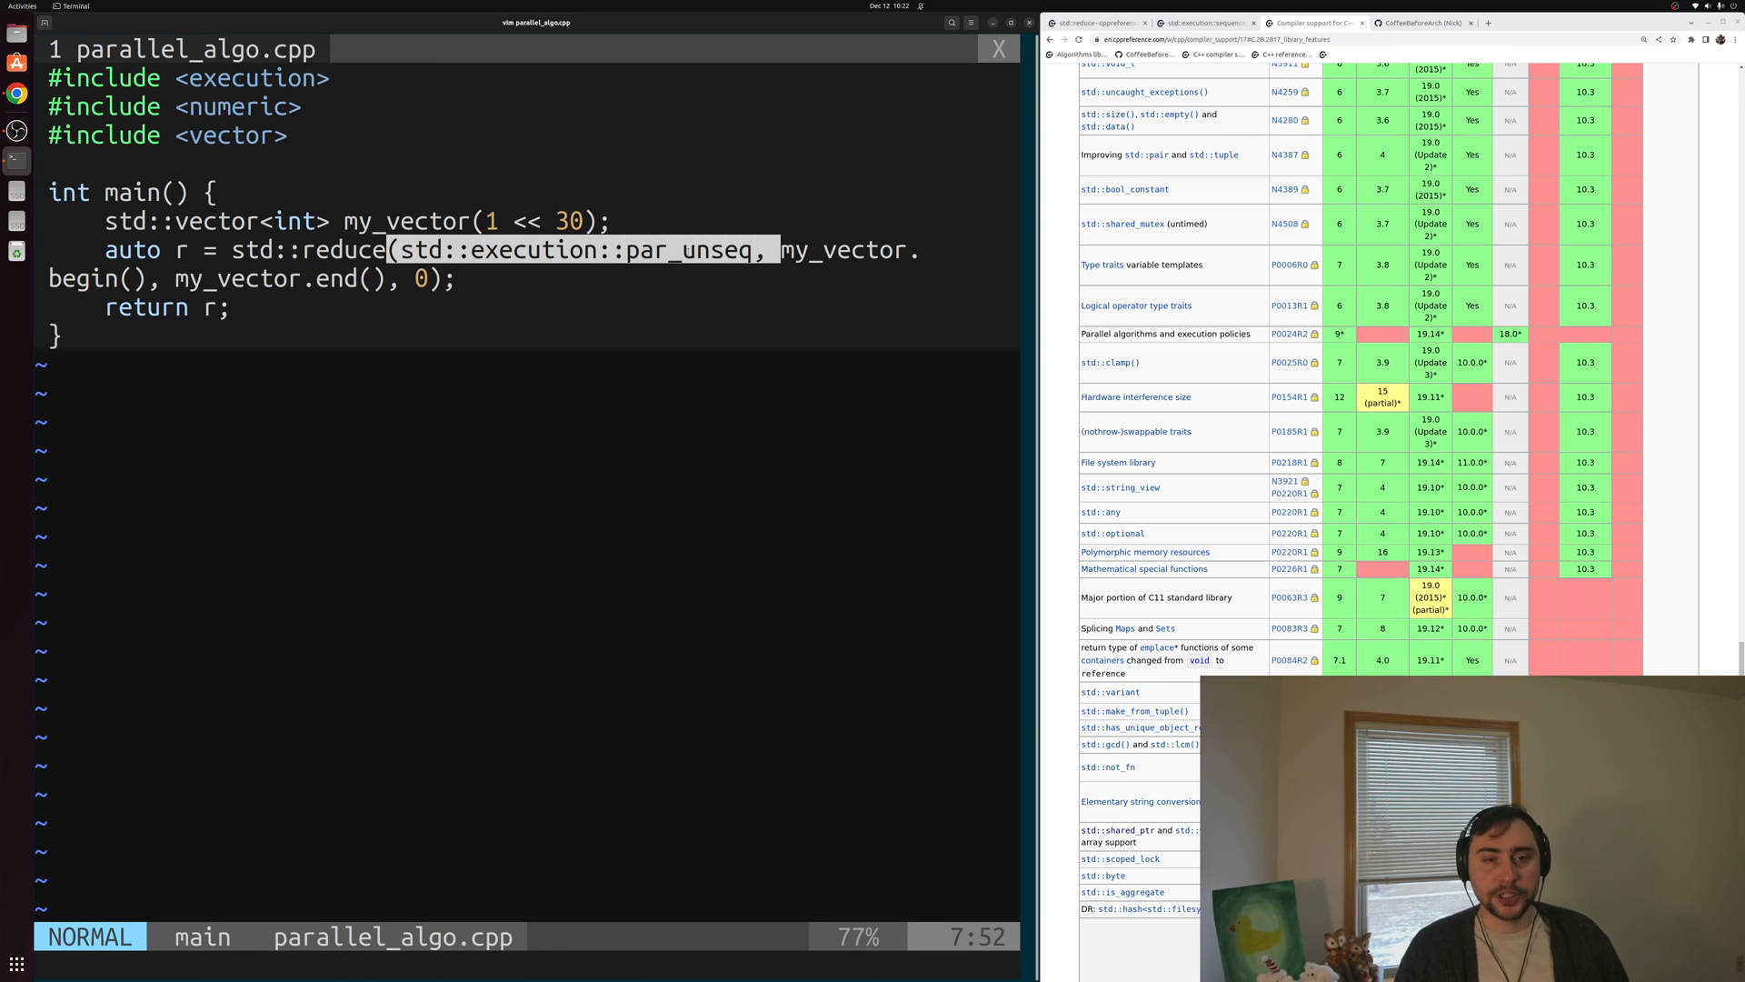
pyautogui.click(564, 282)
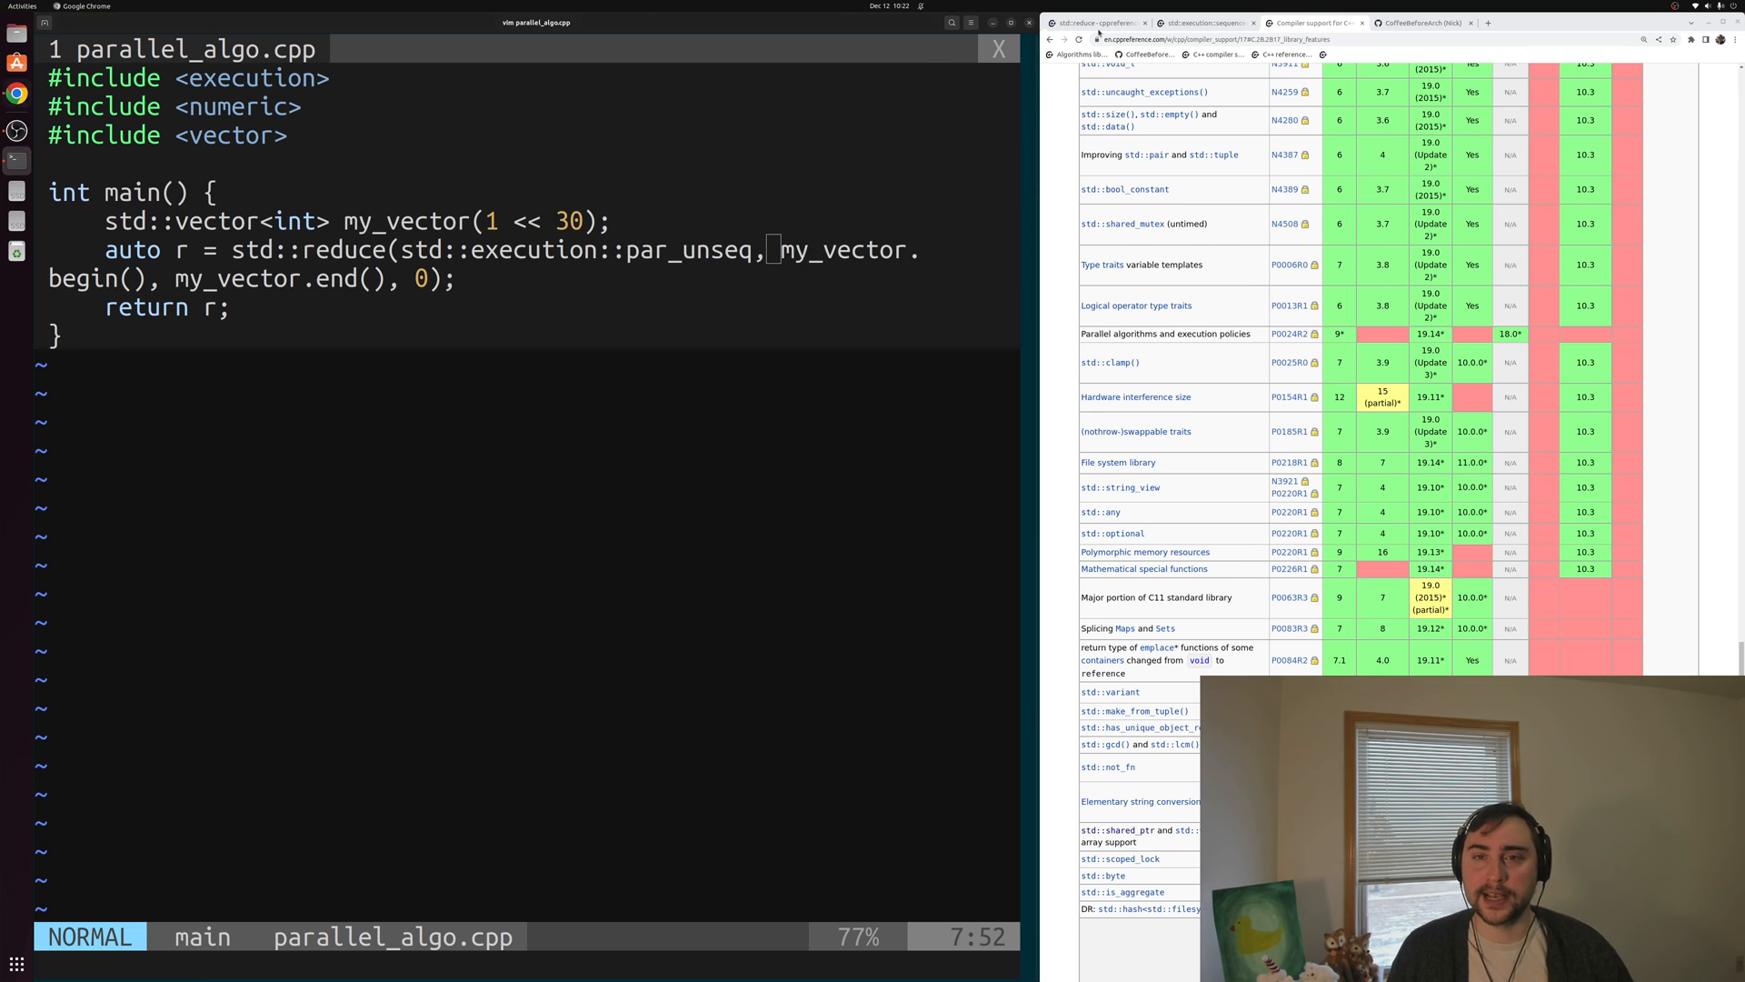
pyautogui.click(1091, 22)
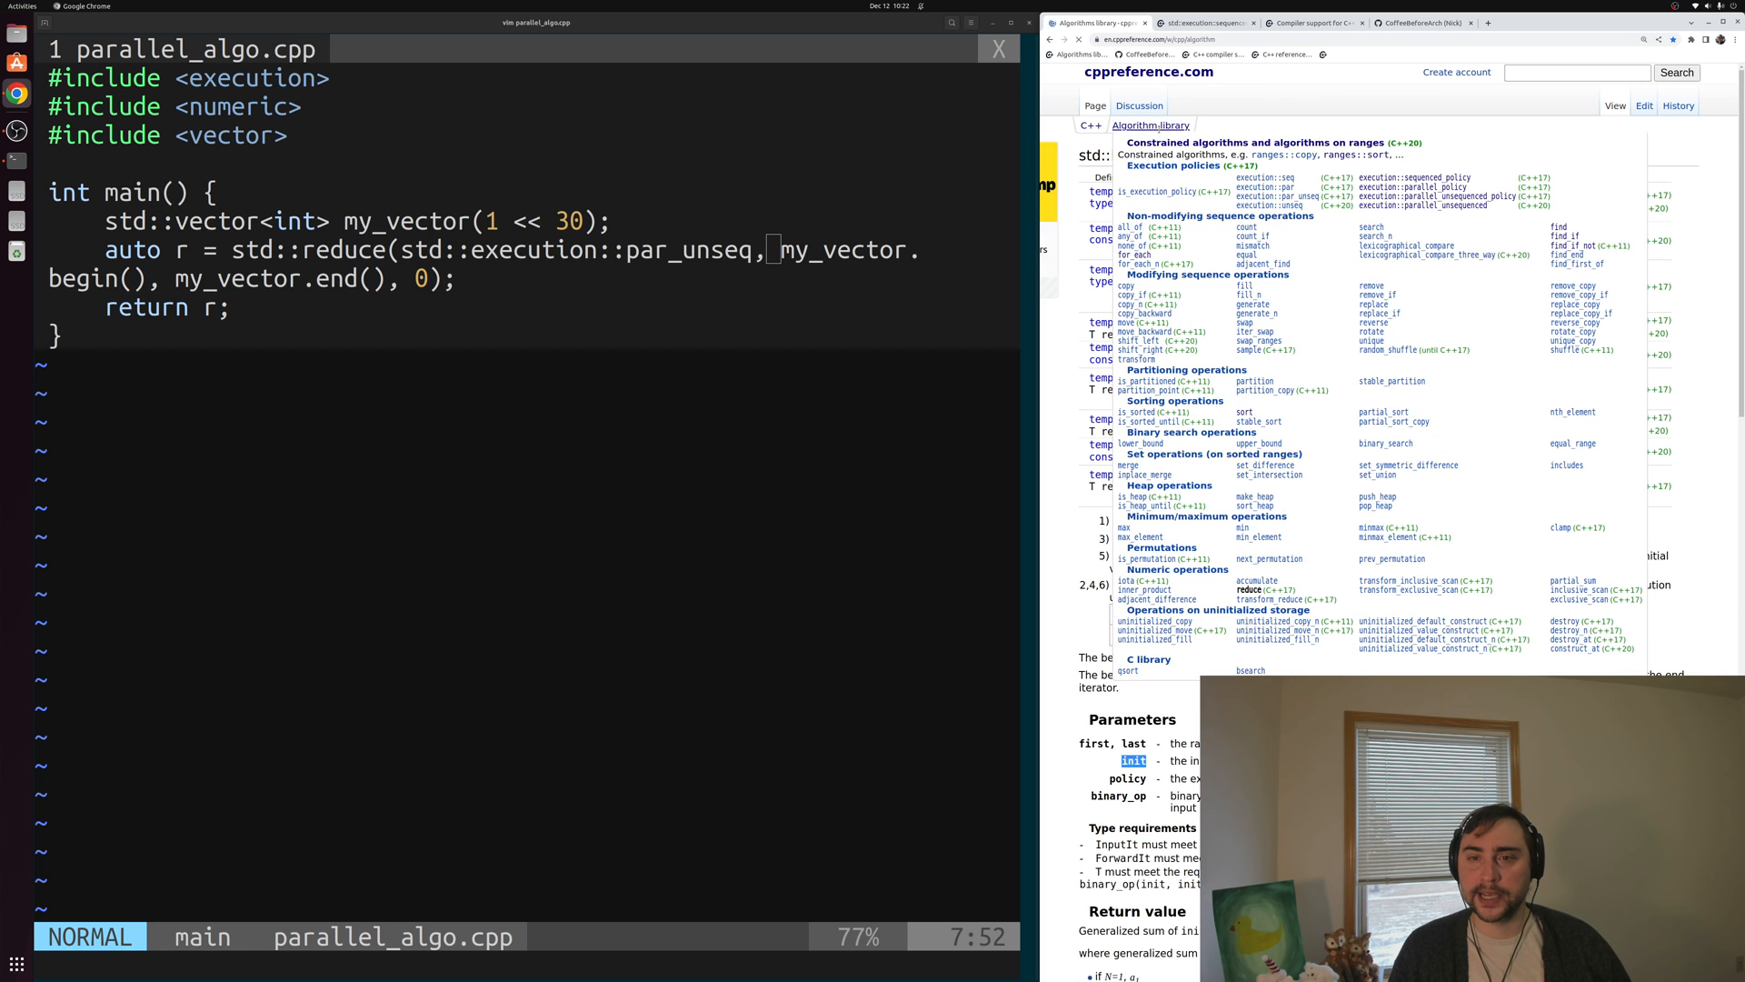
pyautogui.scroll(3)
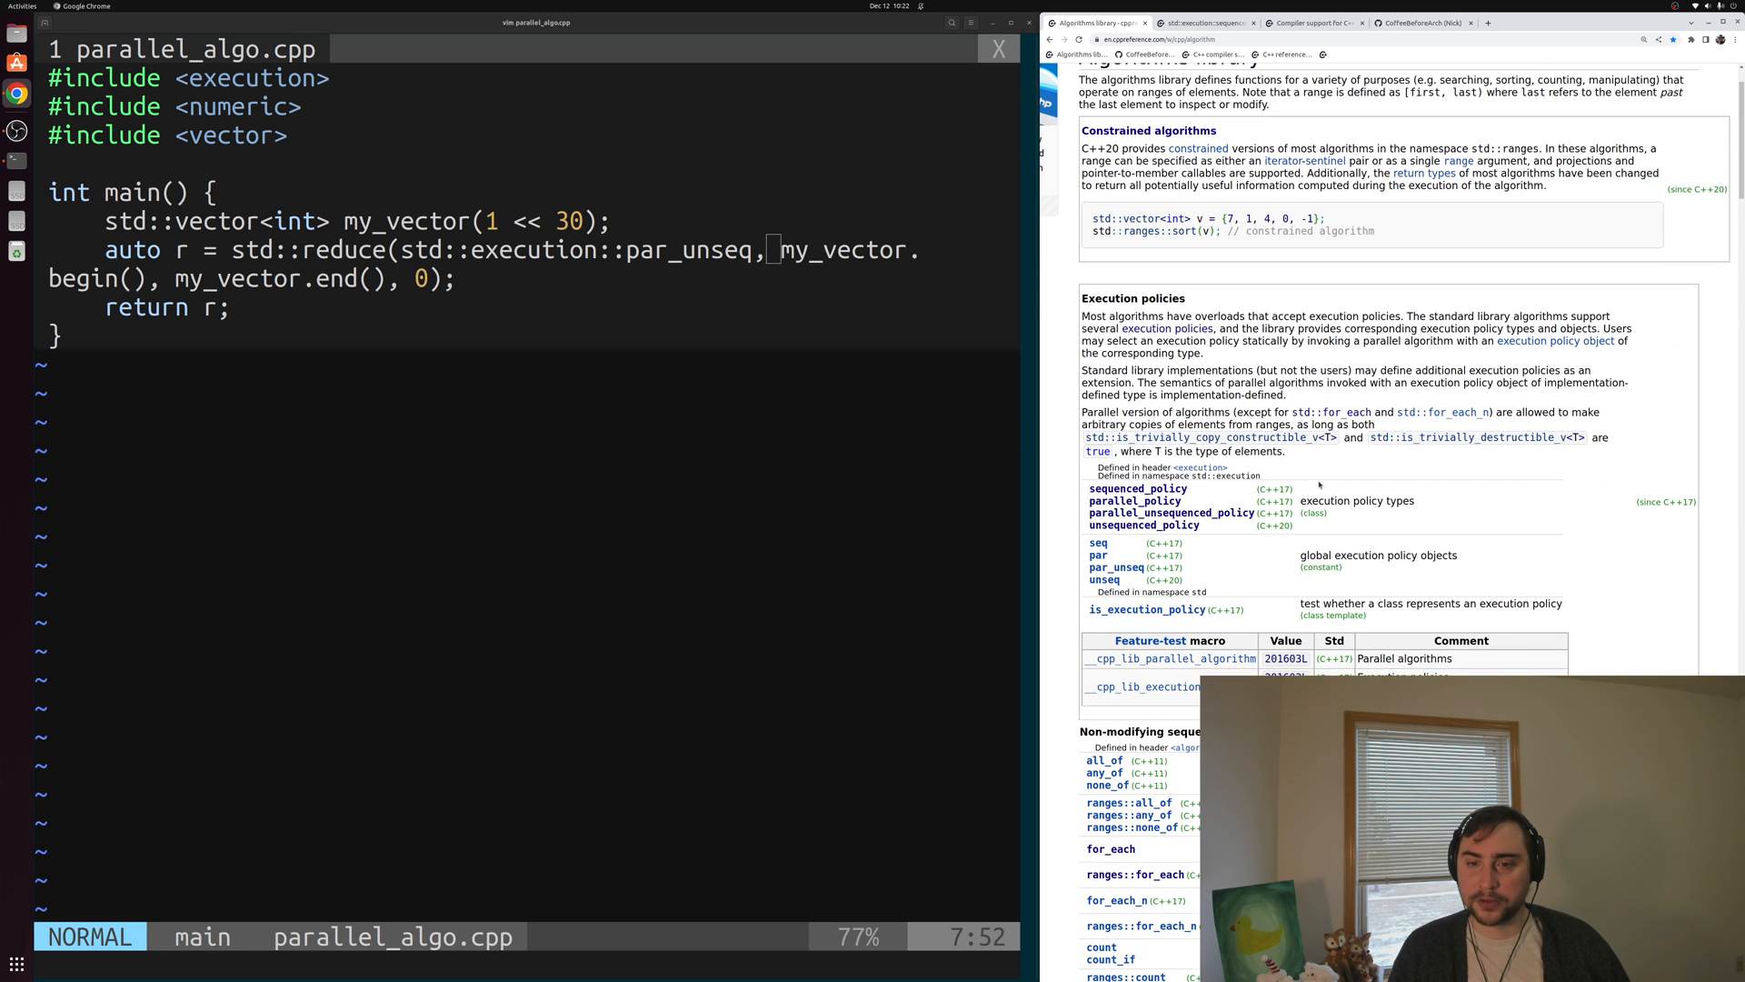
pyautogui.scroll(3)
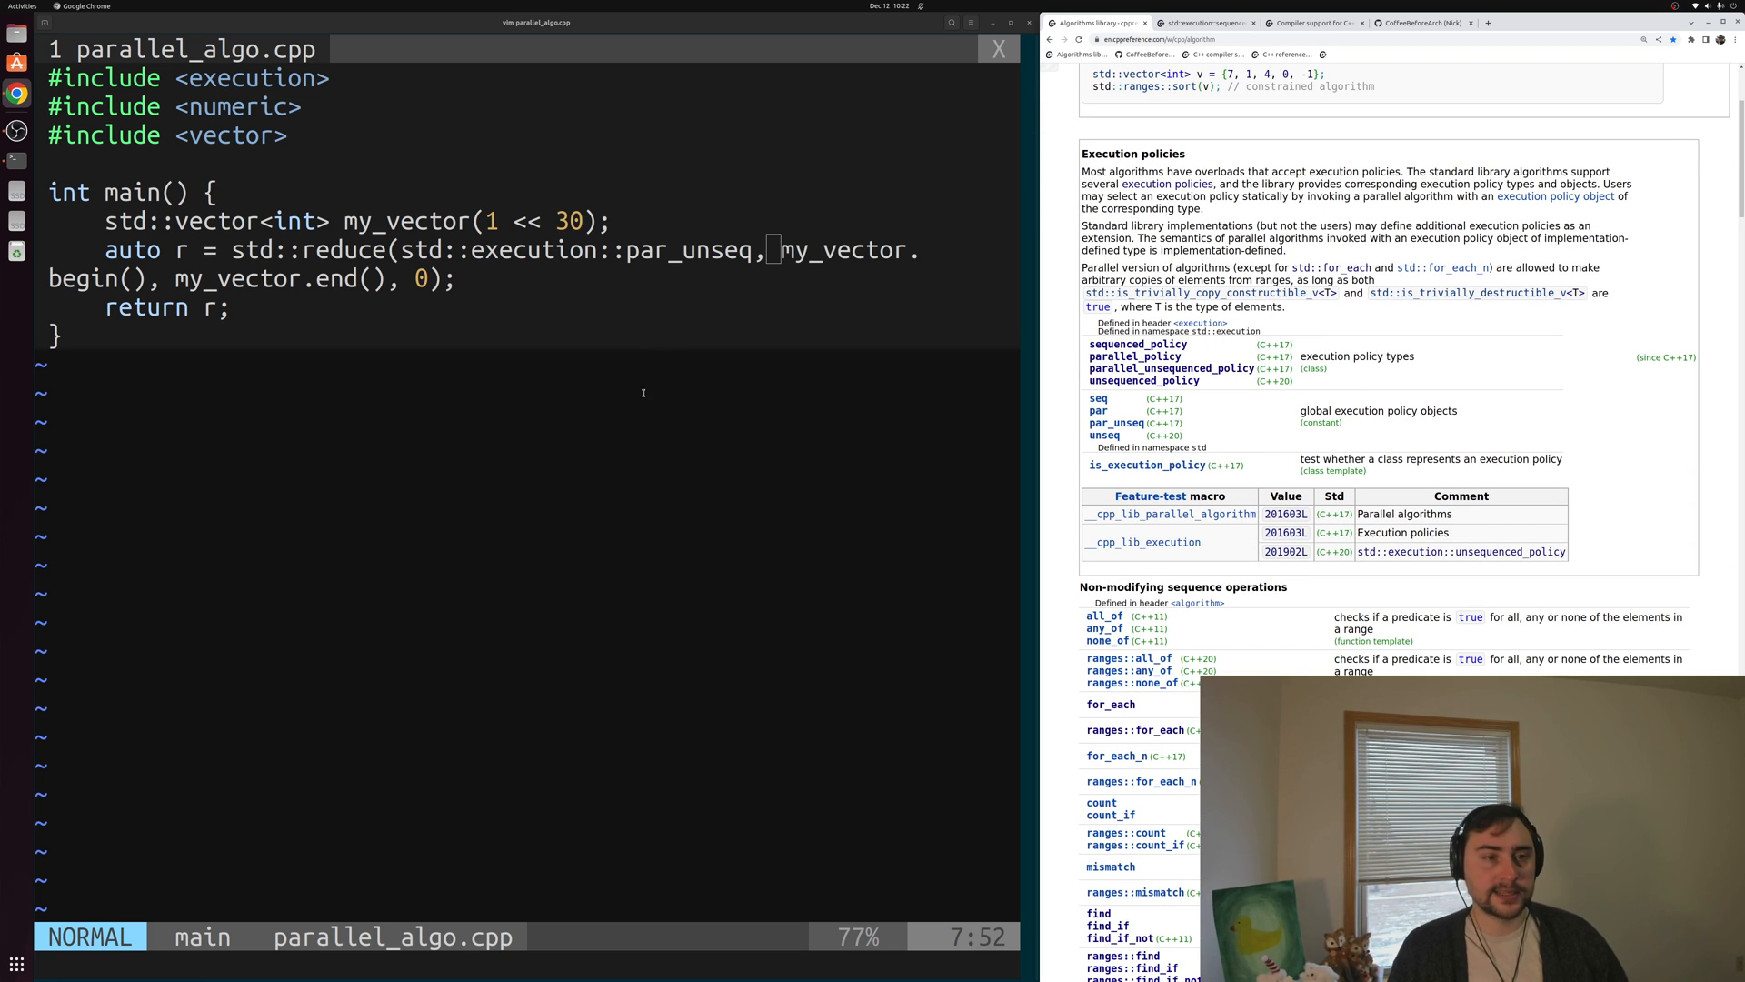
pyautogui.scroll(3)
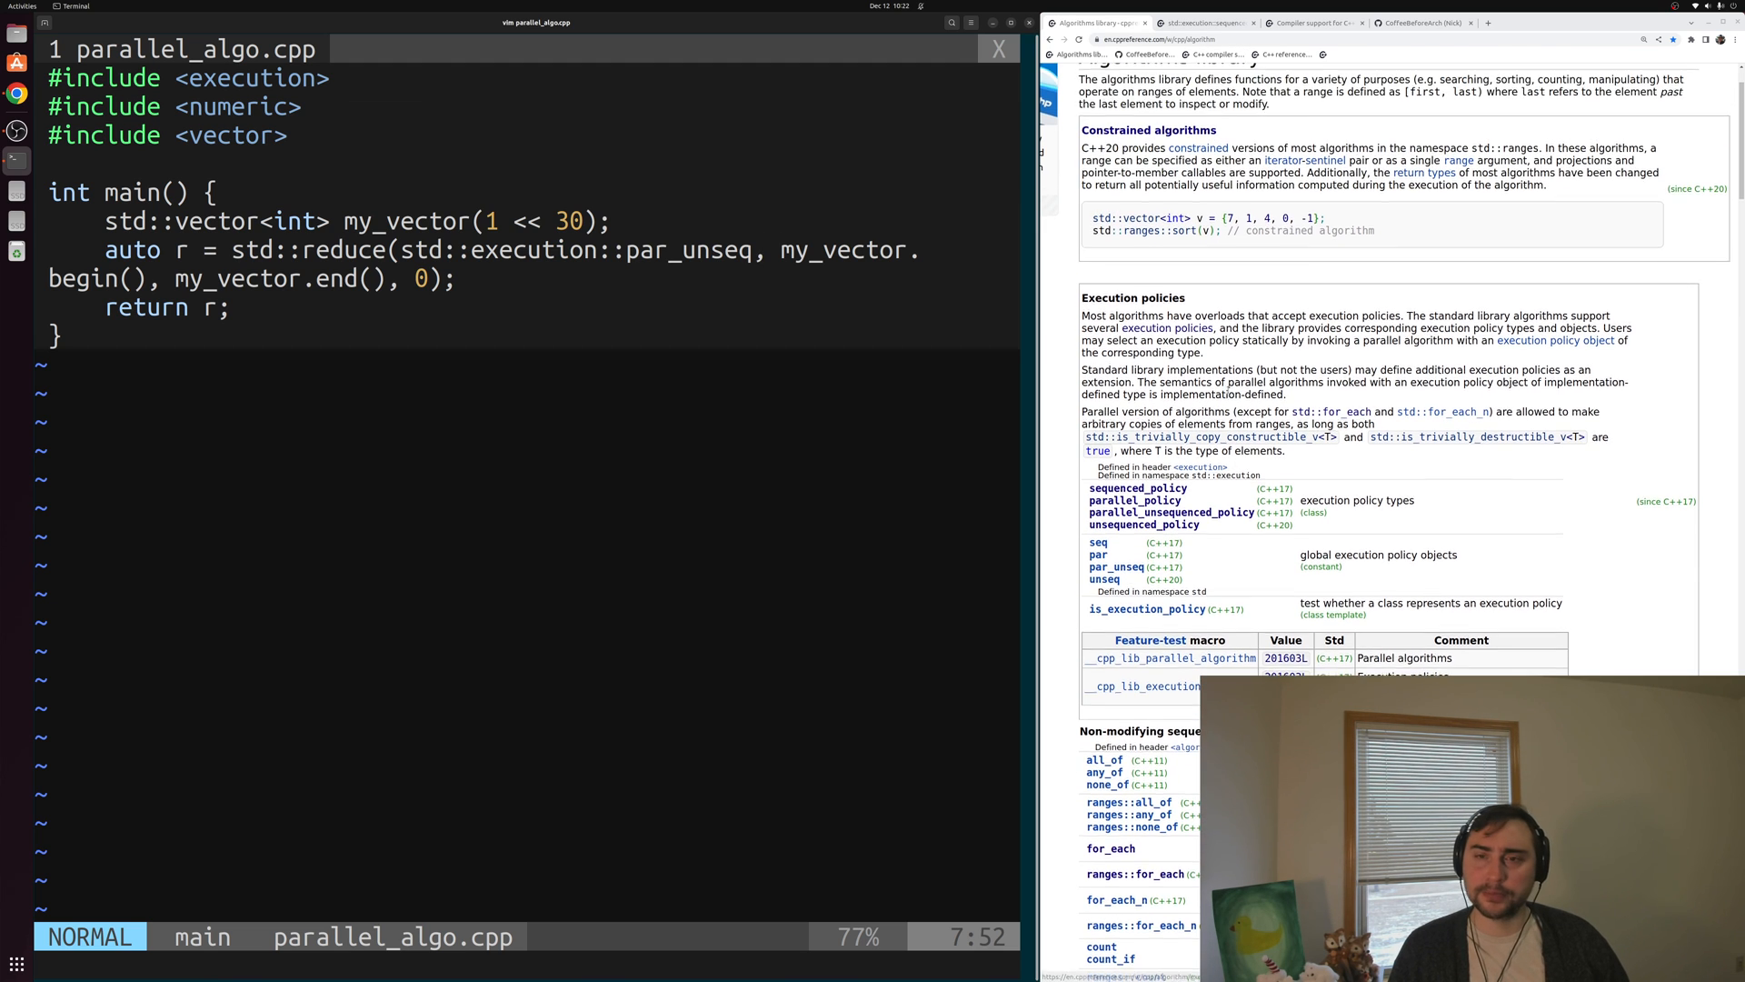
pyautogui.scroll(3)
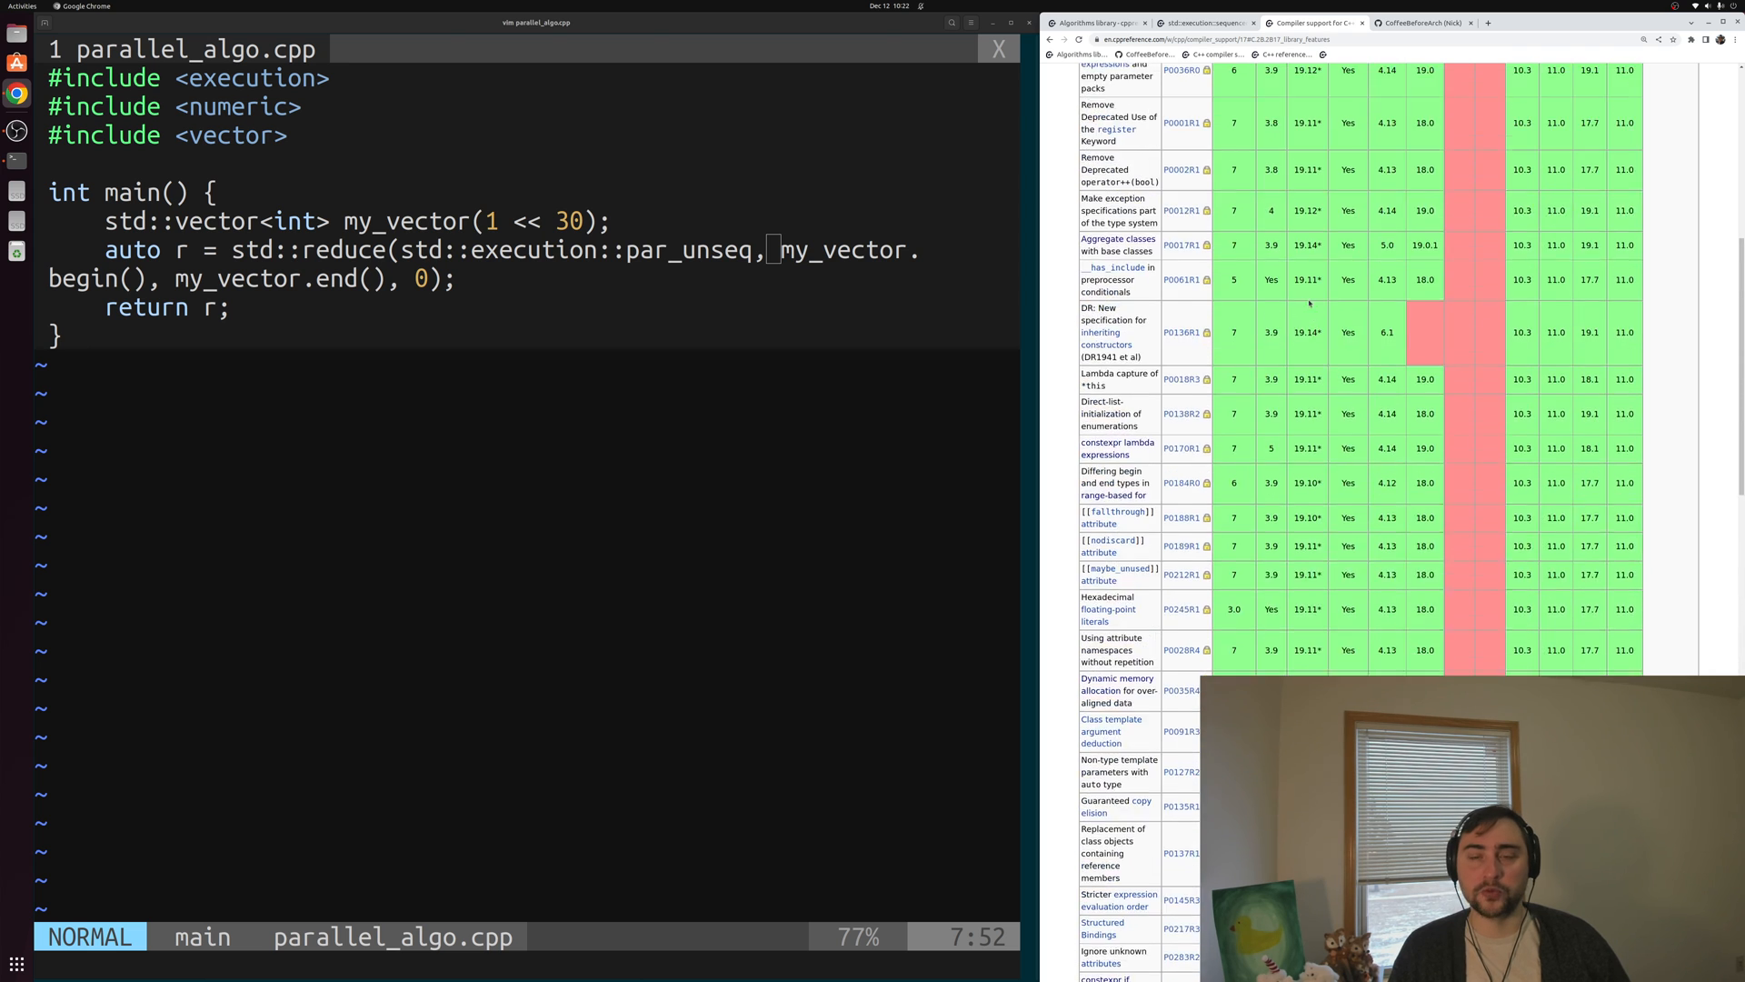
pyautogui.scroll(3)
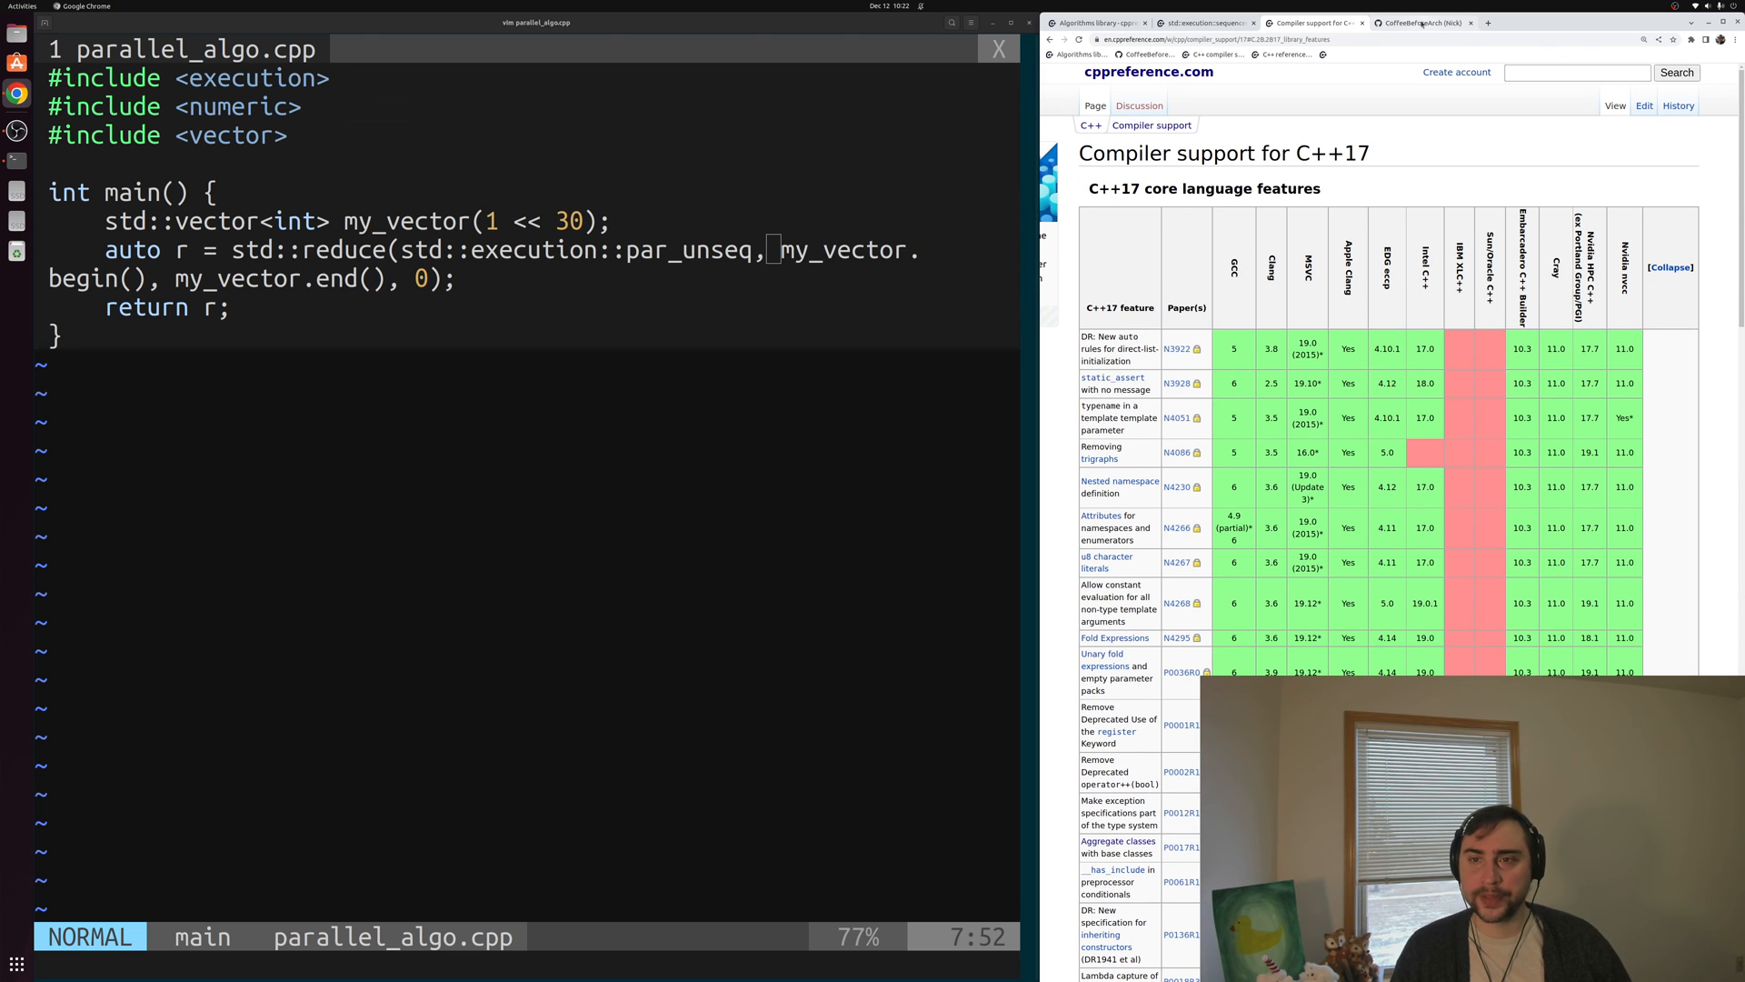
pyautogui.moveTo(1422, 22)
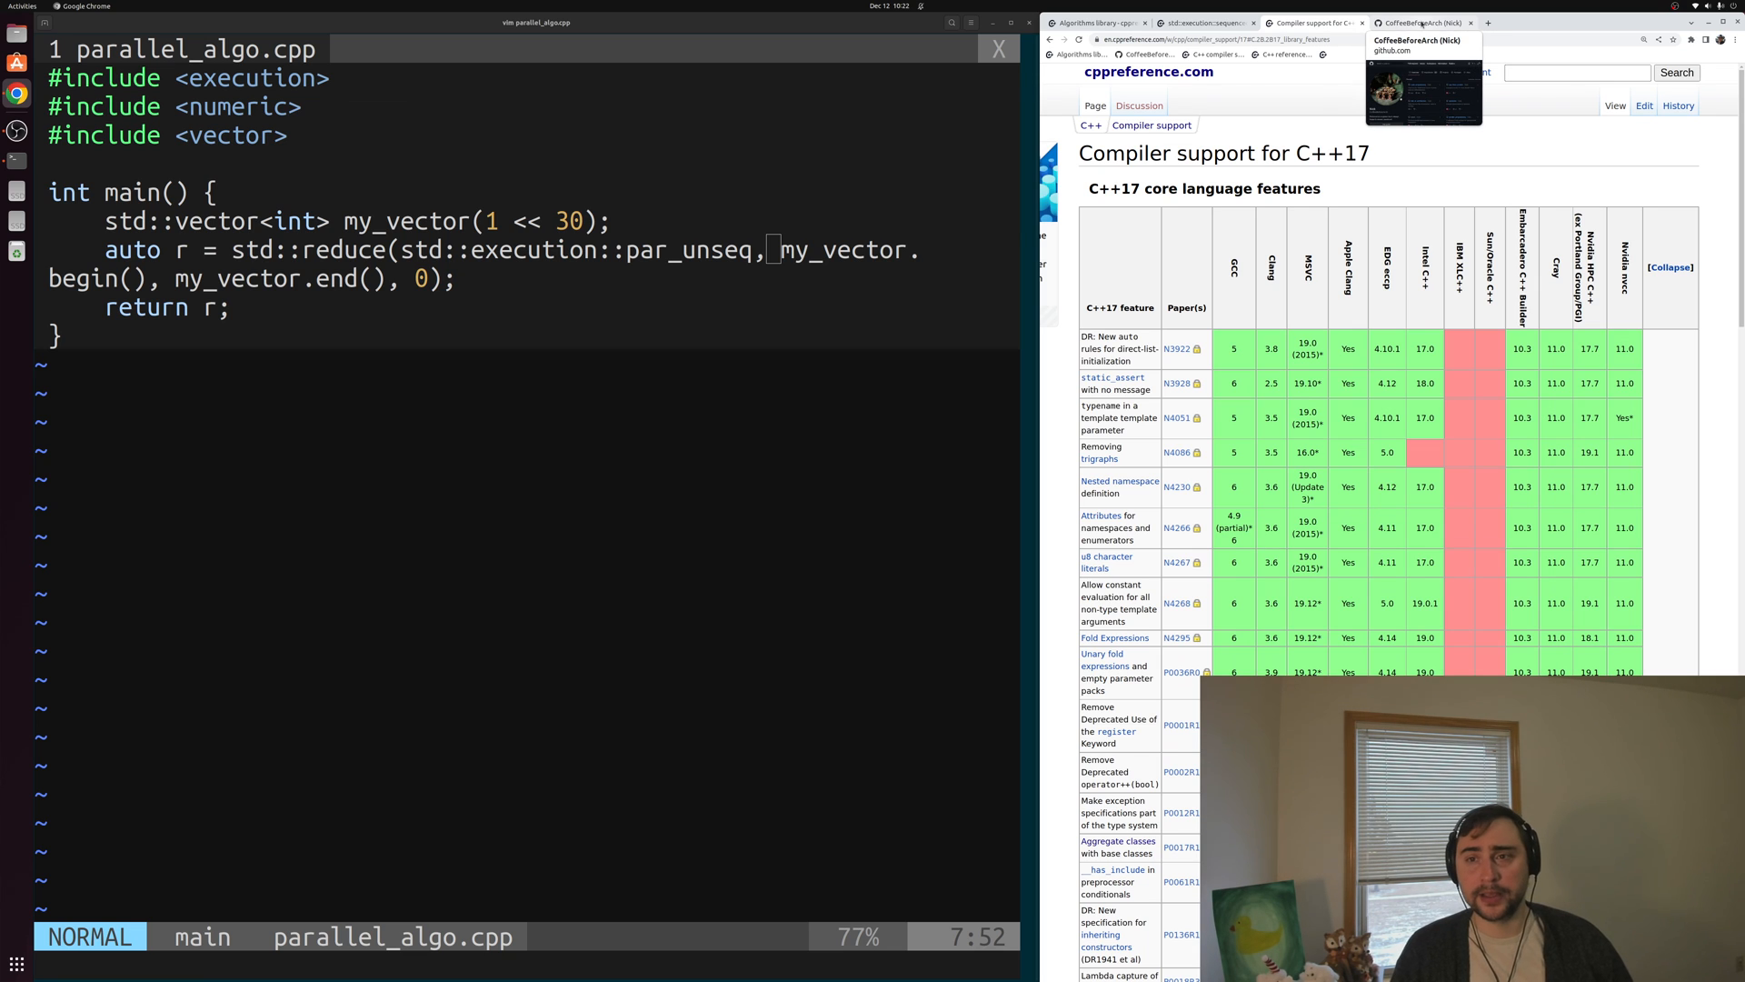